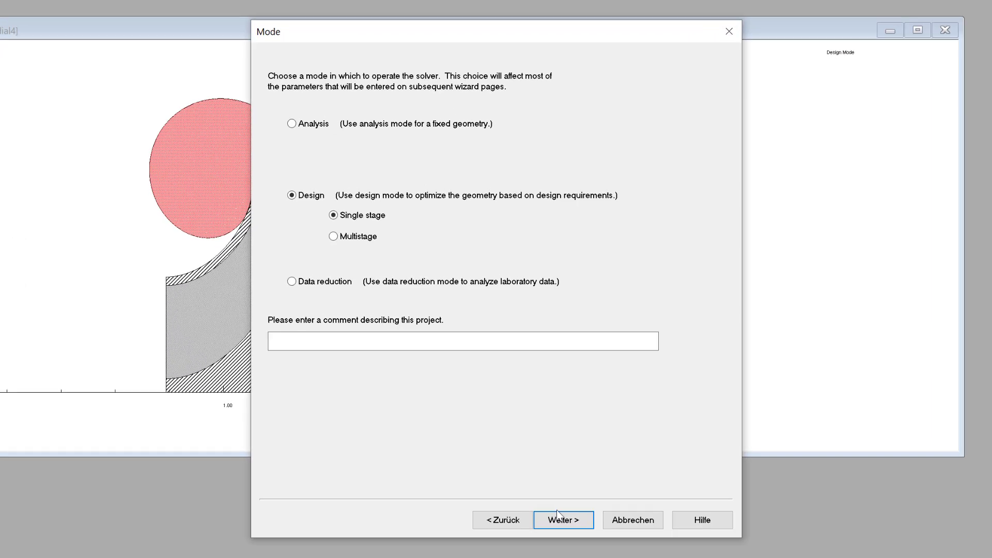
Accept single-stage mode, metric units, inlet conditions, pressure ratio 3, inlet radius ratio and incidence angles
{"action": "left_click", "coordinate": [562, 520]}
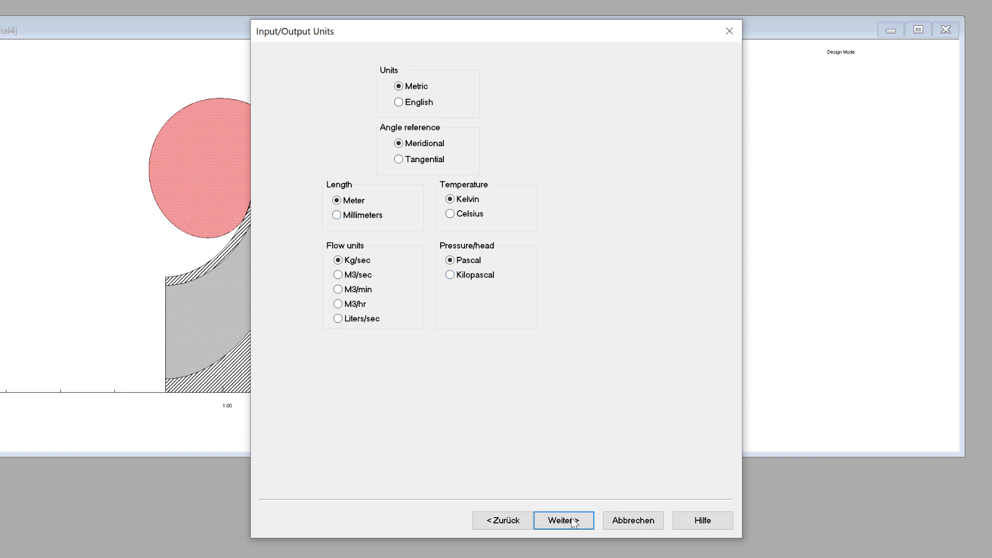
{"action": "left_click", "coordinate": [562, 520]}
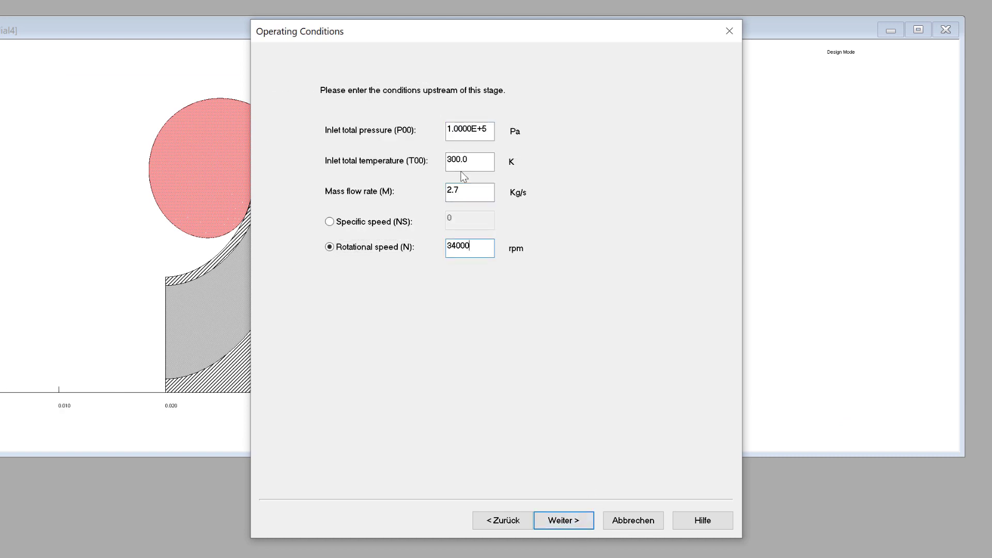
{"action": "left_click", "coordinate": [562, 520]}
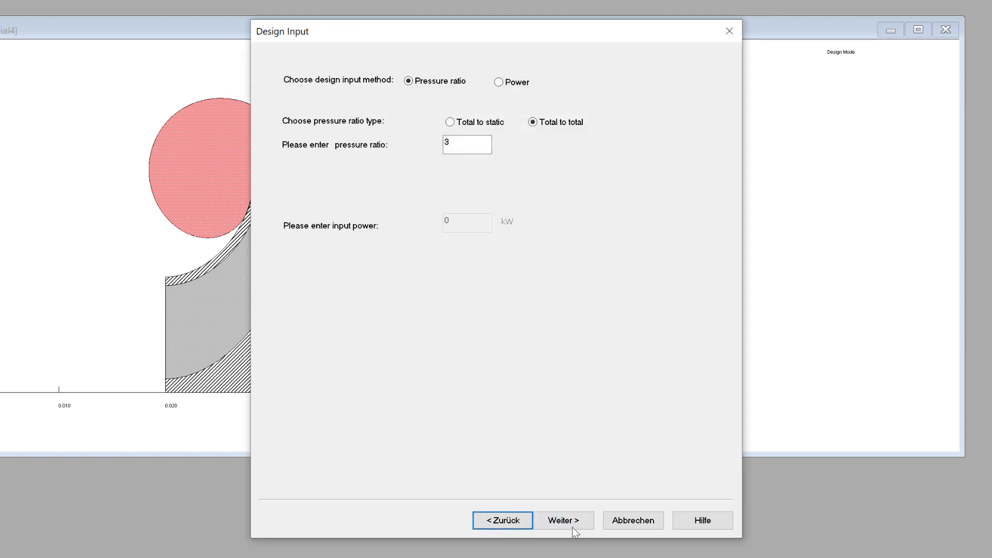
{"action": "left_click", "coordinate": [562, 520]}
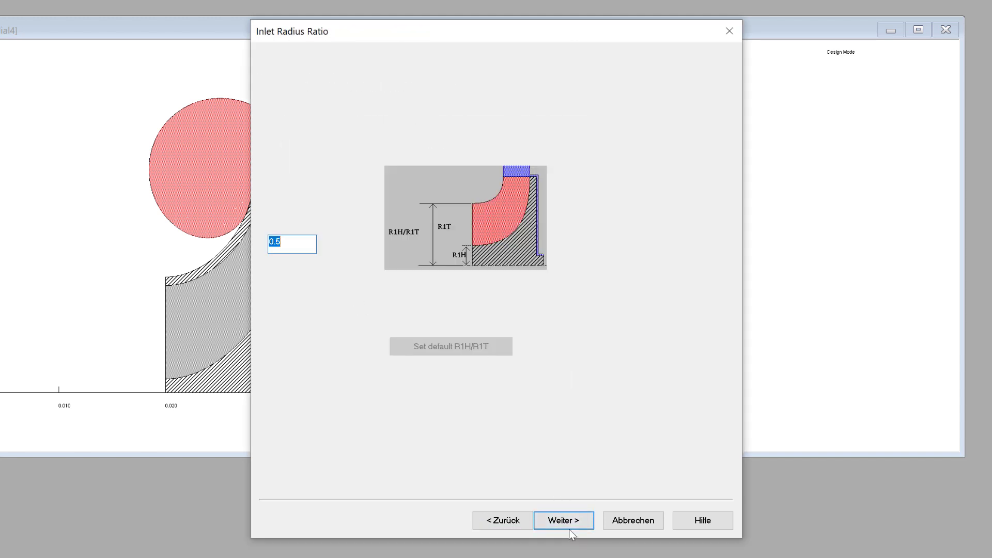
{"action": "left_click", "coordinate": [562, 520]}
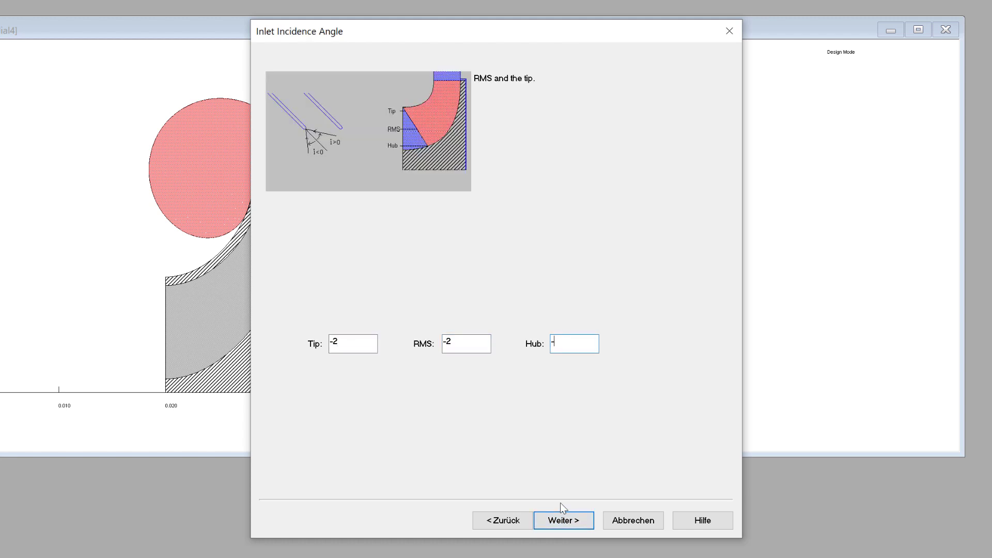
{"action": "left_click", "coordinate": [562, 520]}
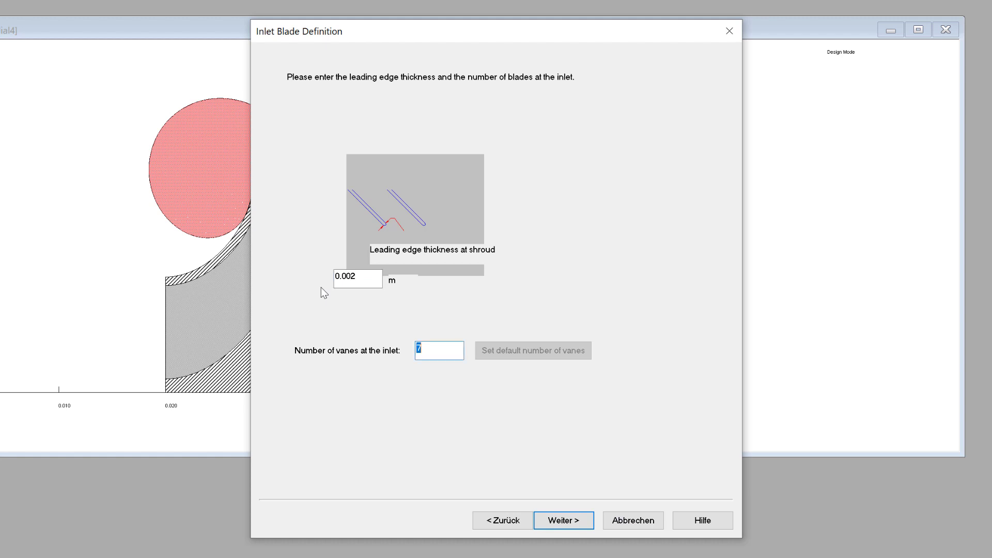
Accept leading edge thickness, open impeller, clearance gaps, exit blade geometry, default models and vaneless diffuser geometry
{"action": "left_click", "coordinate": [562, 520]}
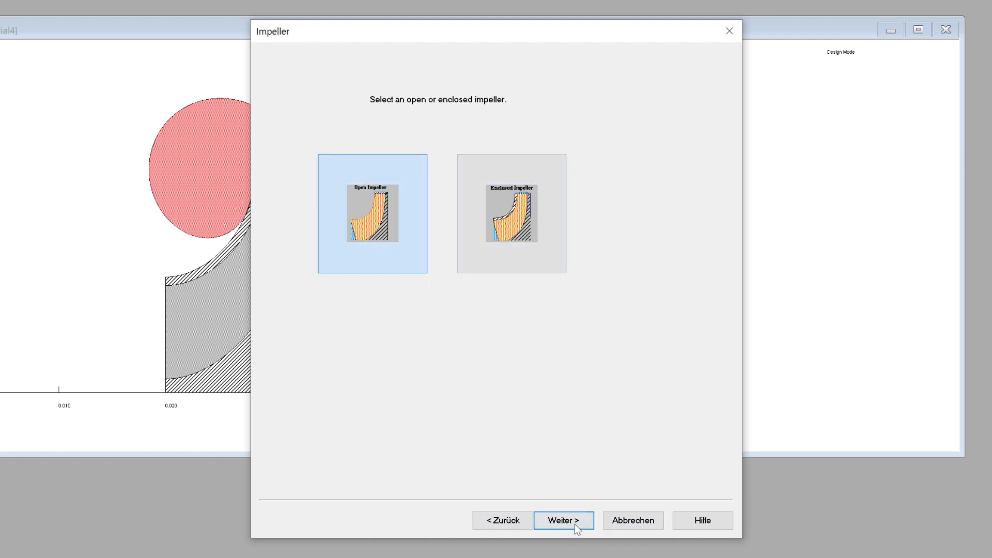
{"action": "left_click", "coordinate": [562, 520]}
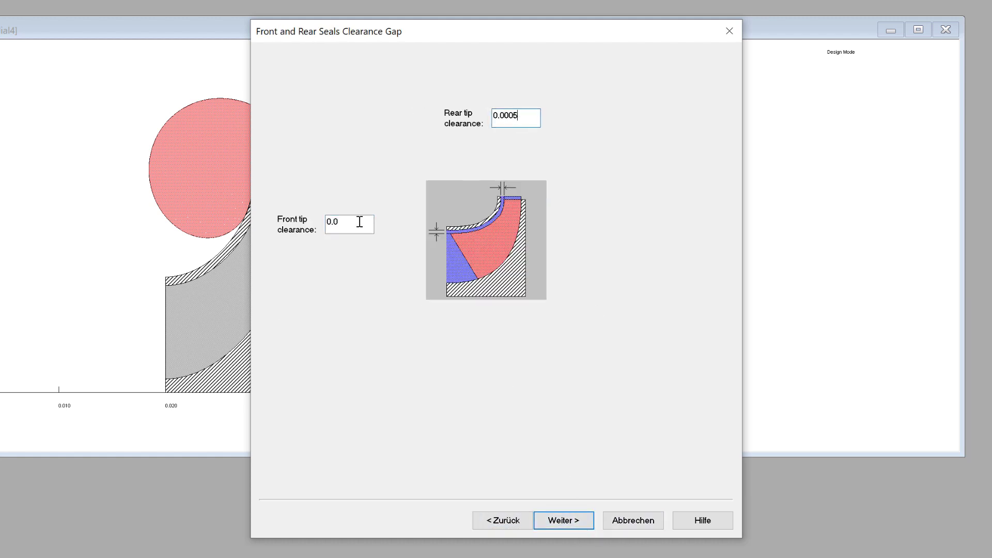
{"action": "left_click", "coordinate": [562, 520]}
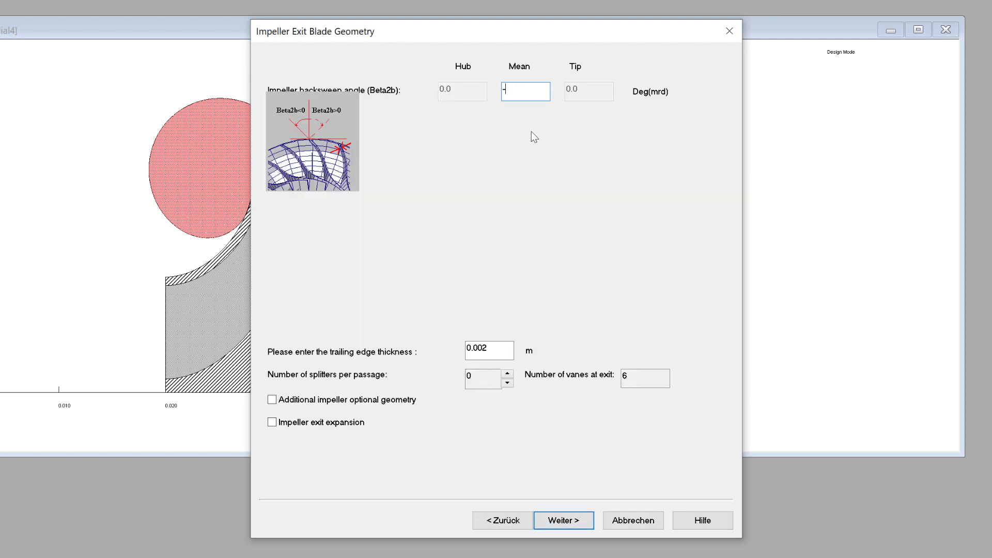
{"action": "left_click", "coordinate": [563, 519]}
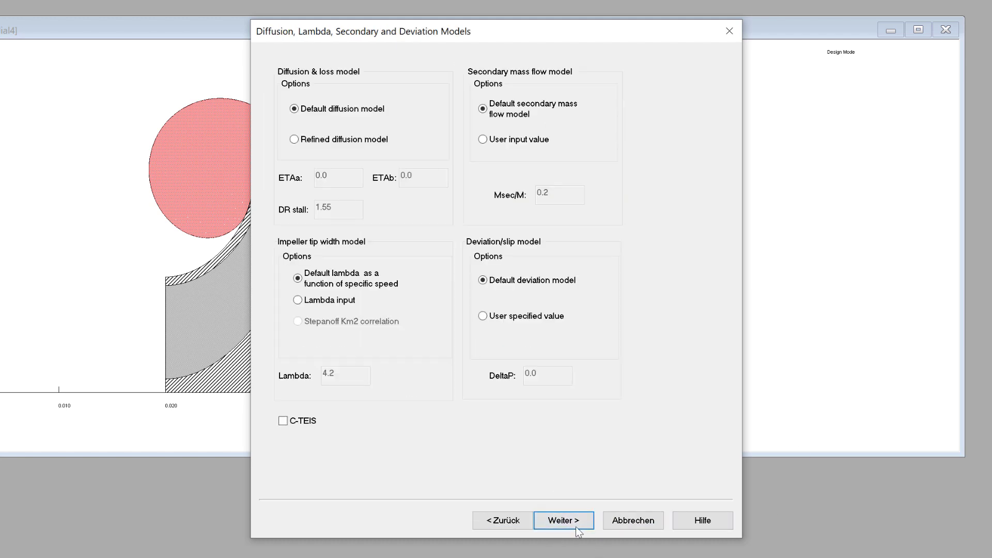
{"action": "left_click", "coordinate": [562, 520]}
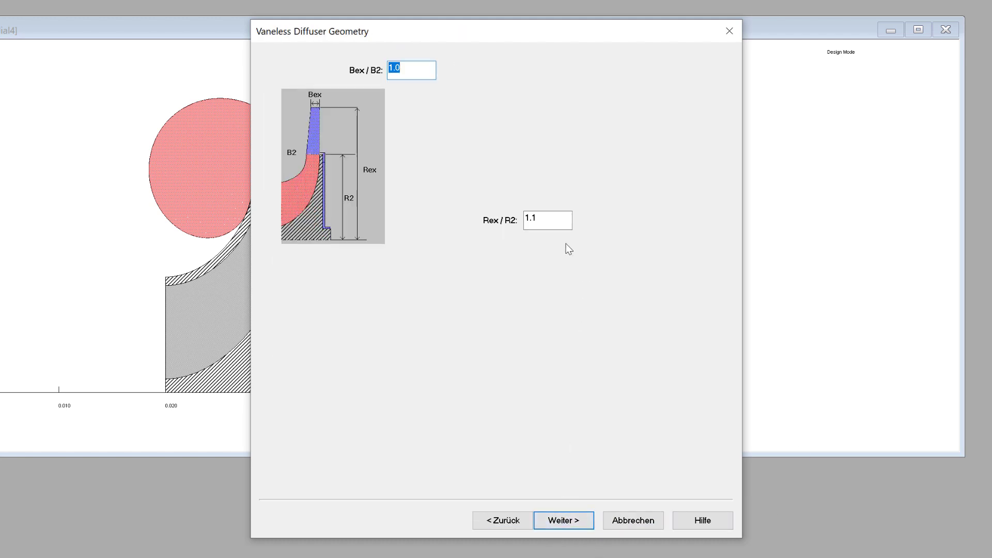
{"action": "left_click", "coordinate": [563, 520]}
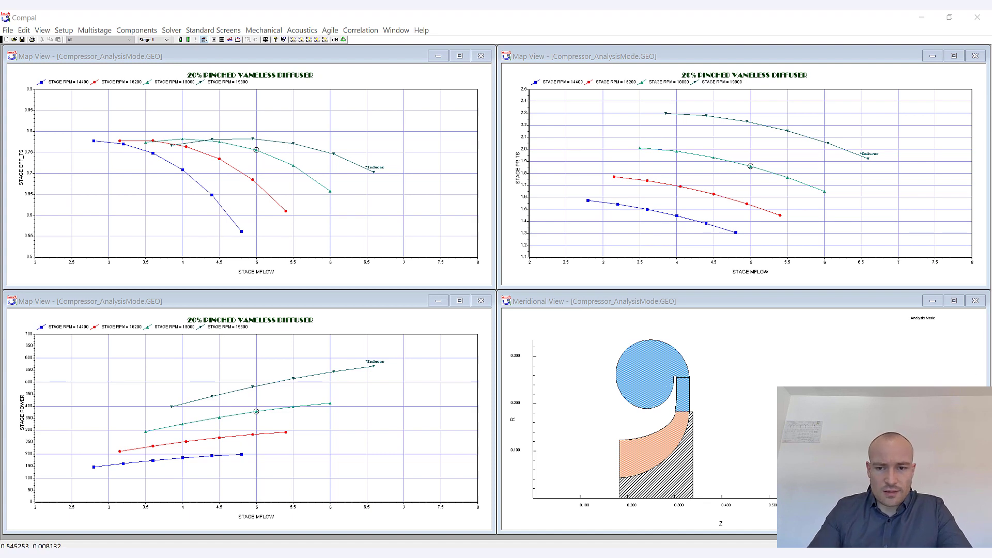
Transfer the COMPAL design into AxCent for geometry inspection
{"action": "left_click", "coordinate": [330, 30]}
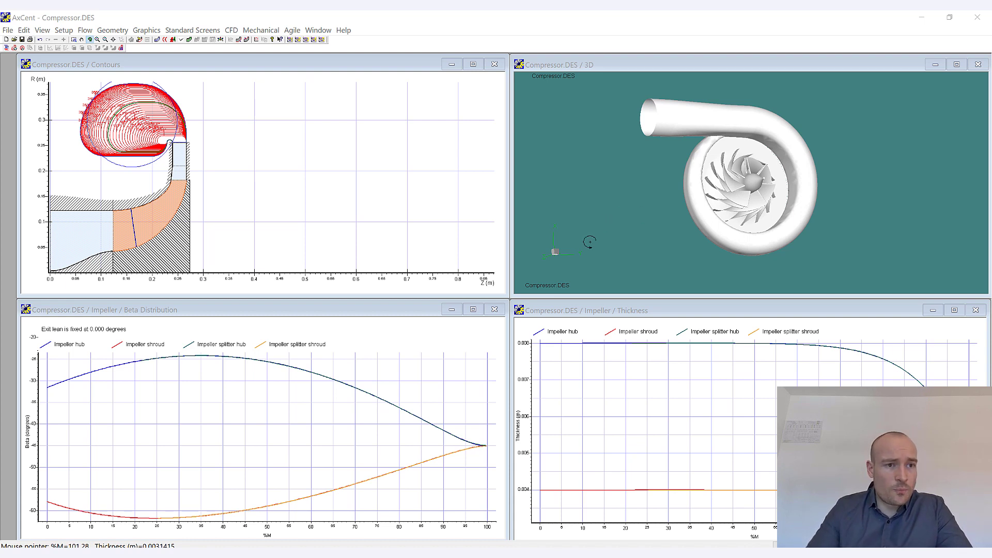
{"action": "mouse_move", "coordinate": [354, 133]}
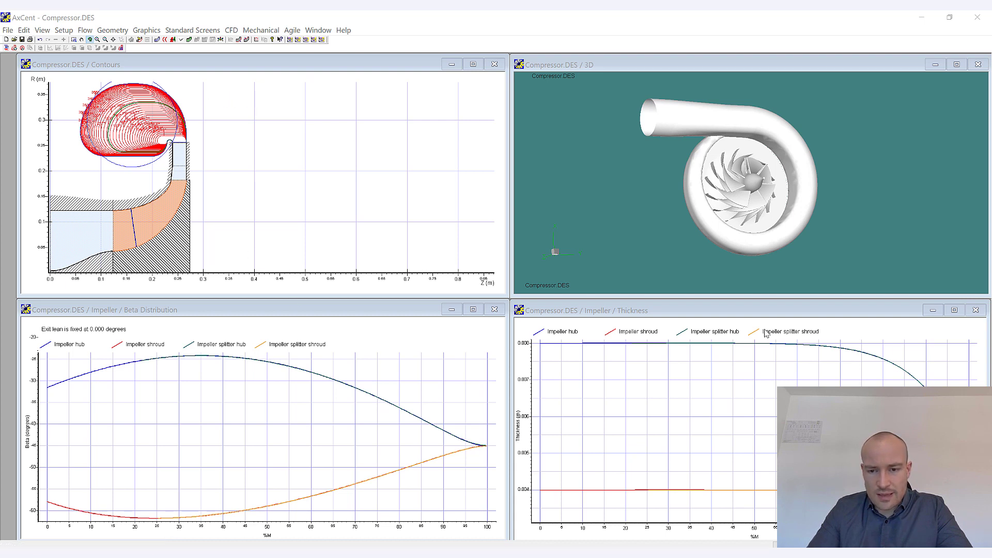
{"action": "mouse_move", "coordinate": [167, 202]}
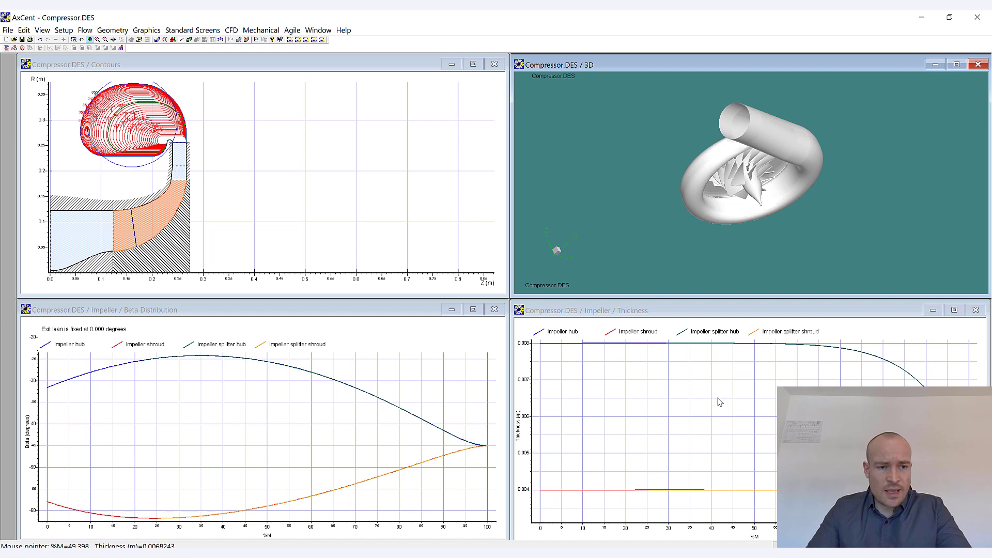
{"action": "mouse_move", "coordinate": [363, 435]}
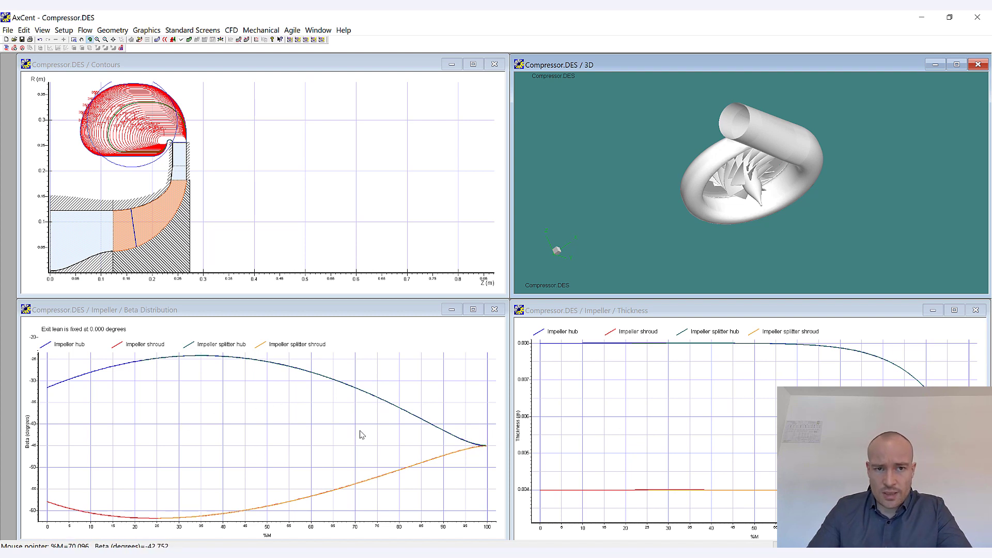
{"action": "mouse_move", "coordinate": [391, 355]}
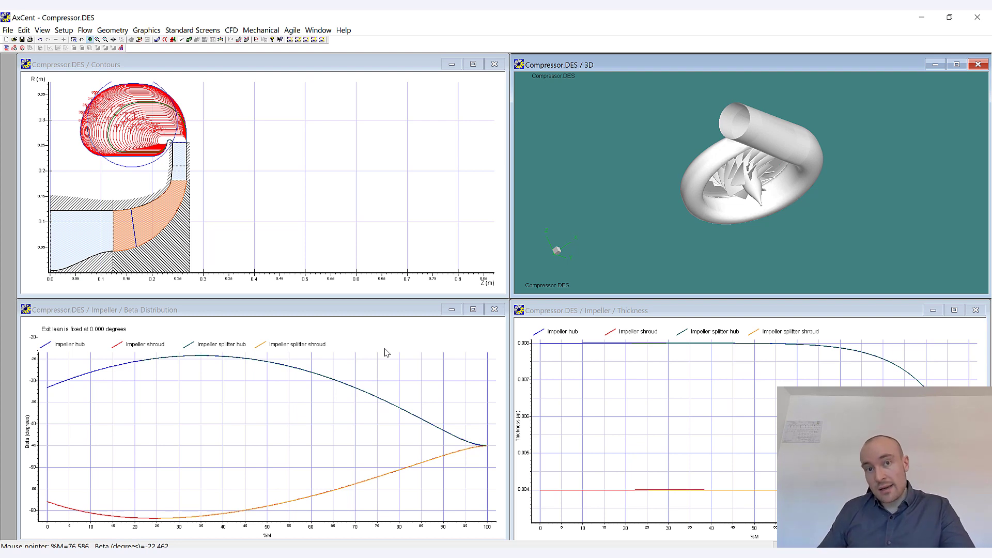
{"action": "mouse_move", "coordinate": [382, 351]}
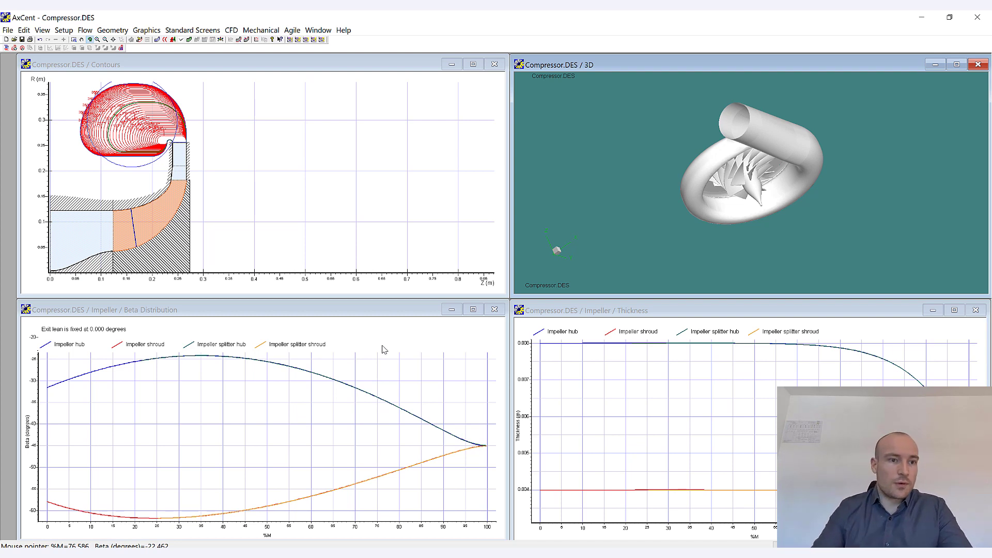
{"action": "mouse_move", "coordinate": [155, 196]}
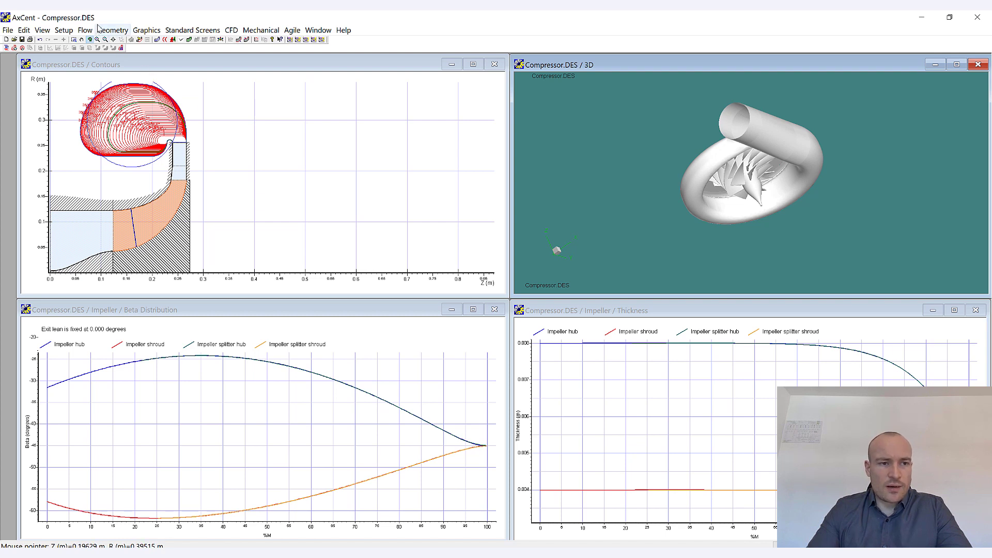
Add the current design to Stored Designs as 'v1' with the note 'Import from COMPAL'
{"action": "left_click", "coordinate": [64, 30]}
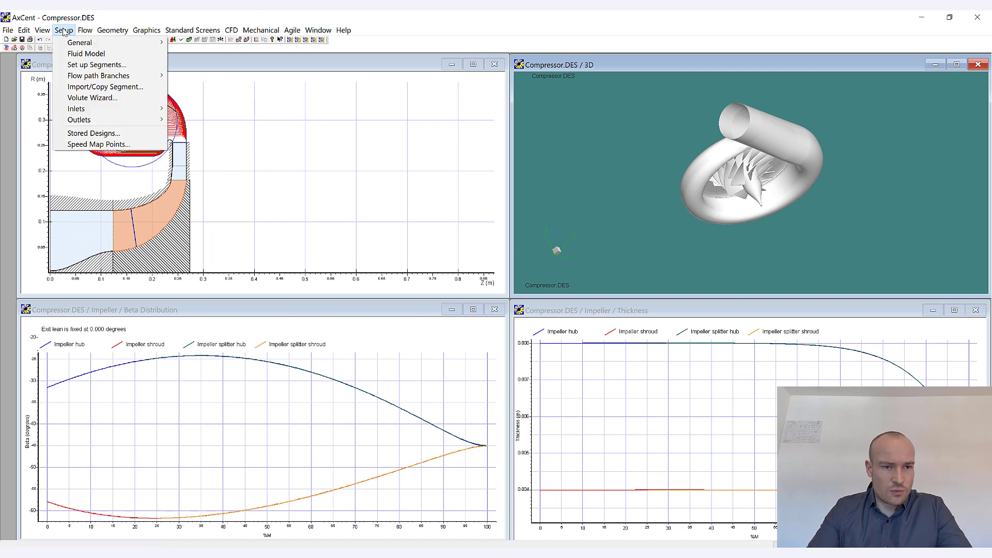
{"action": "mouse_move", "coordinate": [93, 133]}
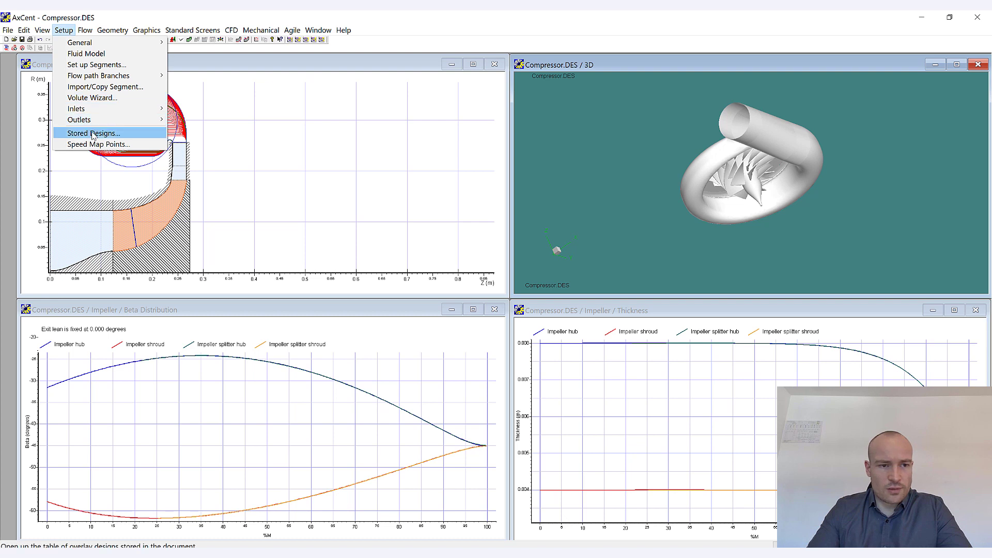
{"action": "left_click", "coordinate": [93, 134]}
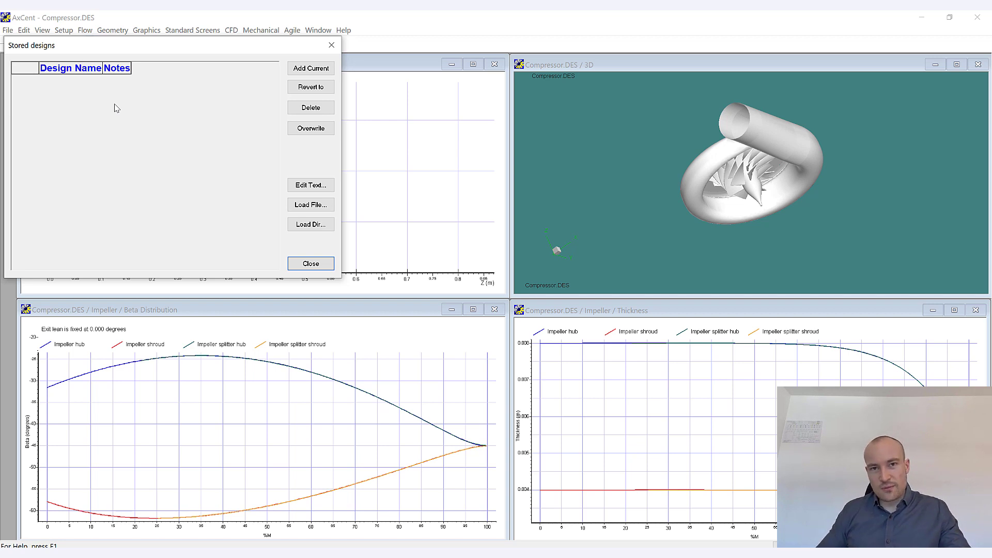
{"action": "mouse_move", "coordinate": [190, 120]}
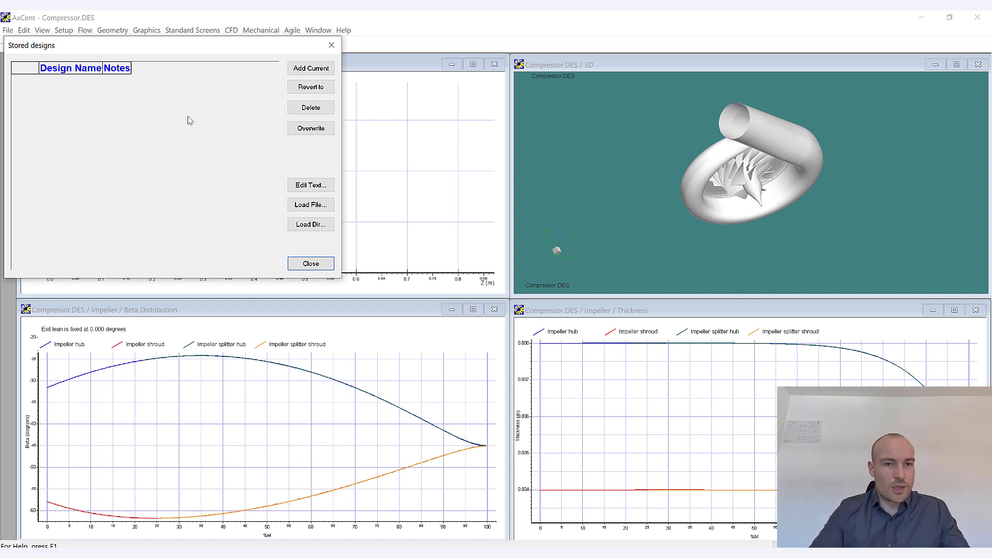
{"action": "left_click", "coordinate": [310, 68]}
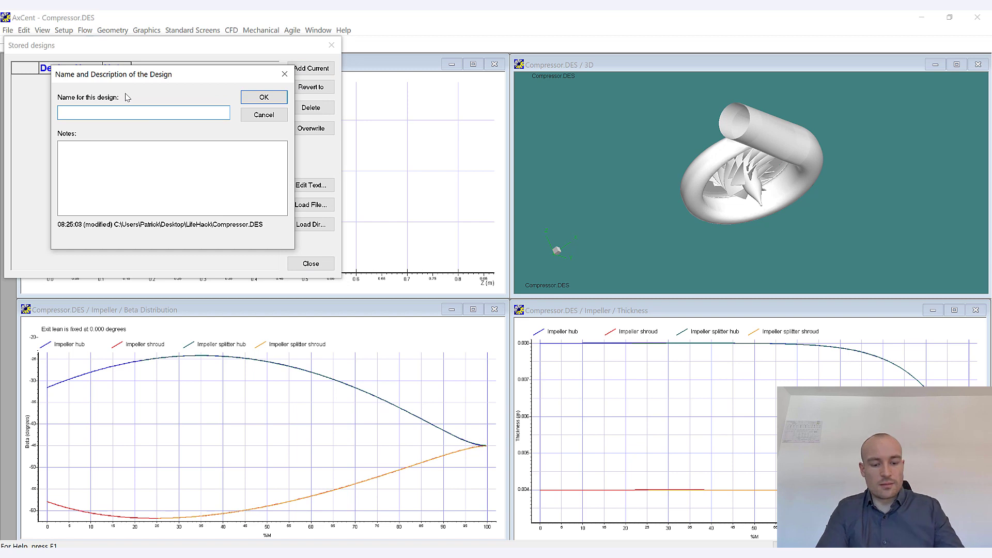
{"action": "type", "text": "v1"}
{"action": "left_click", "coordinate": [172, 178]}
{"action": "type", "text": "Import from"}
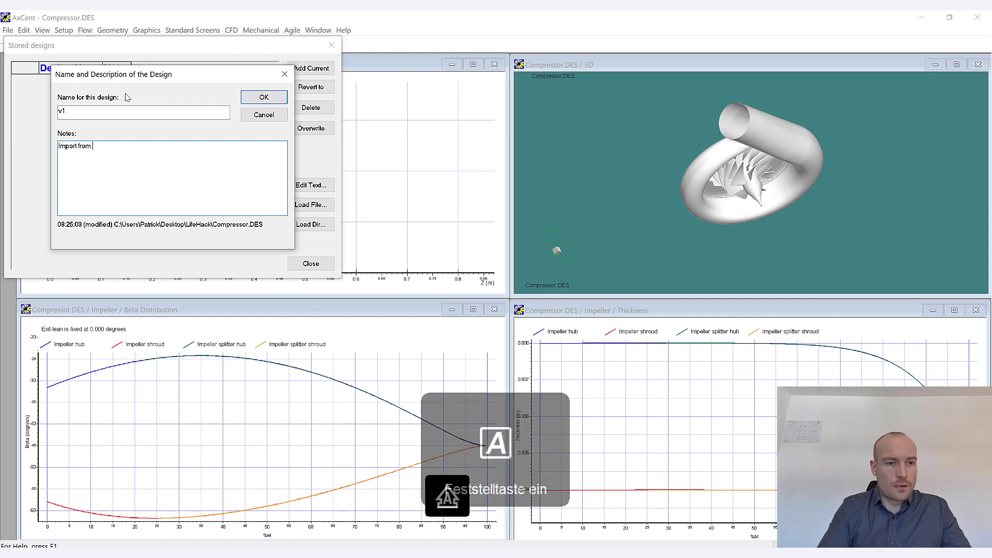
{"action": "type", "text": "COMA"}
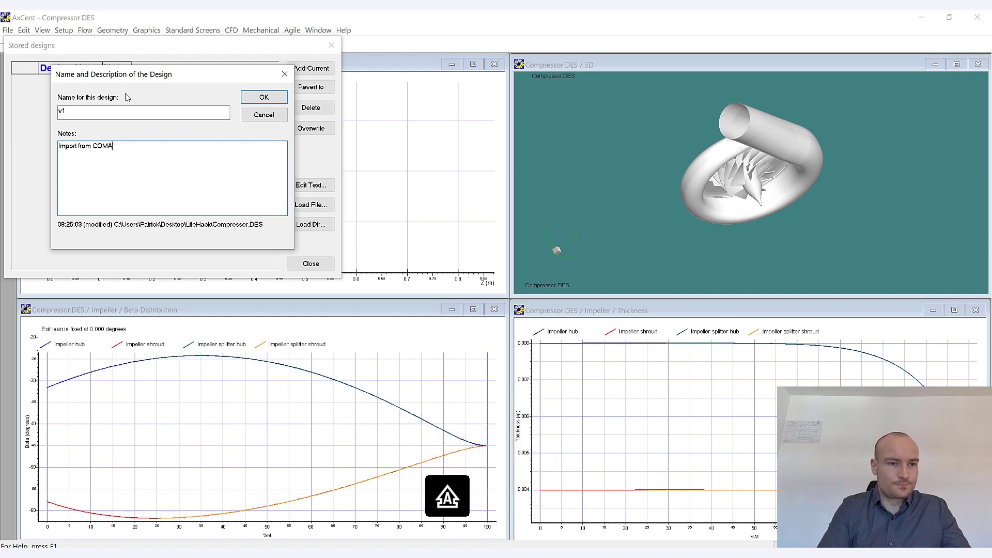
{"action": "type", "text": "PL"}
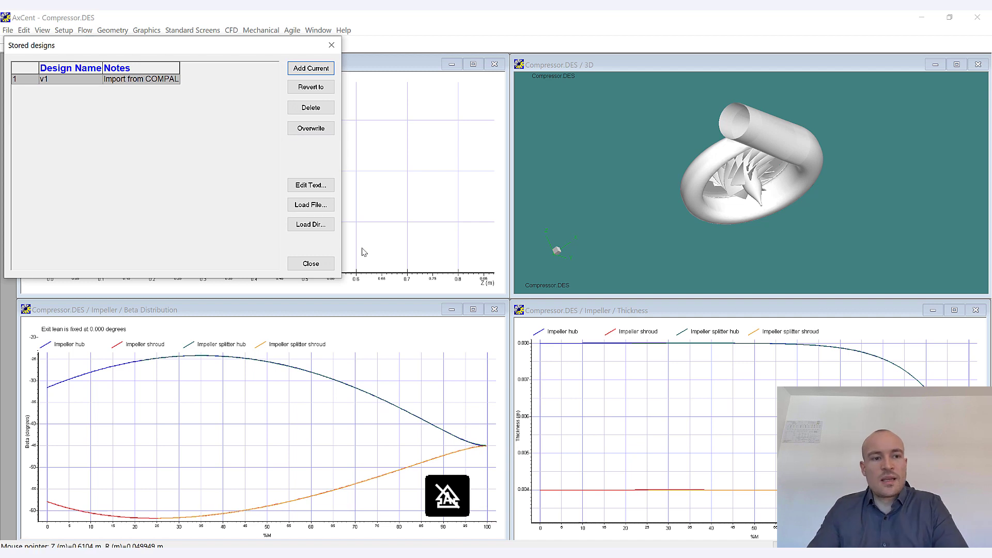
{"action": "mouse_move", "coordinate": [367, 222]}
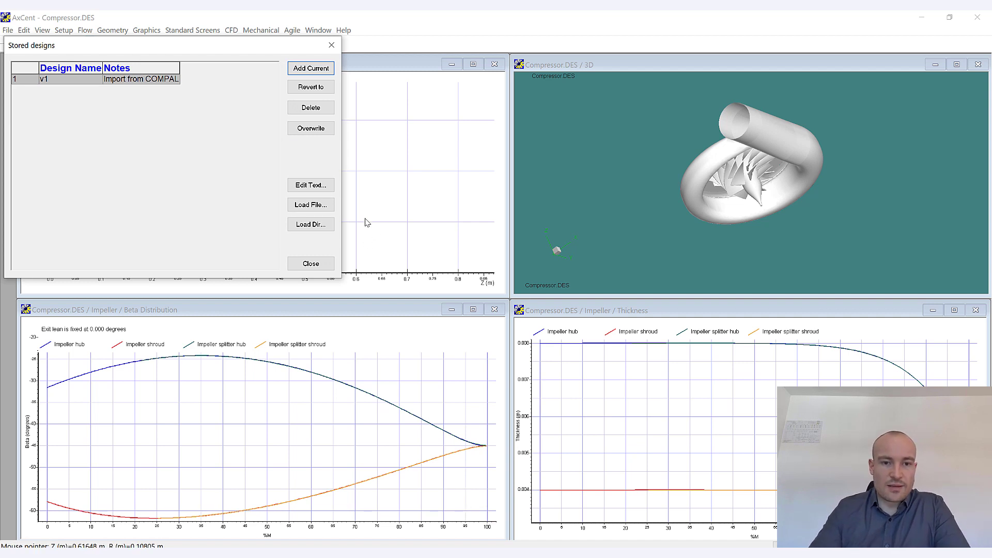
Revert the design to stored v1, discarding the edited beta distribution
{"action": "left_click", "coordinate": [310, 264]}
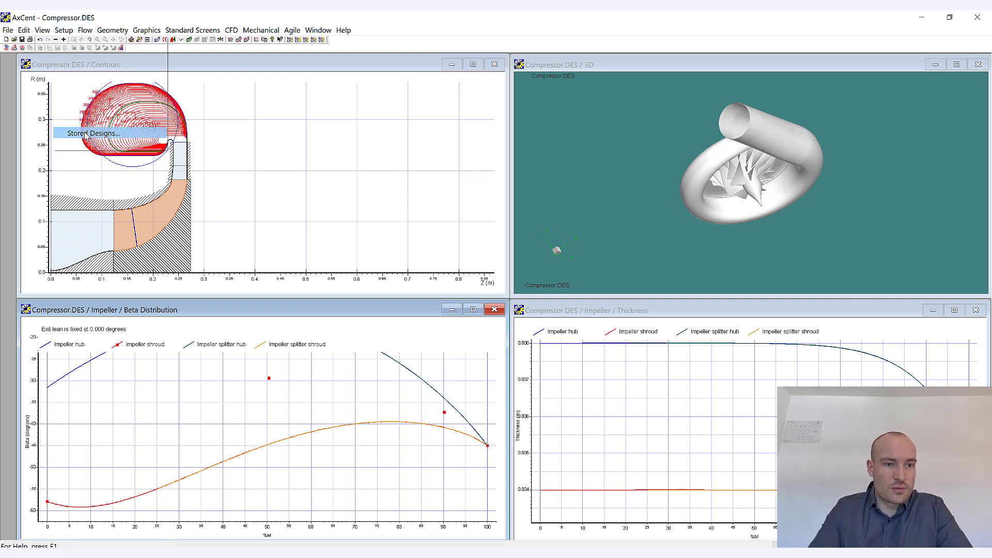
{"action": "left_click", "coordinate": [93, 134]}
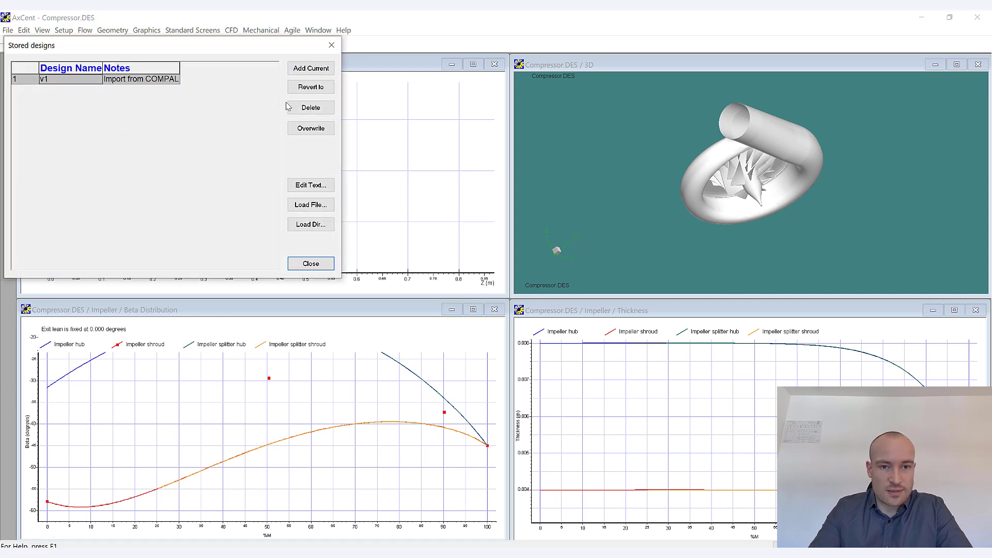
{"action": "left_click", "coordinate": [311, 87]}
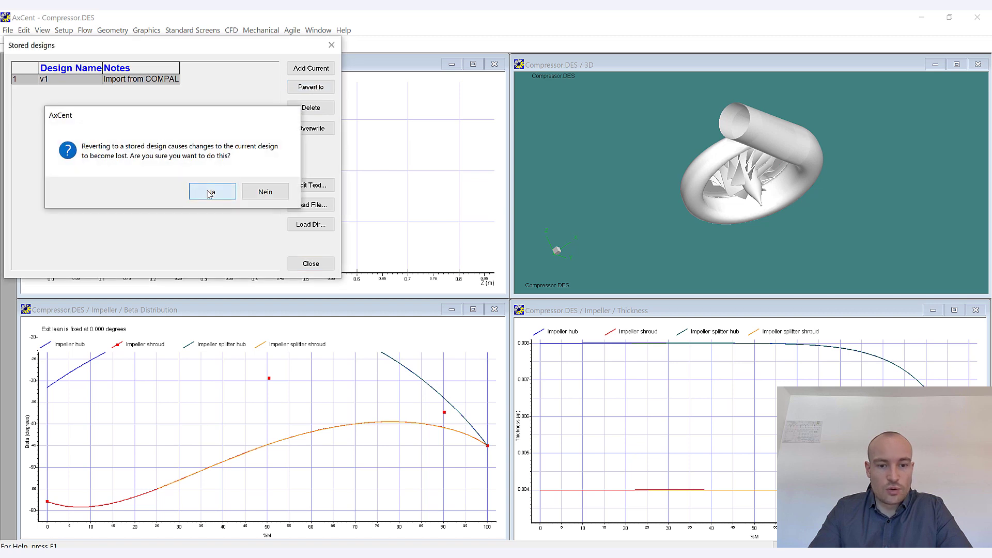
{"action": "left_click", "coordinate": [212, 191]}
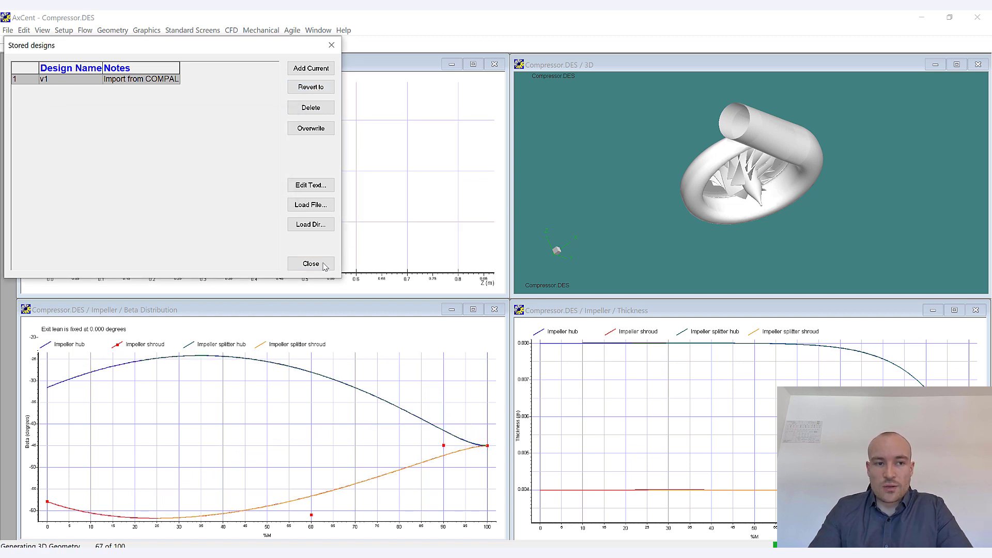
Close the Stored designs dialog so the 3D impeller regenerates
{"action": "left_click", "coordinate": [310, 264]}
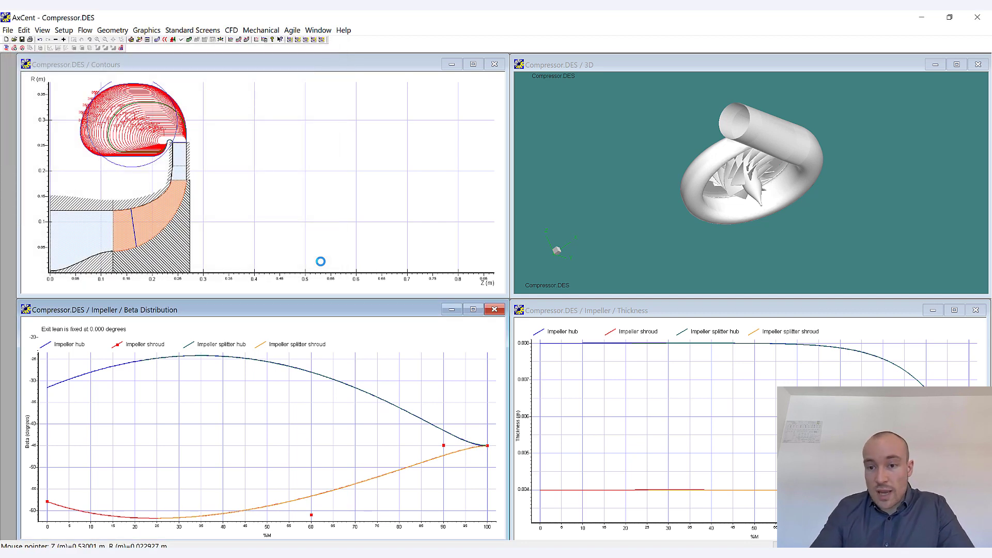
{"action": "mouse_move", "coordinate": [352, 262]}
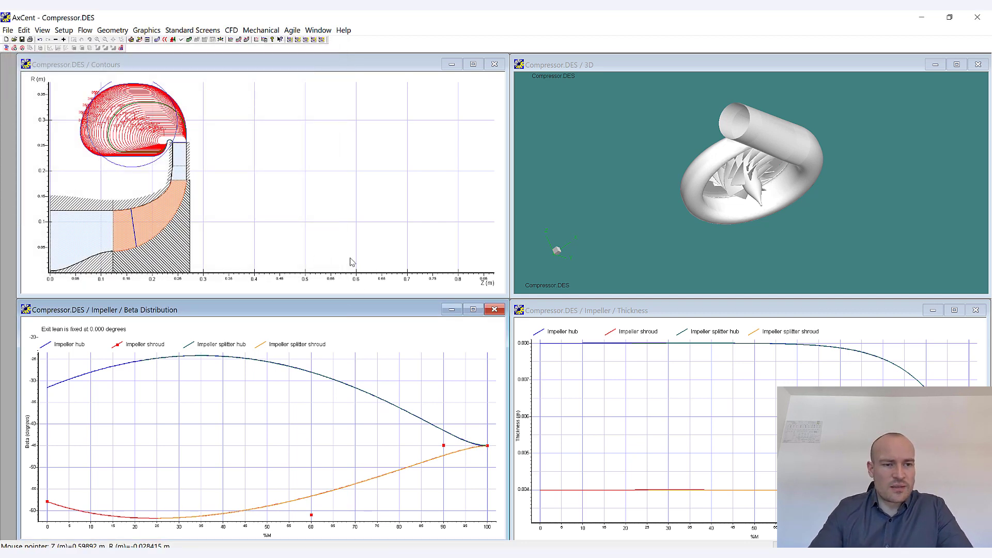
{"action": "mouse_move", "coordinate": [346, 204]}
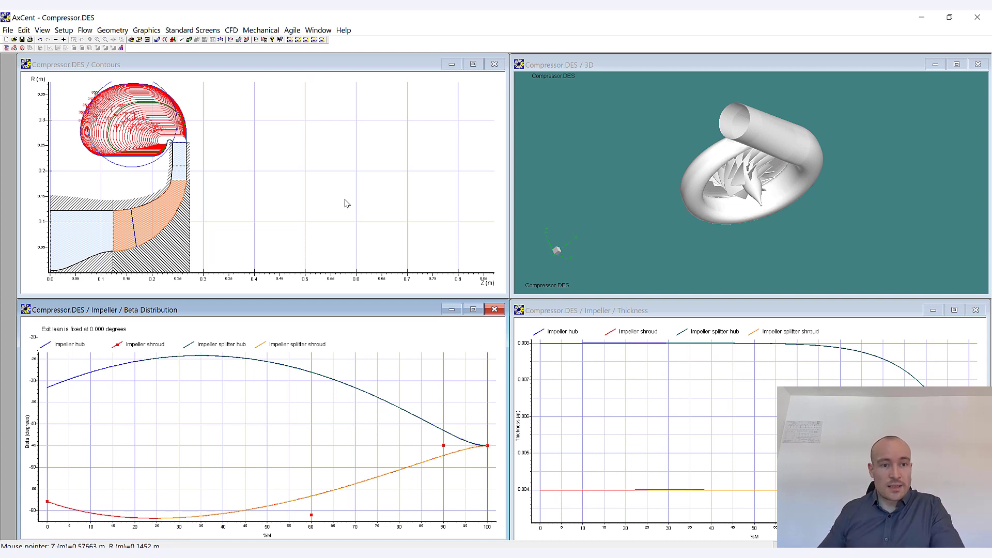
{"action": "mouse_move", "coordinate": [344, 203]}
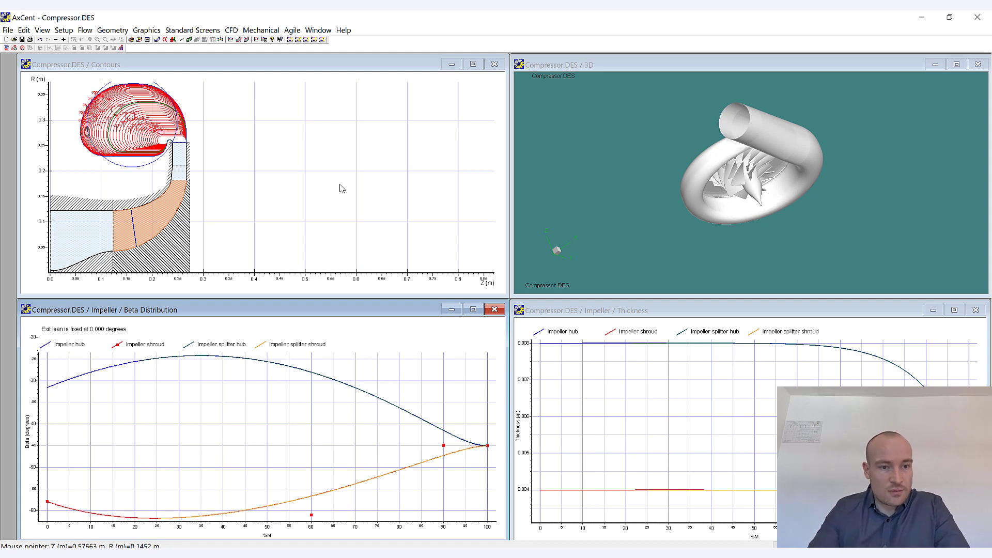
{"action": "mouse_move", "coordinate": [345, 195]}
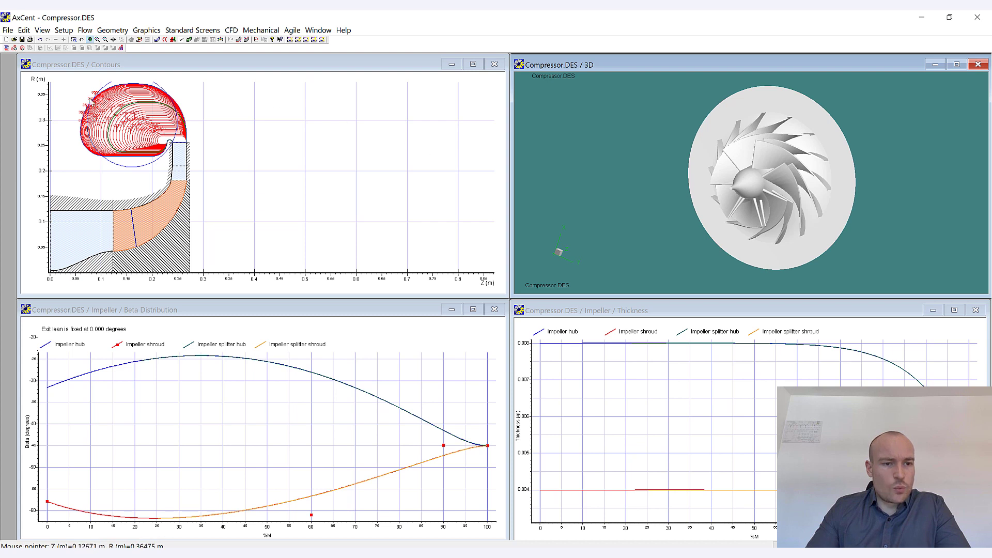
{"action": "mouse_move", "coordinate": [123, 206]}
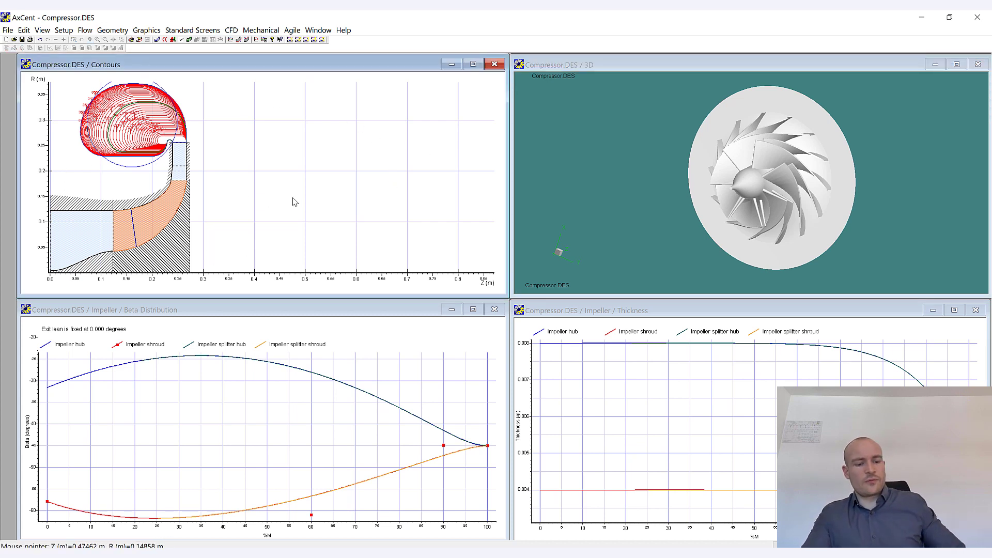
{"action": "mouse_move", "coordinate": [197, 135]}
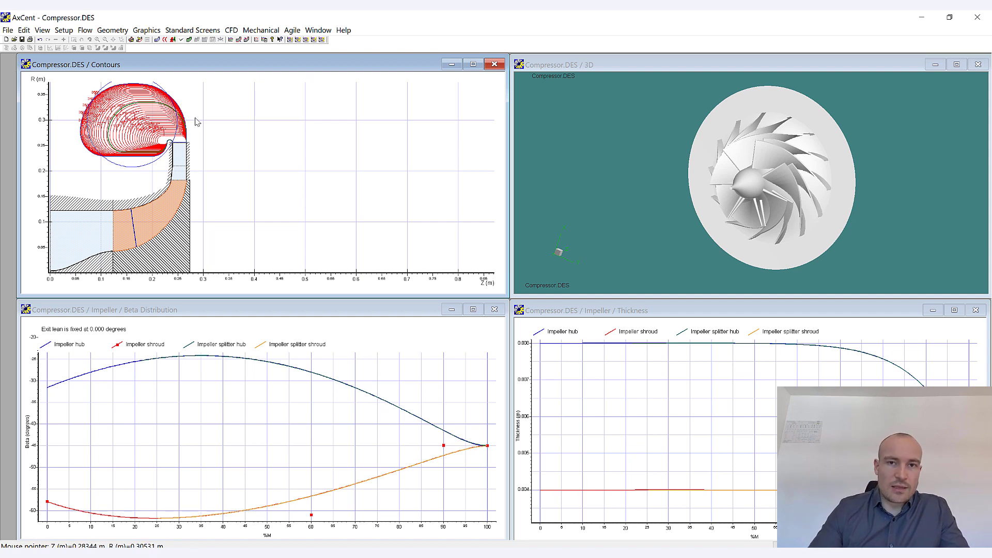
{"action": "mouse_move", "coordinate": [479, 75]}
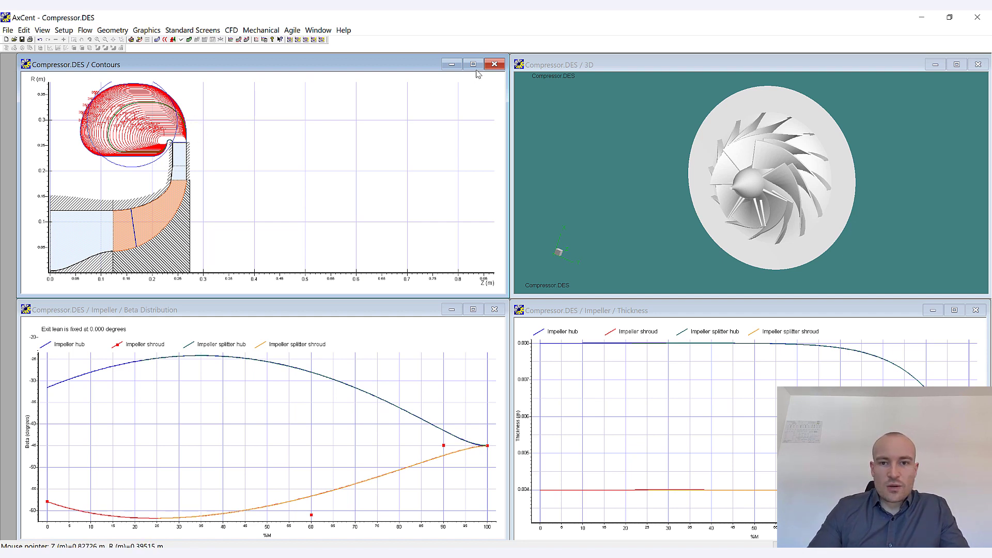
Maximize the Contours window and zoom around the diffuser and volute
{"action": "left_click", "coordinate": [472, 64]}
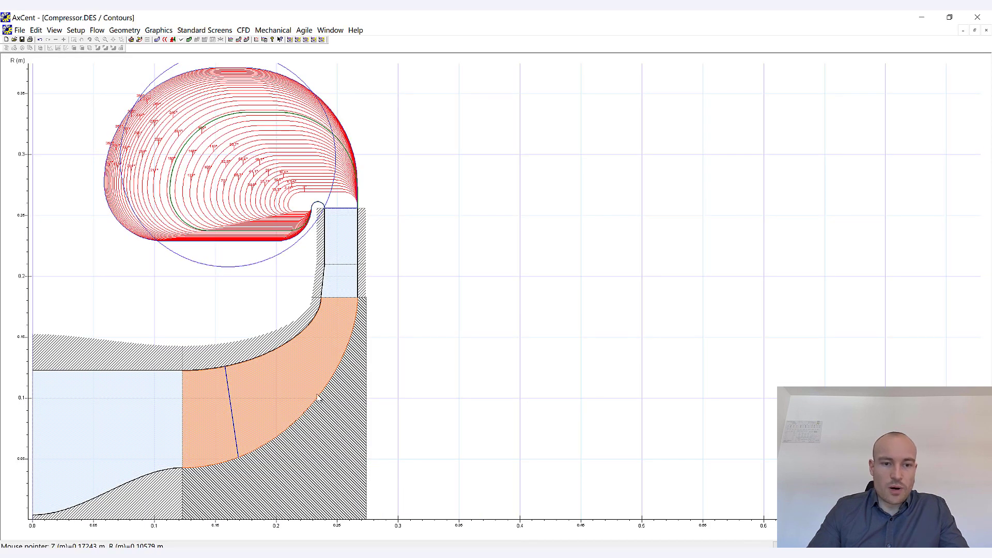
{"action": "mouse_move", "coordinate": [423, 248]}
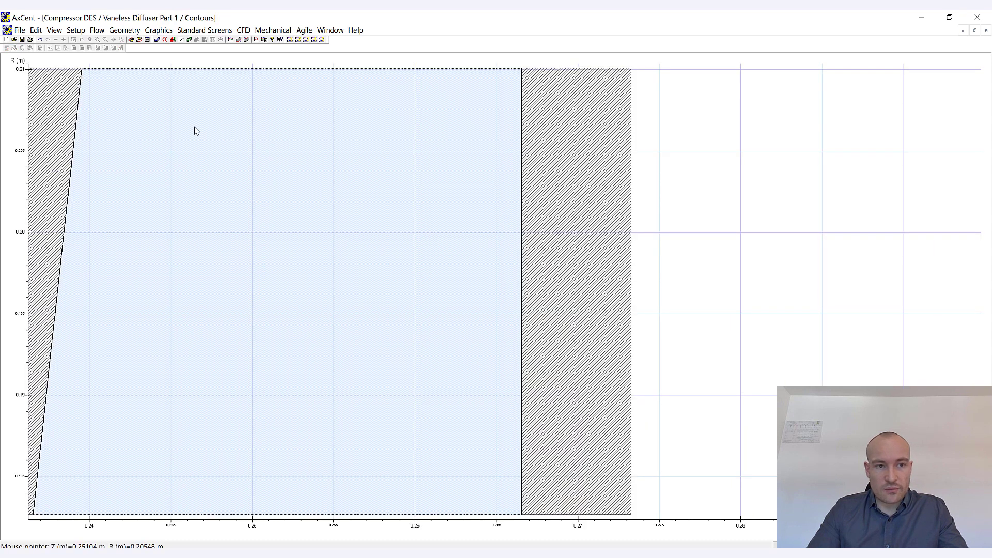
{"action": "mouse_move", "coordinate": [233, 154]}
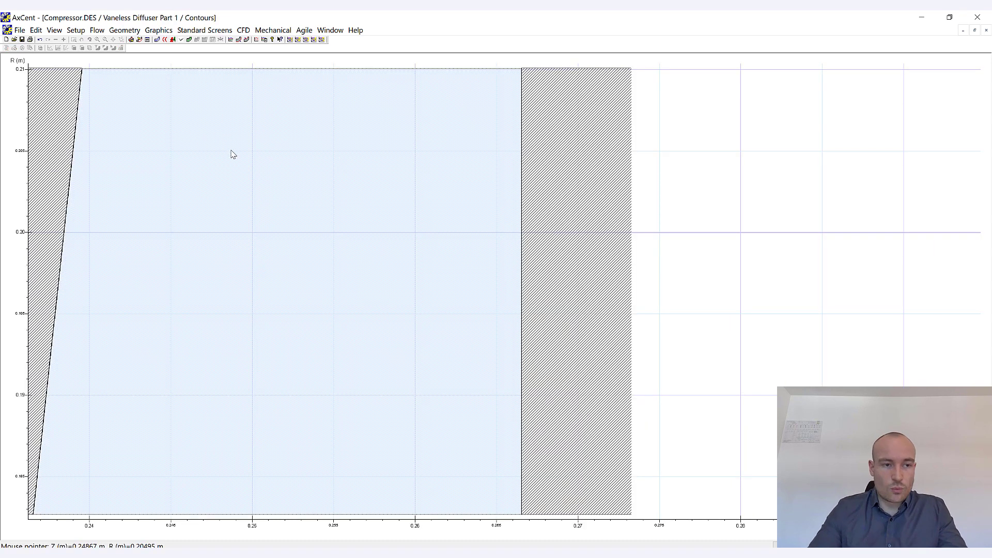
{"action": "mouse_move", "coordinate": [87, 131]}
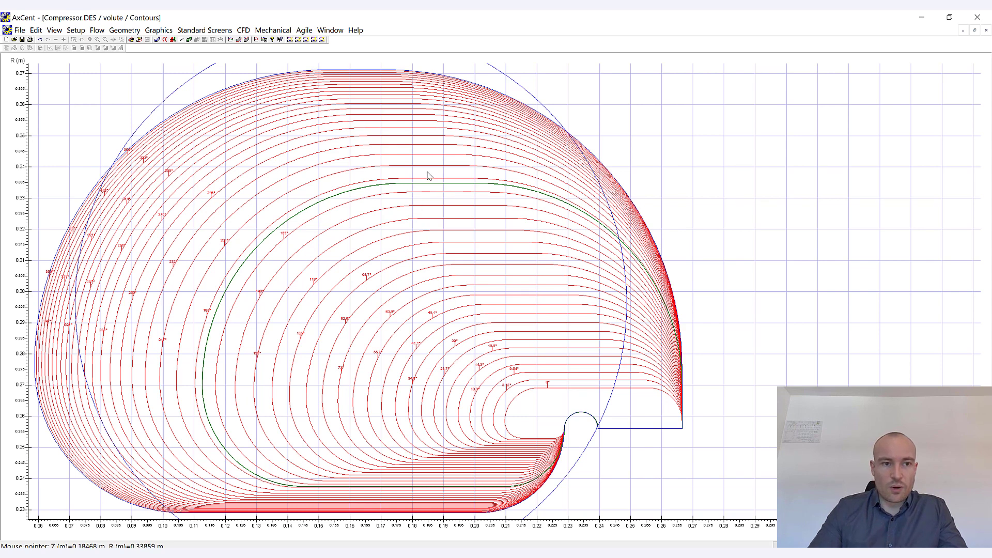
{"action": "mouse_move", "coordinate": [430, 169]}
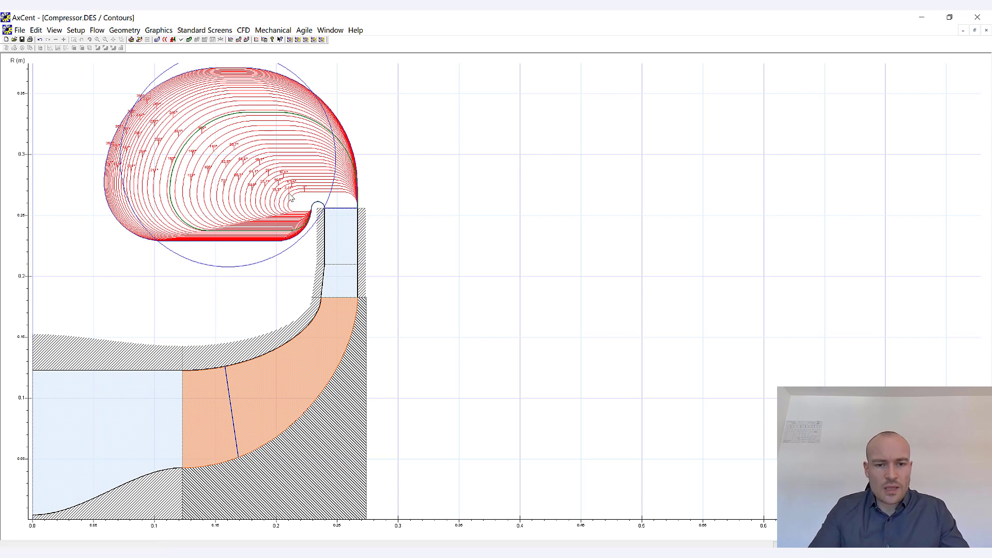
{"action": "scroll", "scroll_direction": "down", "scroll_amount": 3}
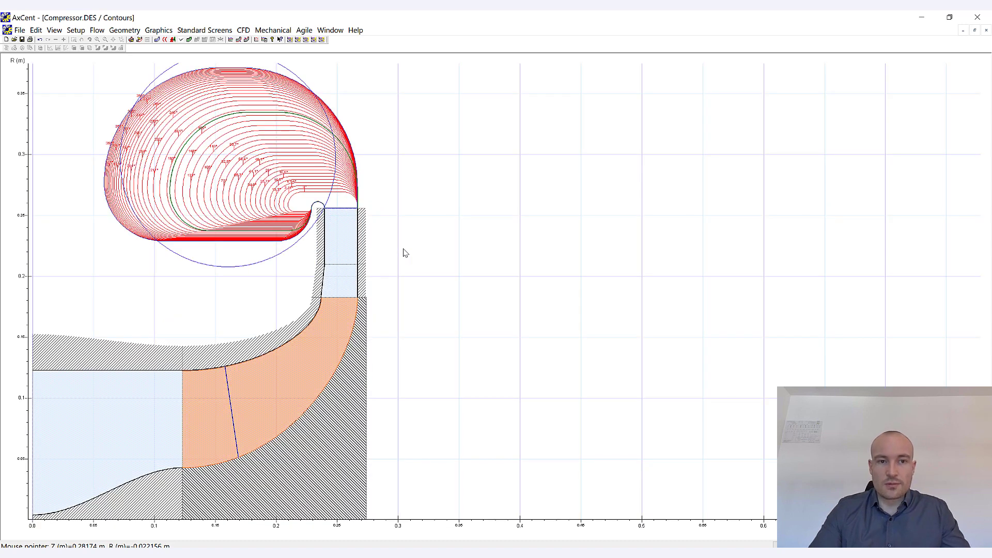
{"action": "mouse_move", "coordinate": [430, 244]}
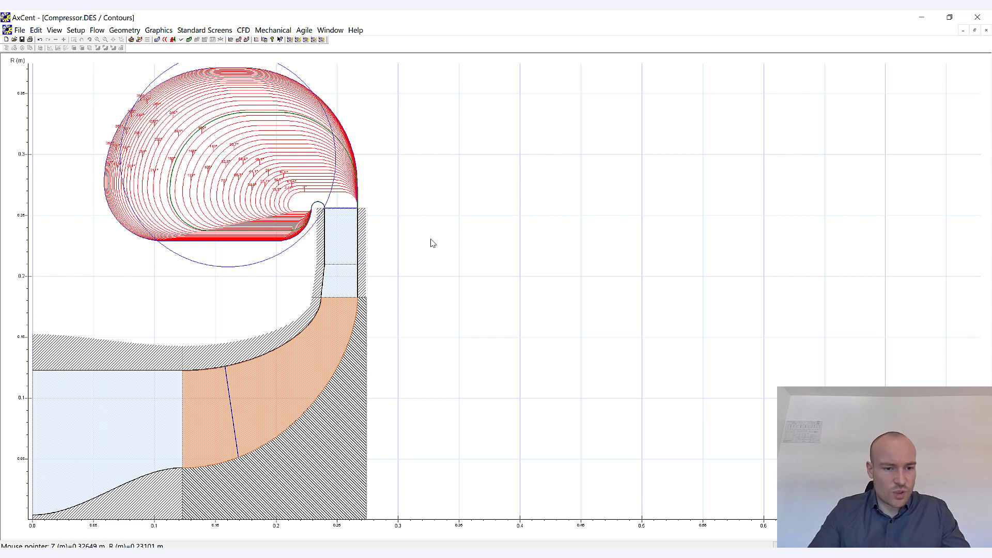
{"action": "mouse_move", "coordinate": [456, 348]}
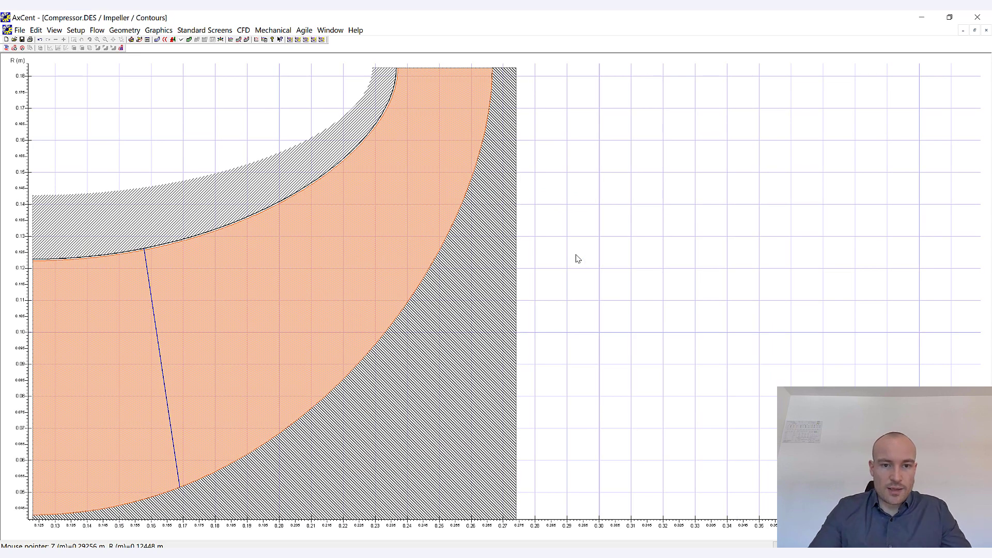
{"action": "mouse_move", "coordinate": [556, 246]}
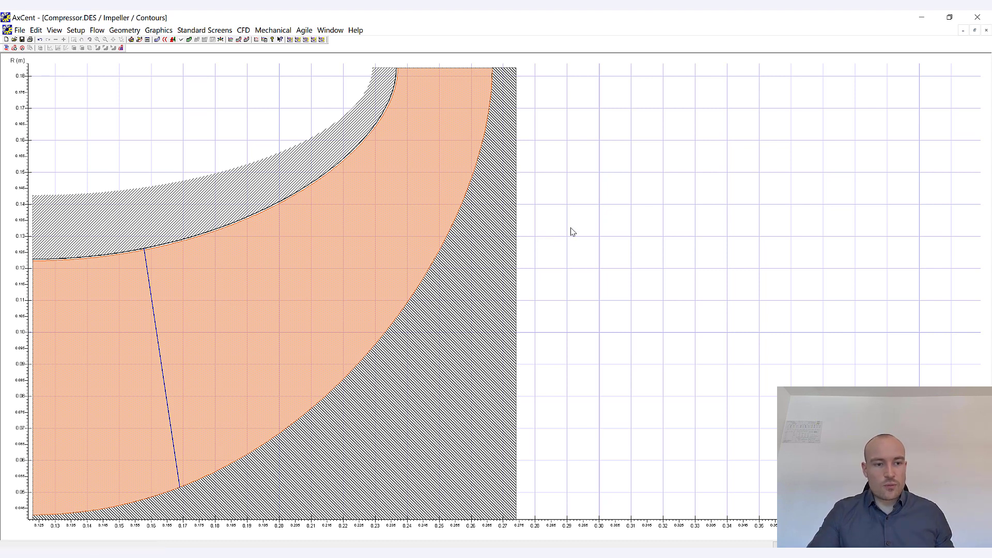
{"action": "mouse_move", "coordinate": [537, 209]}
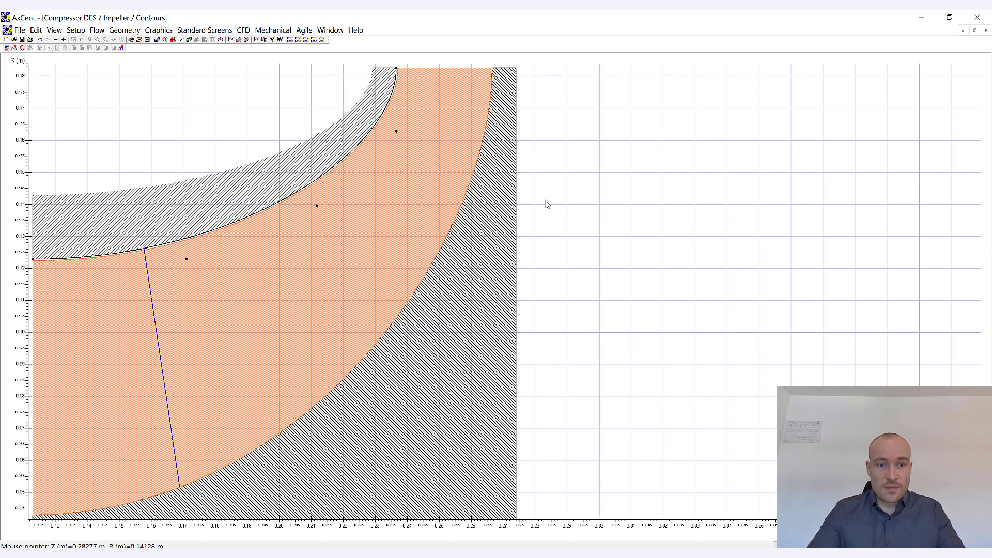
{"action": "mouse_move", "coordinate": [266, 241]}
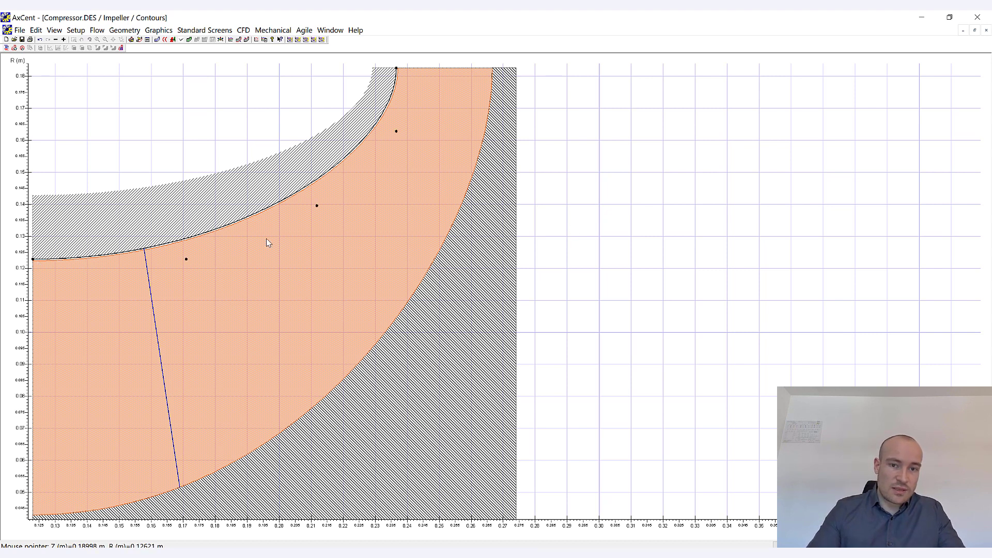
{"action": "mouse_move", "coordinate": [400, 103]}
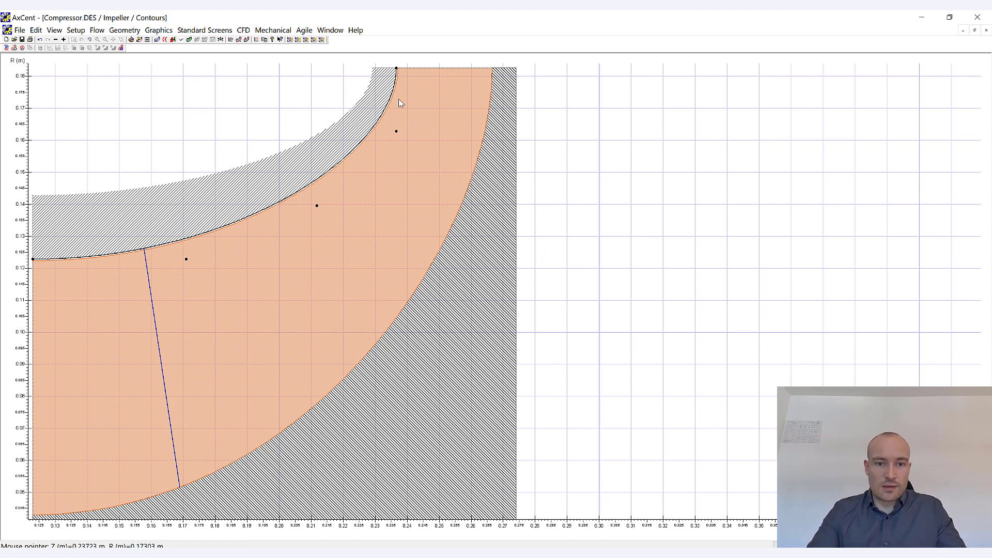
{"action": "mouse_move", "coordinate": [317, 204]}
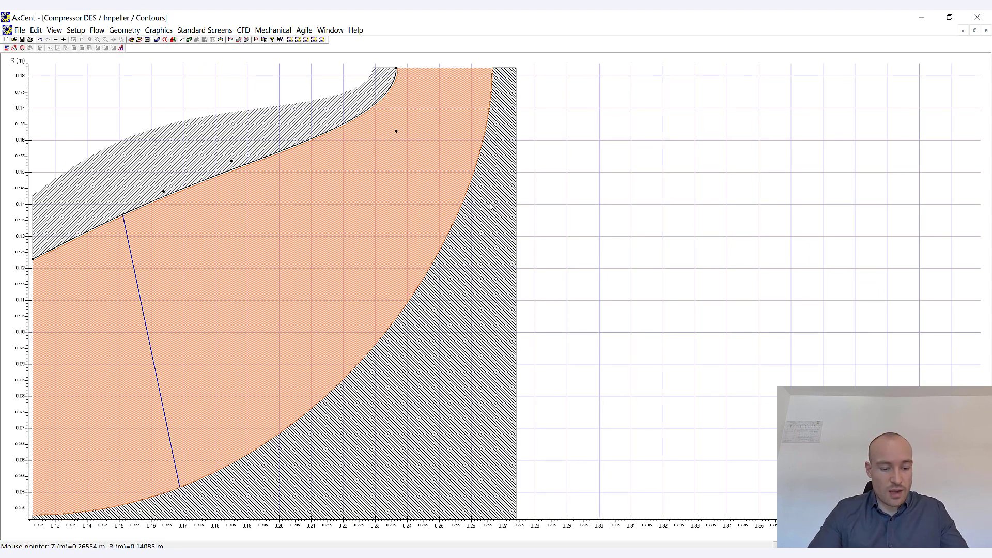
{"action": "mouse_move", "coordinate": [487, 254]}
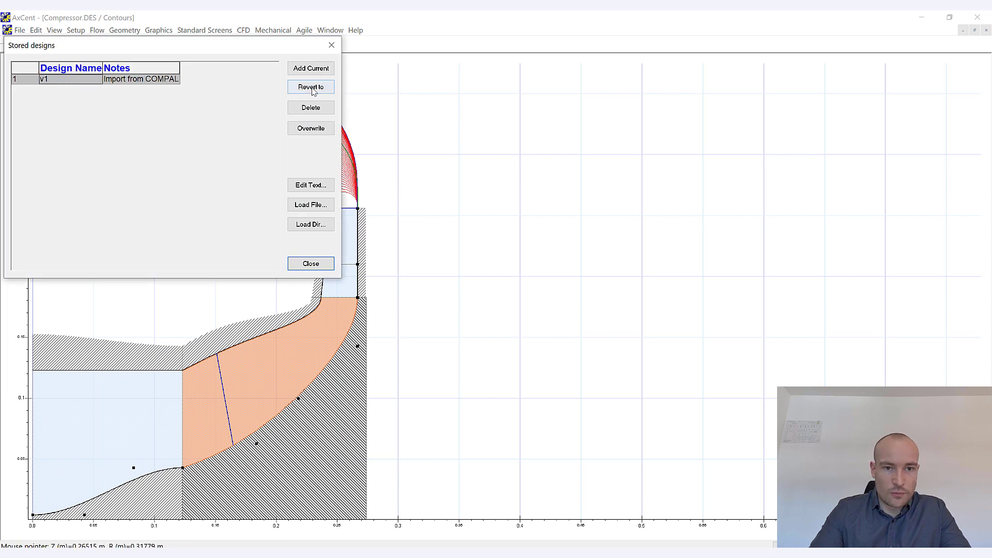
{"action": "left_click", "coordinate": [310, 87]}
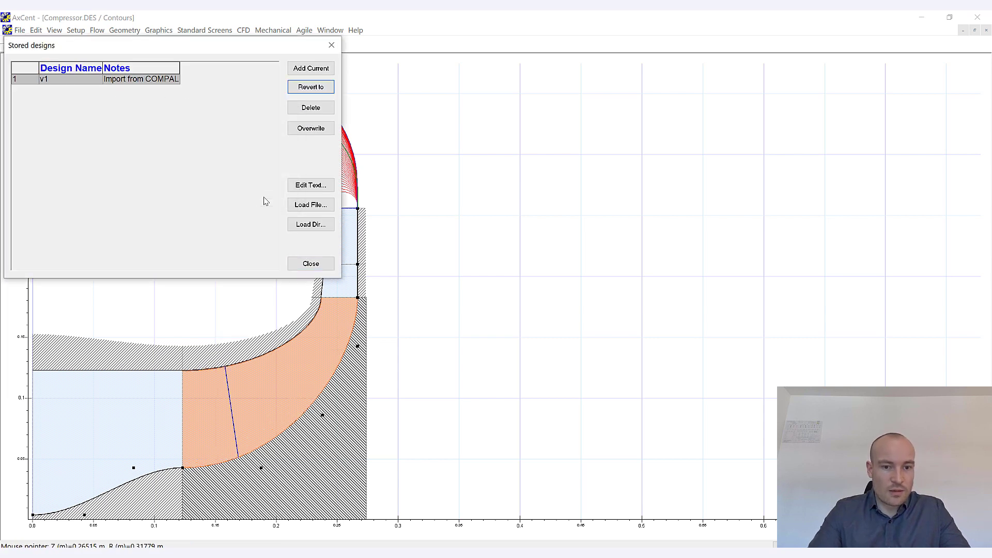
{"action": "left_click", "coordinate": [311, 264]}
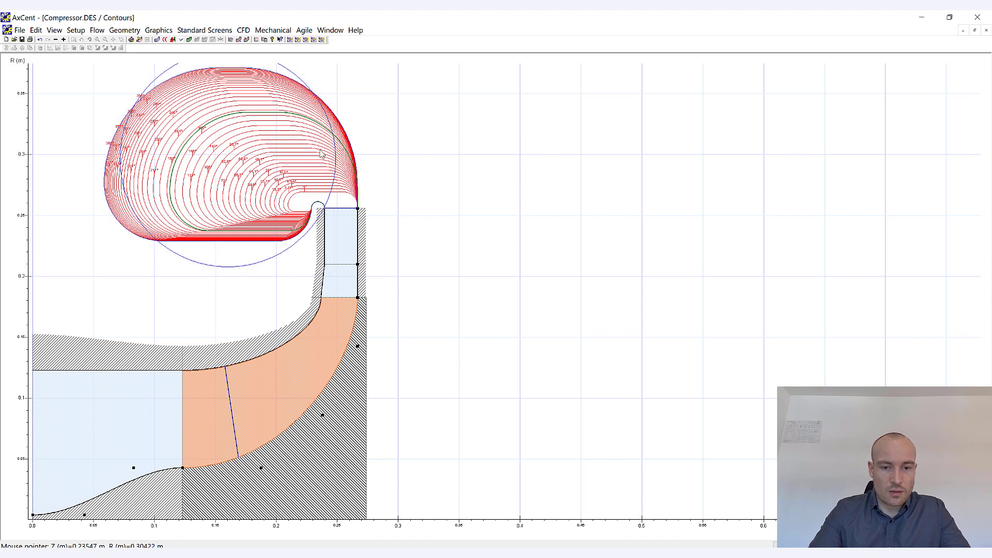
{"action": "mouse_move", "coordinate": [326, 116]}
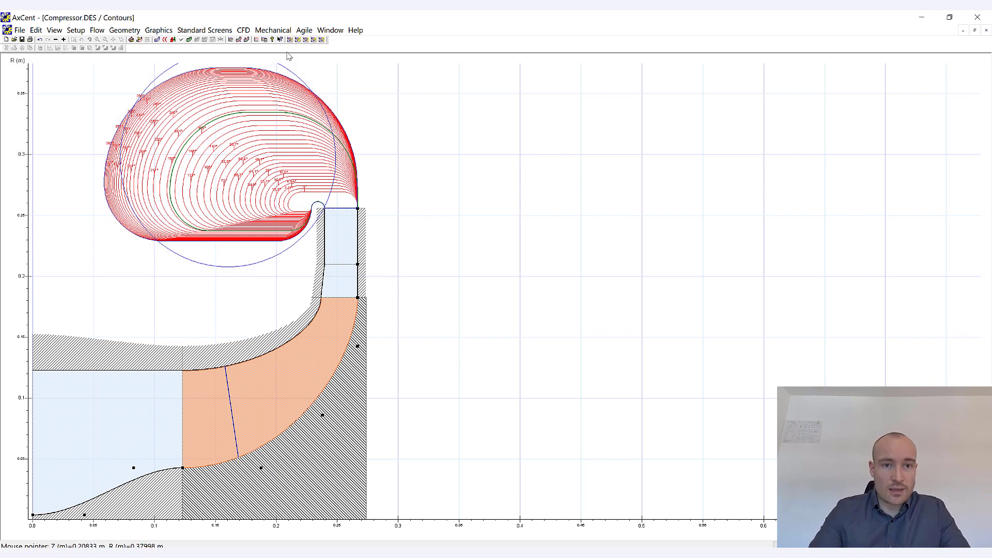
{"action": "mouse_move", "coordinate": [290, 39]}
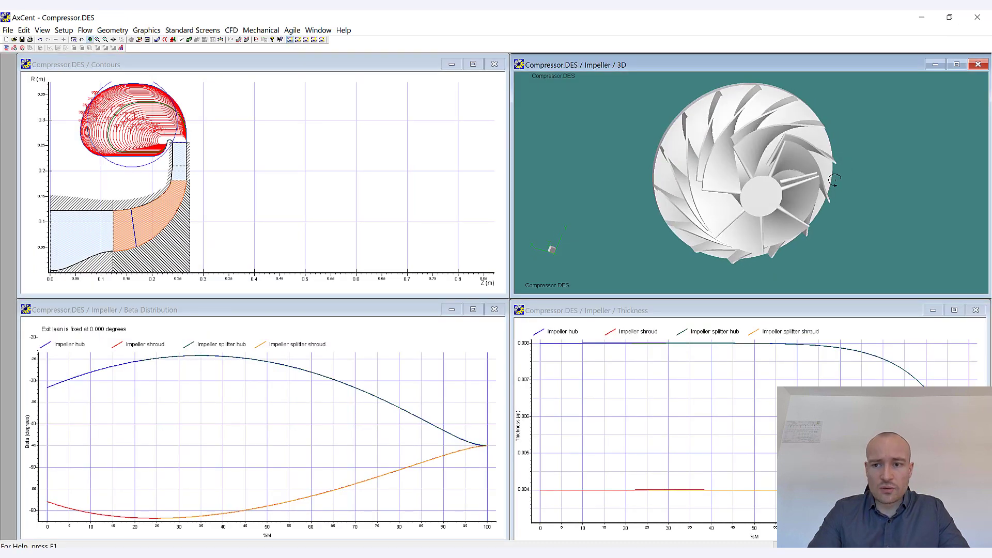
Orbit the 3D impeller to an oblique view
{"action": "left_click_drag", "start_coordinate": [823, 184], "coordinate": [715, 166]}
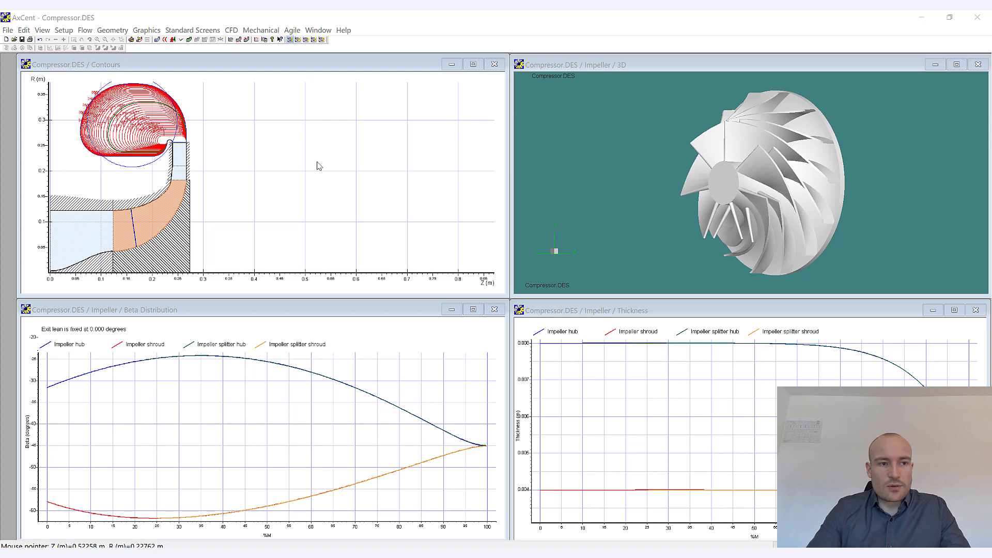
{"action": "mouse_move", "coordinate": [304, 142]}
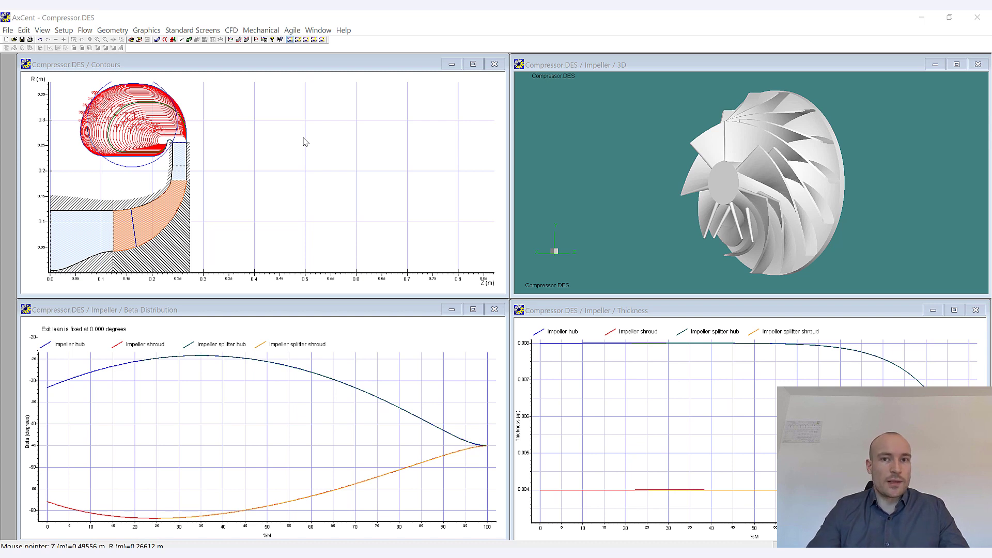
{"action": "mouse_move", "coordinate": [275, 148]}
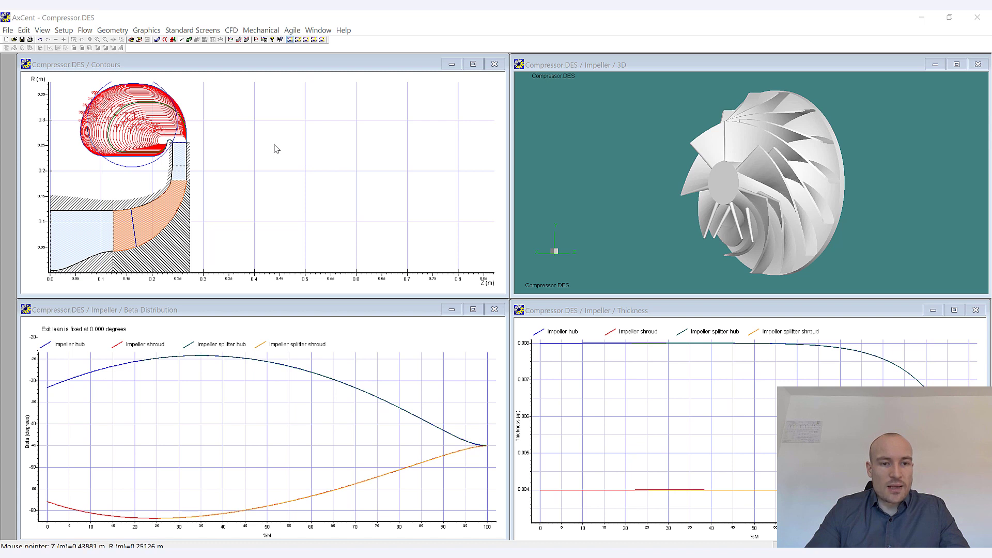
Run the MST solver over all segments with MST Always enabled, then dismiss the convergence plot
{"action": "right_click", "coordinate": [275, 148]}
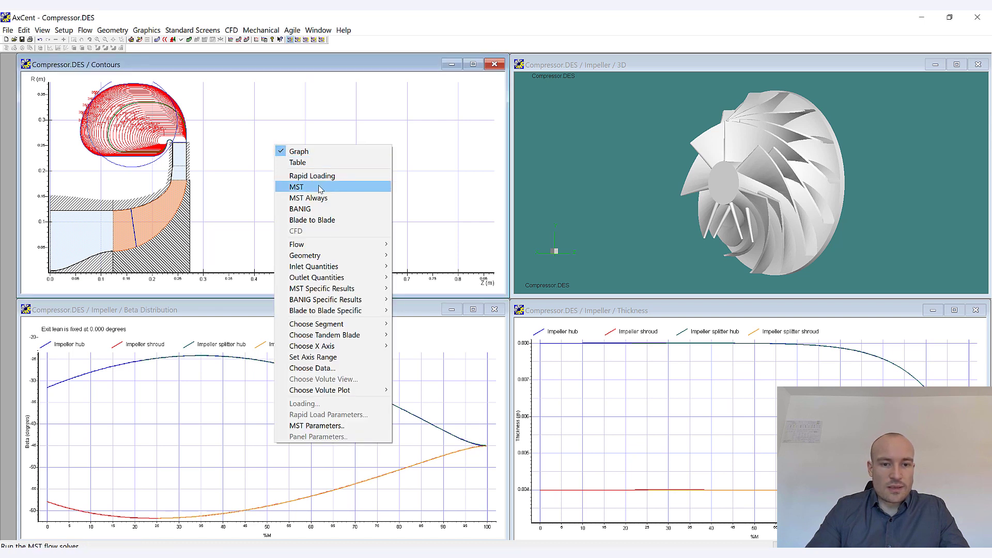
{"action": "left_click", "coordinate": [295, 188]}
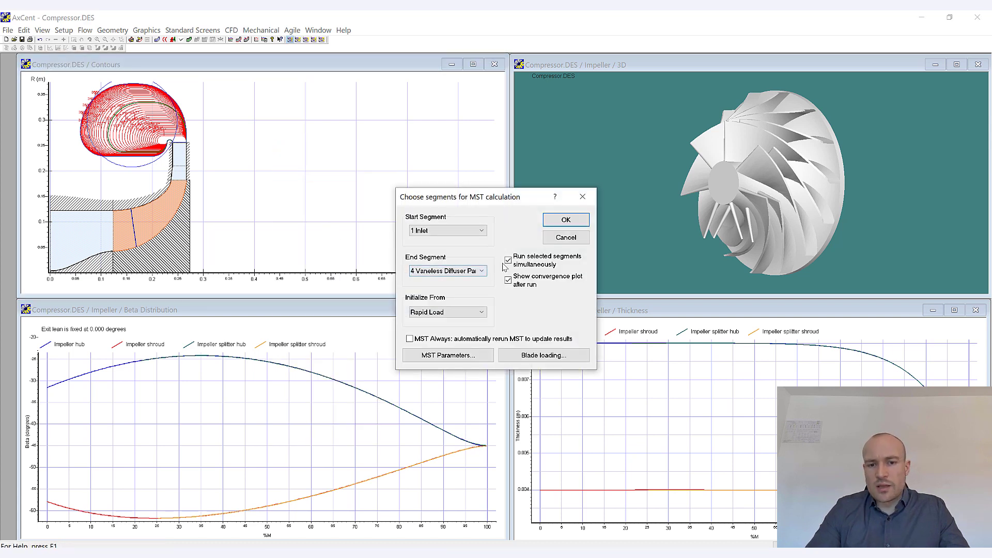
{"action": "left_click", "coordinate": [508, 280]}
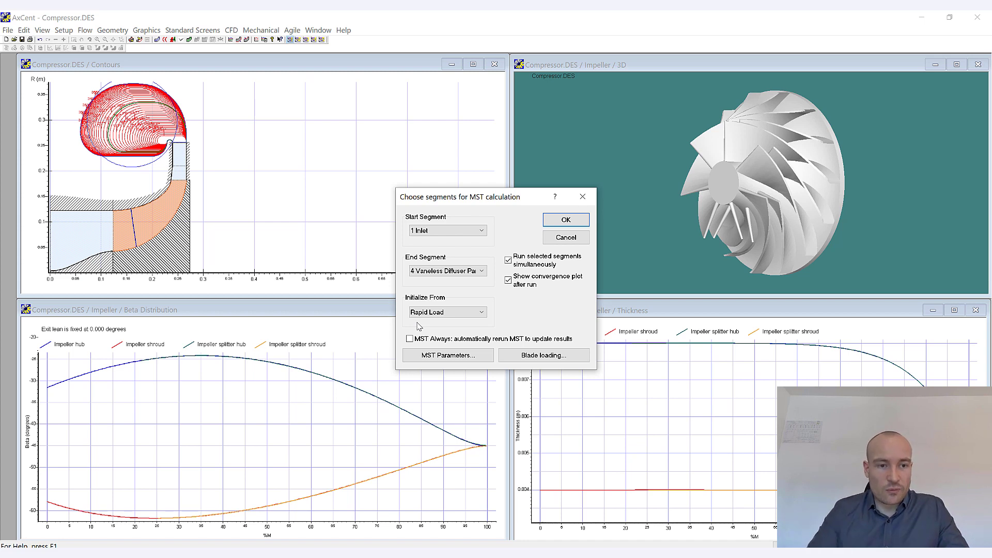
{"action": "left_click", "coordinate": [409, 339]}
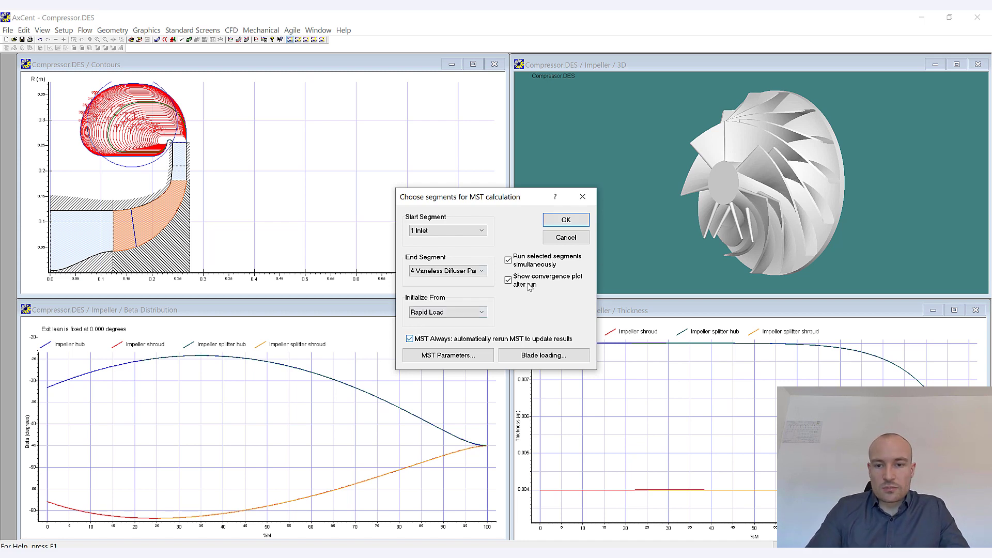
{"action": "left_click", "coordinate": [564, 220]}
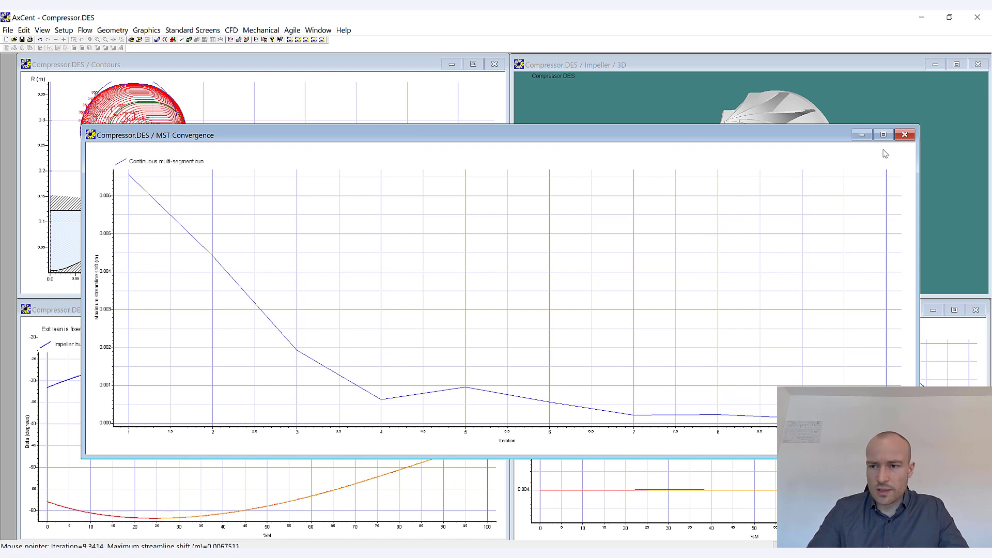
{"action": "left_click", "coordinate": [904, 135]}
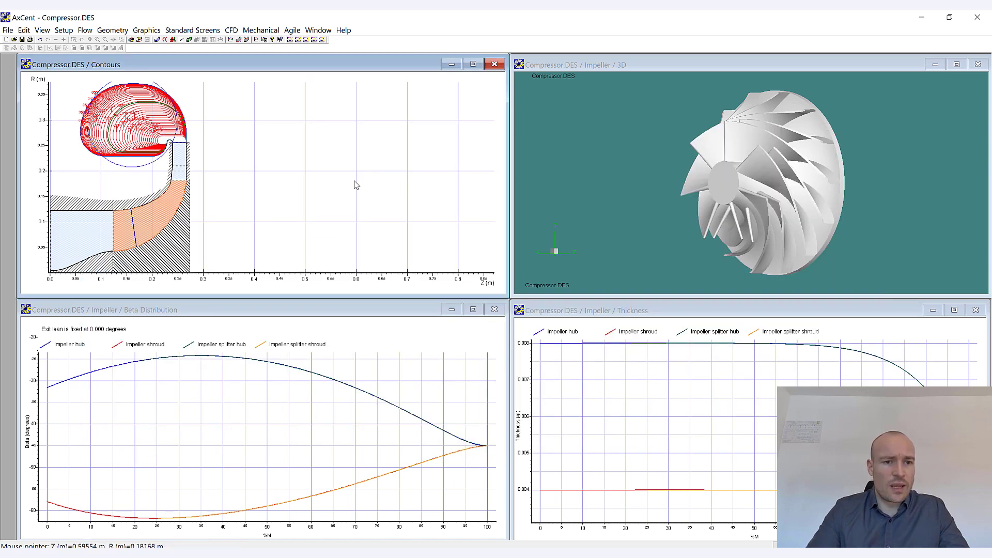
Plot MST static pressure on the Contours view
{"action": "right_click", "coordinate": [356, 187]}
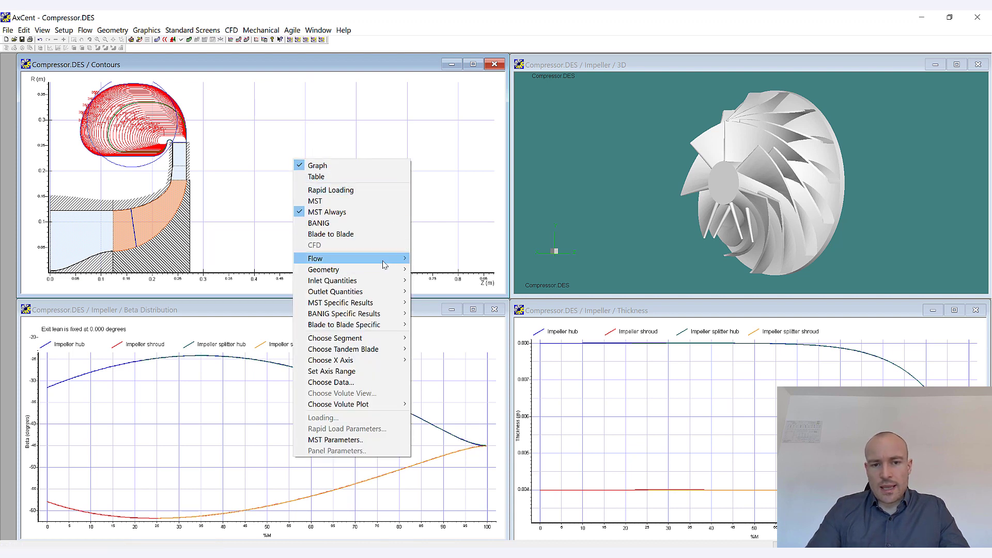
{"action": "mouse_move", "coordinate": [315, 259]}
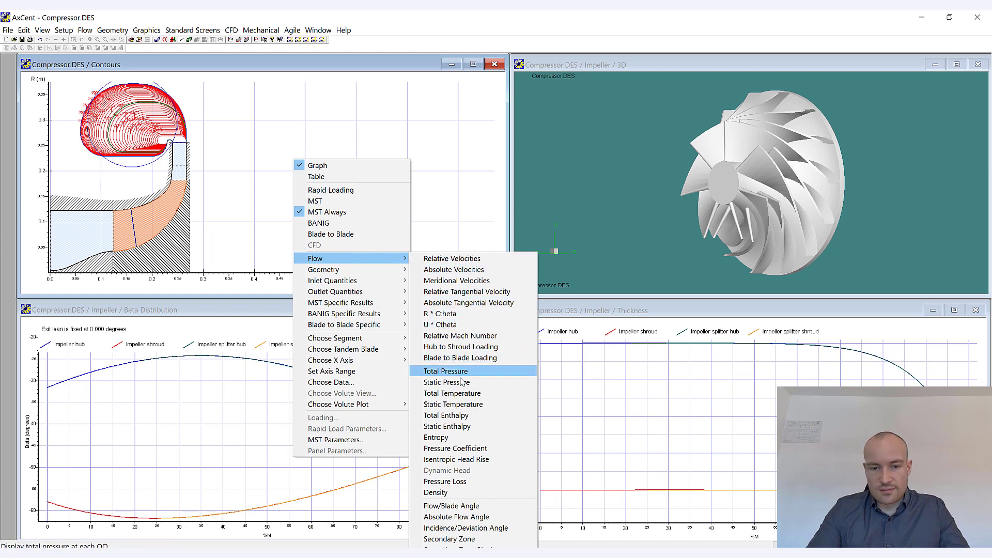
{"action": "left_click", "coordinate": [446, 383]}
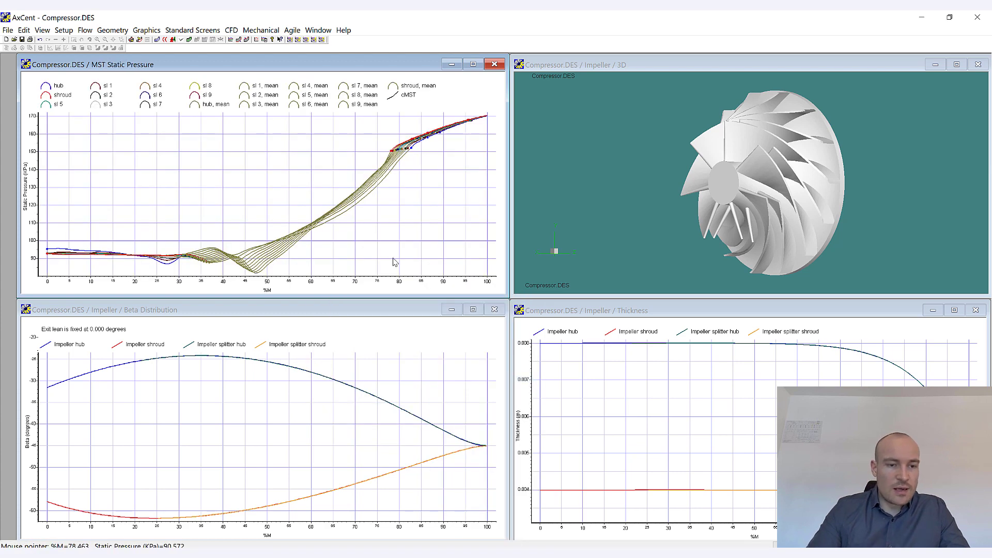
{"action": "mouse_move", "coordinate": [391, 247]}
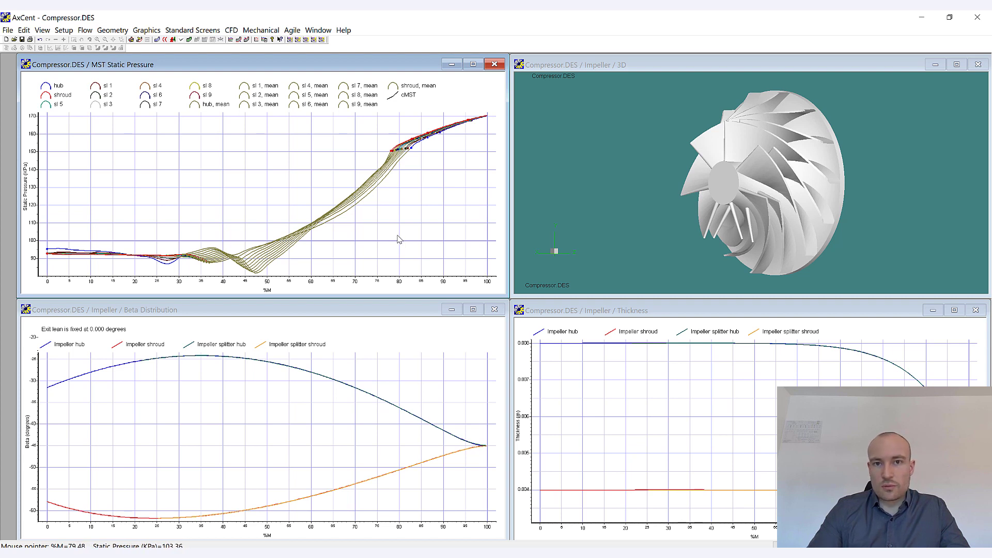
{"action": "mouse_move", "coordinate": [386, 220]}
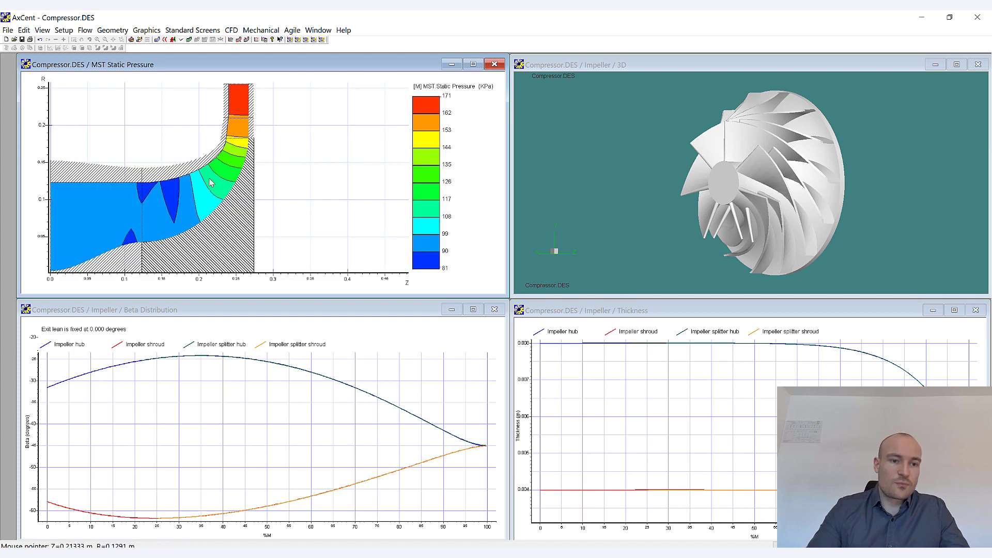
{"action": "mouse_move", "coordinate": [236, 83]}
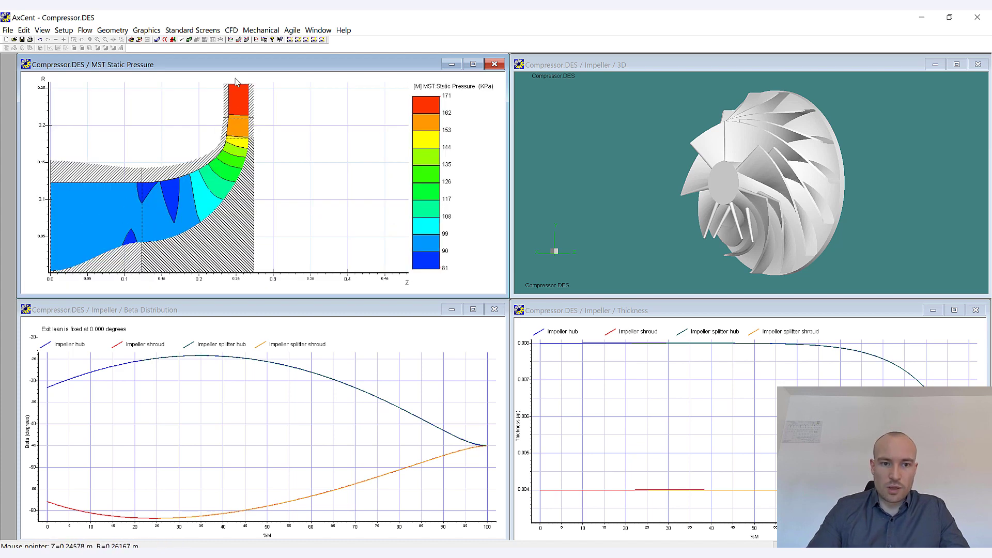
{"action": "mouse_move", "coordinate": [282, 363]}
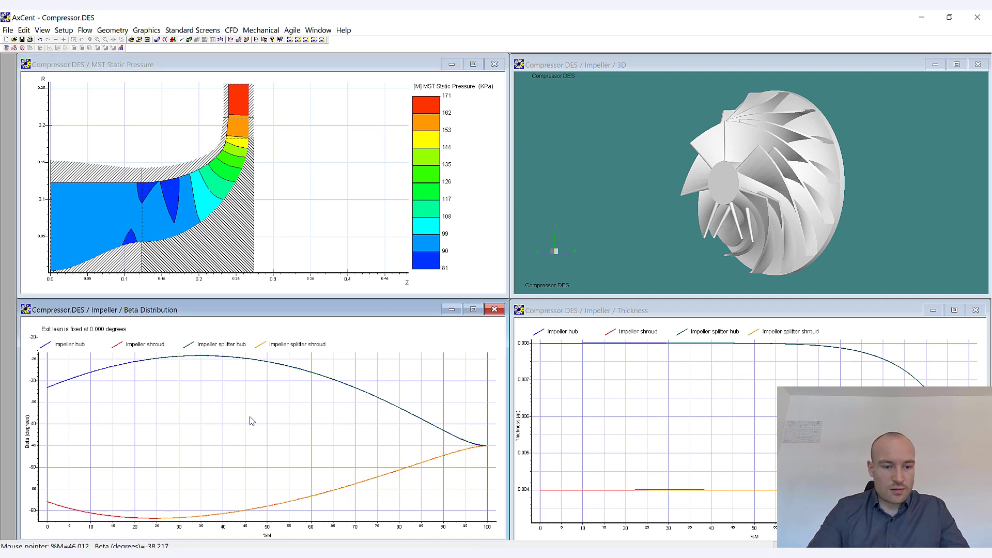
{"action": "mouse_move", "coordinate": [159, 399]}
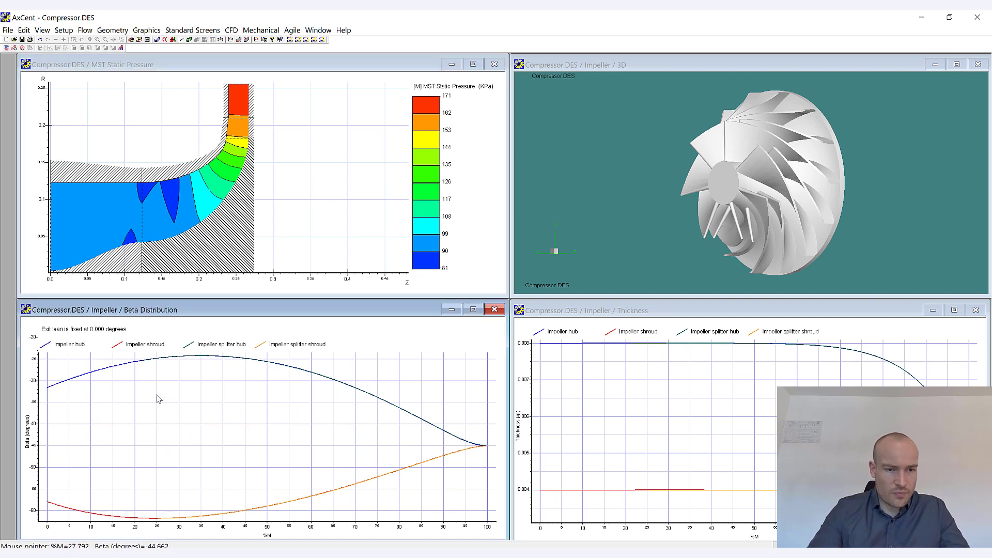
{"action": "mouse_move", "coordinate": [134, 481]}
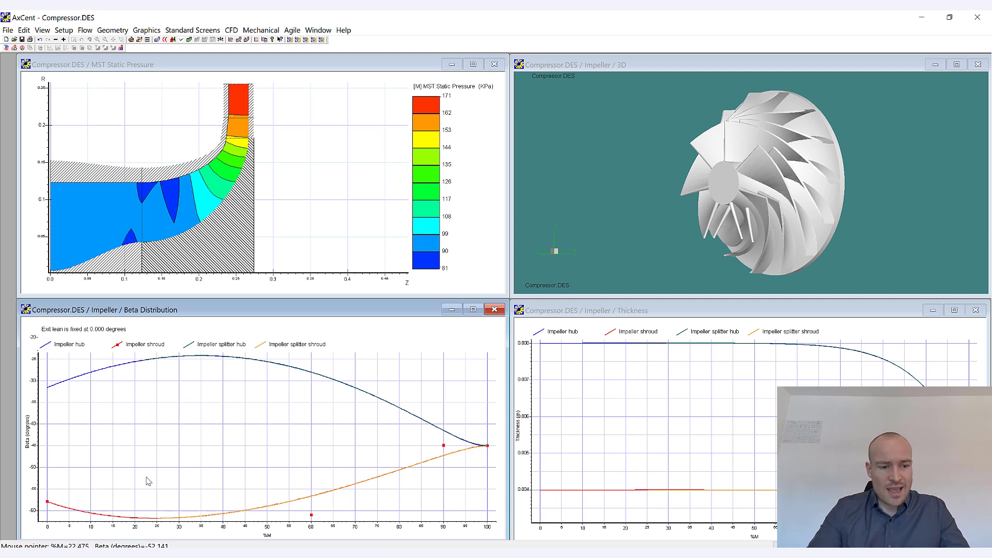
{"action": "mouse_move", "coordinate": [192, 475]}
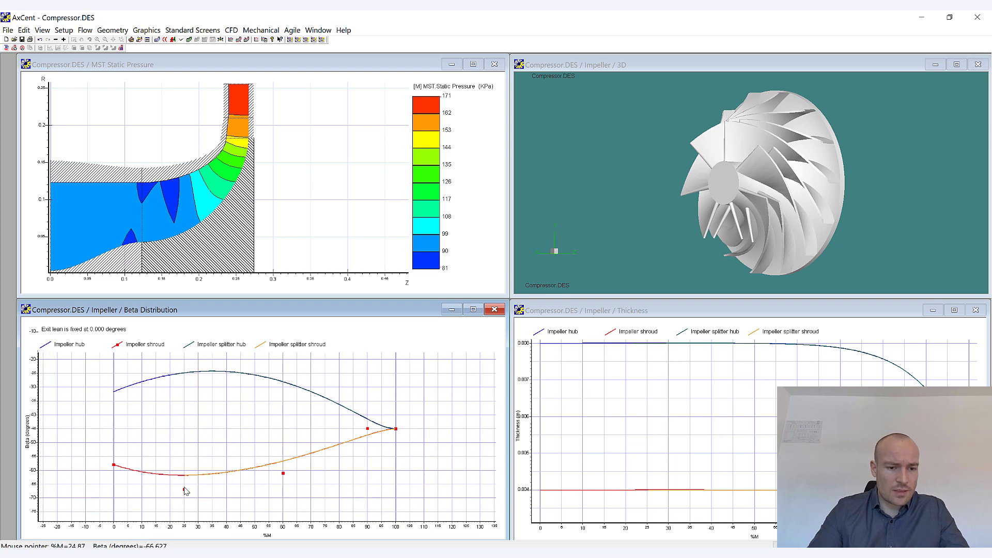
Flatten the impeller shroud beta curve near 25%, letting MST recalculate static pressure
{"action": "left_click_drag", "start_coordinate": [185, 484], "coordinate": [185, 465]}
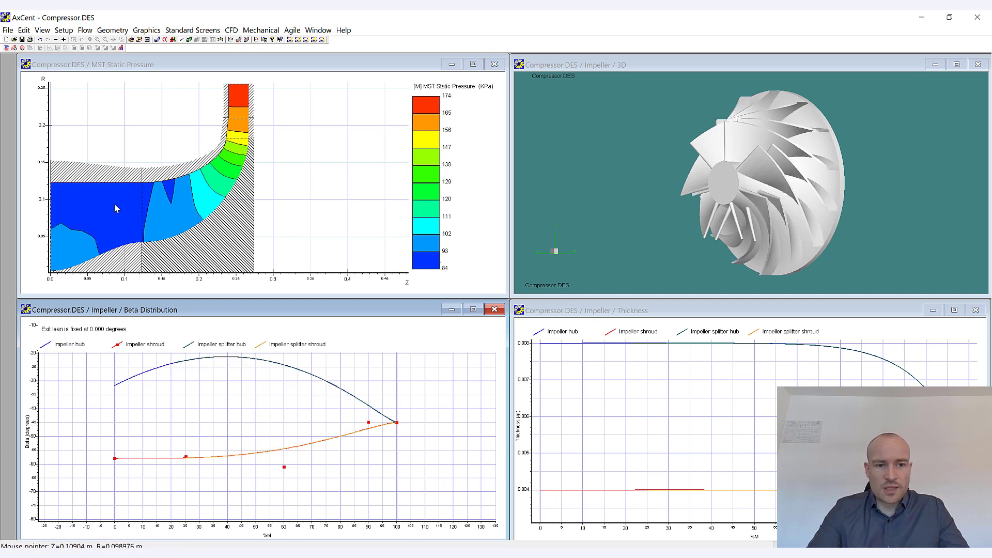
{"action": "mouse_move", "coordinate": [87, 223]}
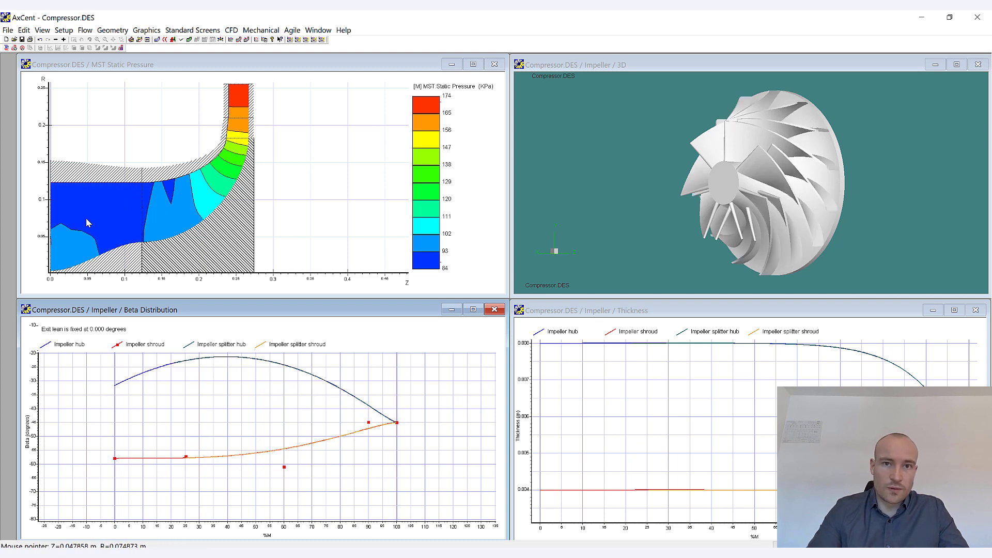
{"action": "mouse_move", "coordinate": [112, 230]}
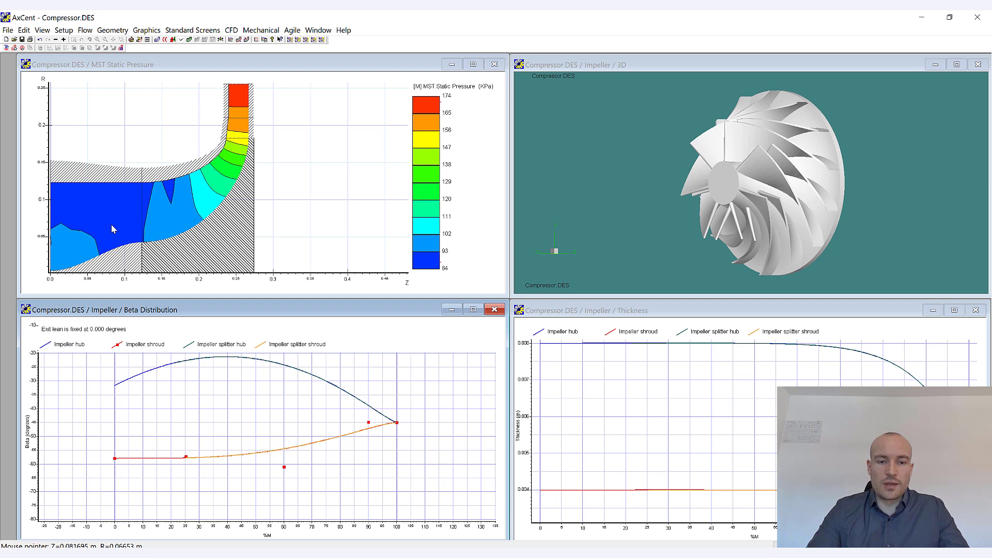
{"action": "mouse_move", "coordinate": [378, 291]}
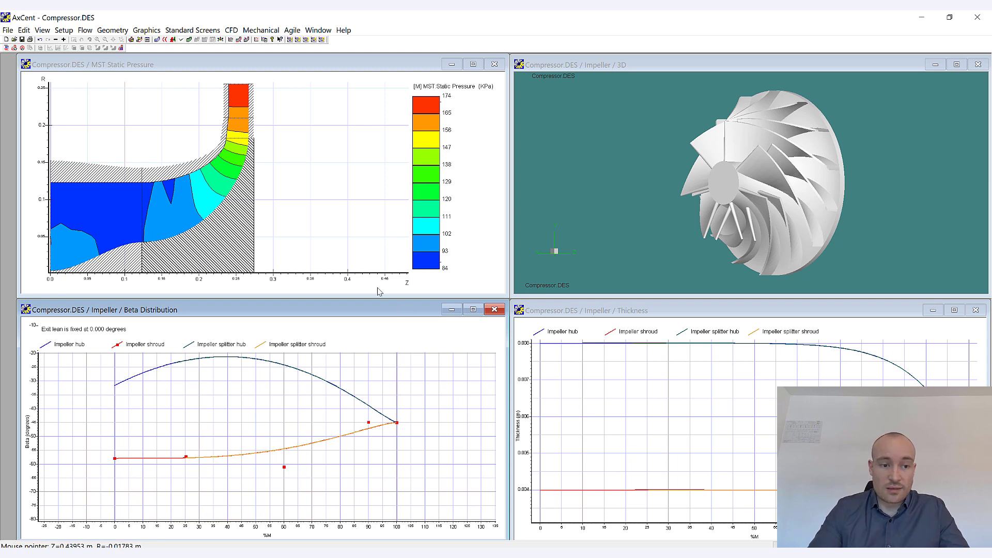
{"action": "mouse_move", "coordinate": [381, 277]}
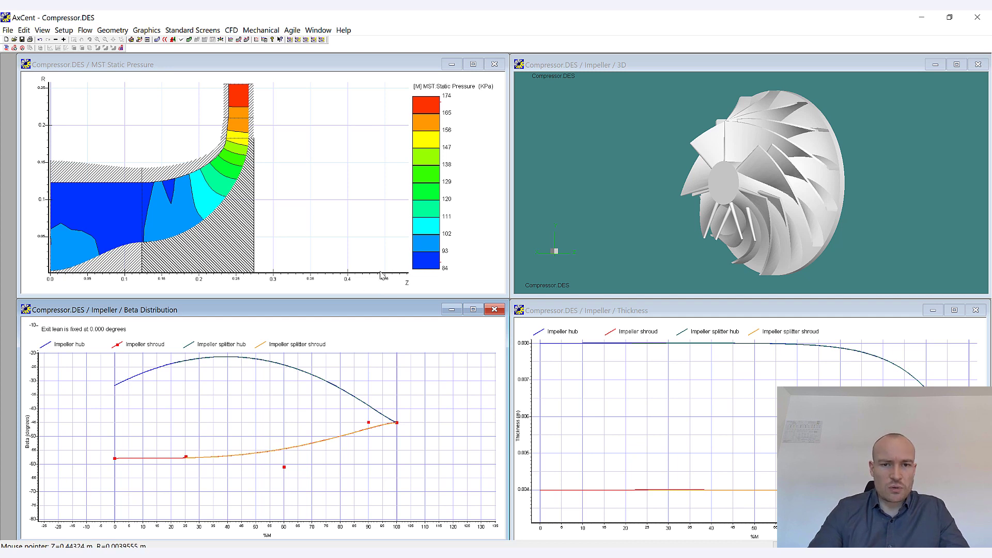
{"action": "mouse_move", "coordinate": [377, 287]}
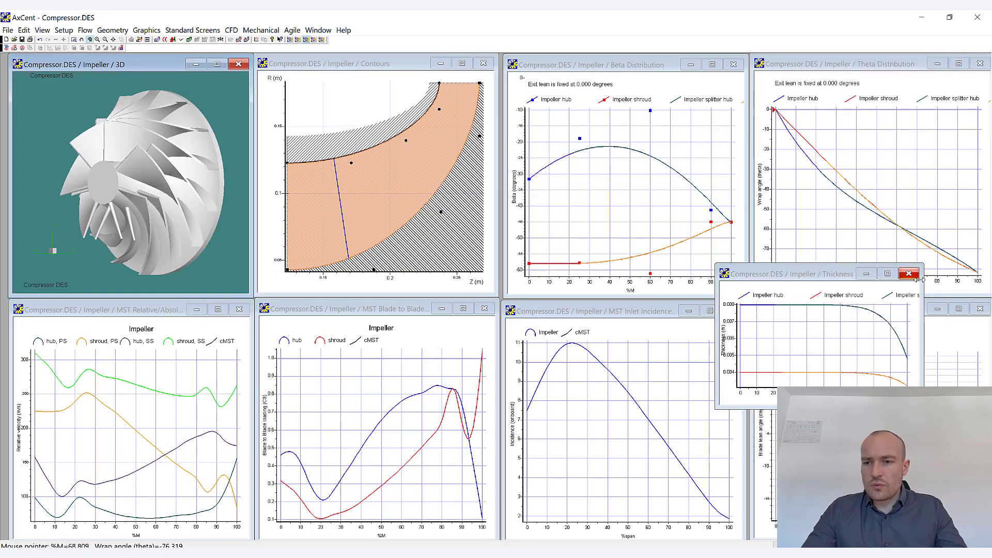
{"action": "left_click", "coordinate": [910, 273]}
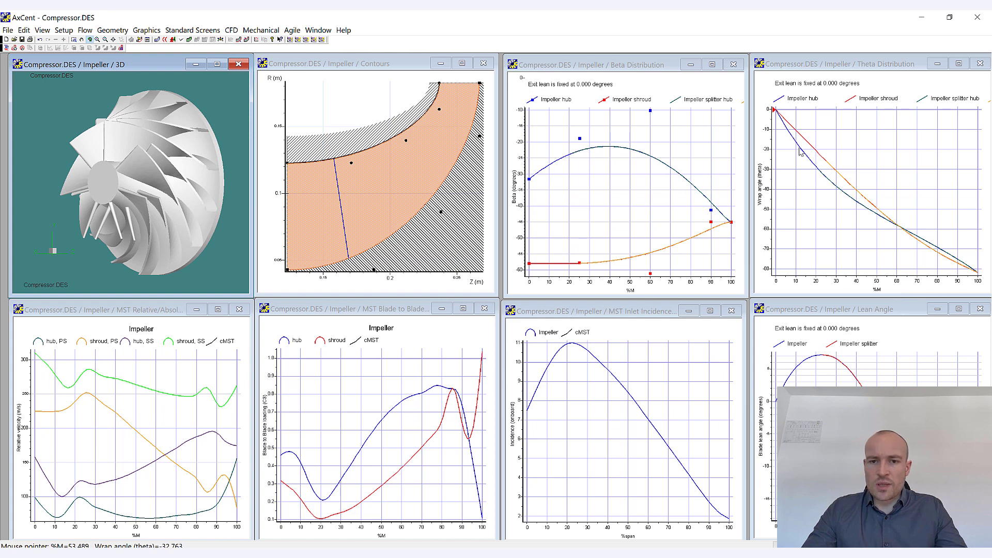
{"action": "mouse_move", "coordinate": [700, 146]}
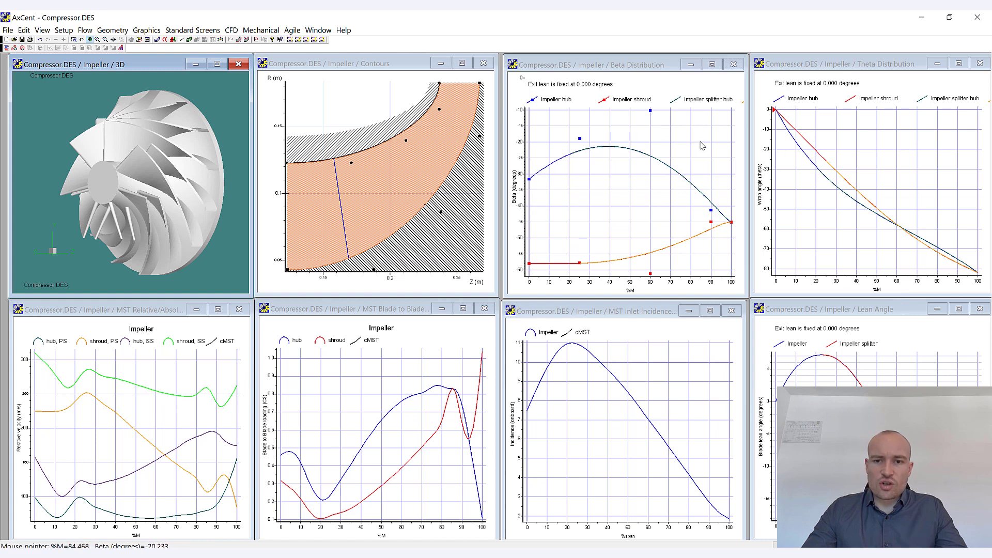
{"action": "mouse_move", "coordinate": [577, 201]}
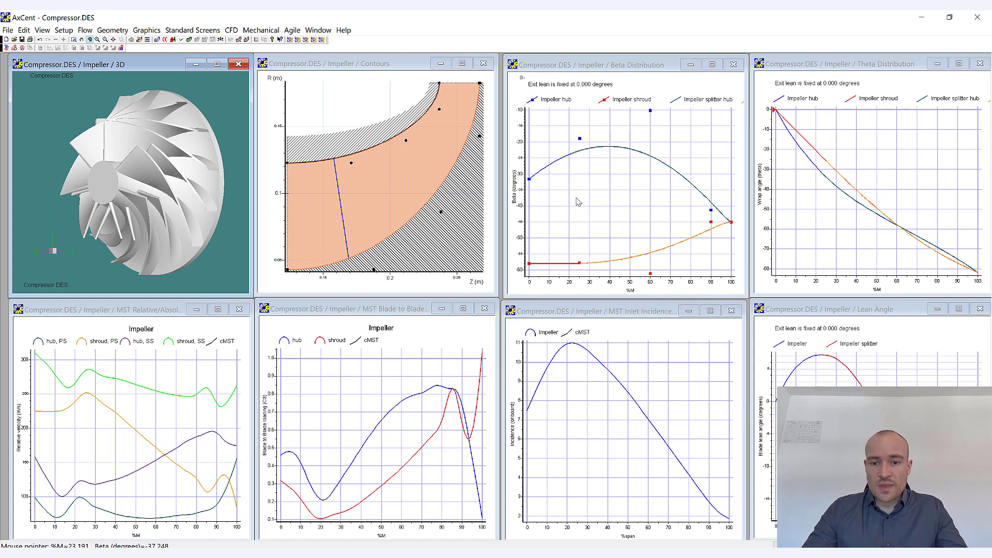
{"action": "mouse_move", "coordinate": [614, 393]}
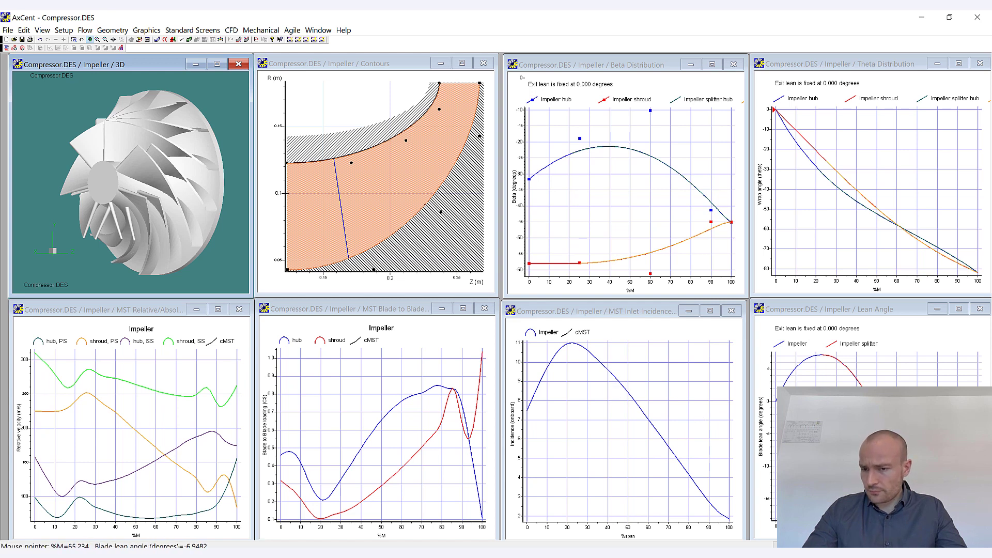
{"action": "mouse_move", "coordinate": [877, 379]}
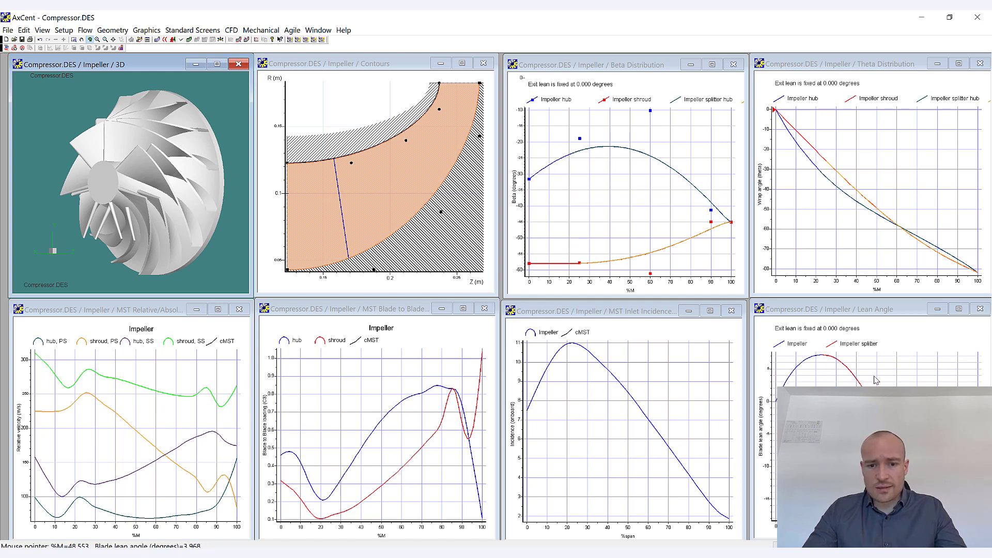
{"action": "mouse_move", "coordinate": [417, 386]}
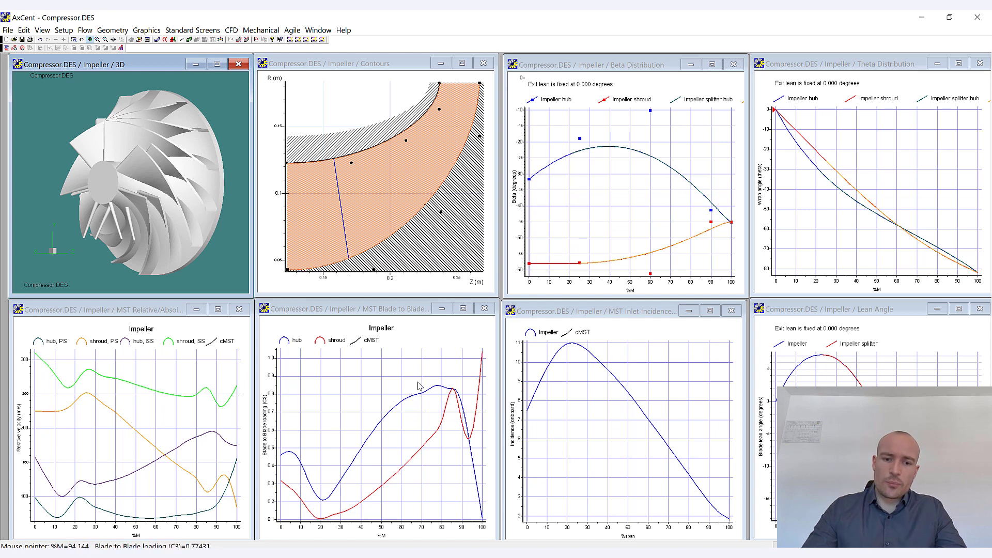
{"action": "mouse_move", "coordinate": [381, 405]}
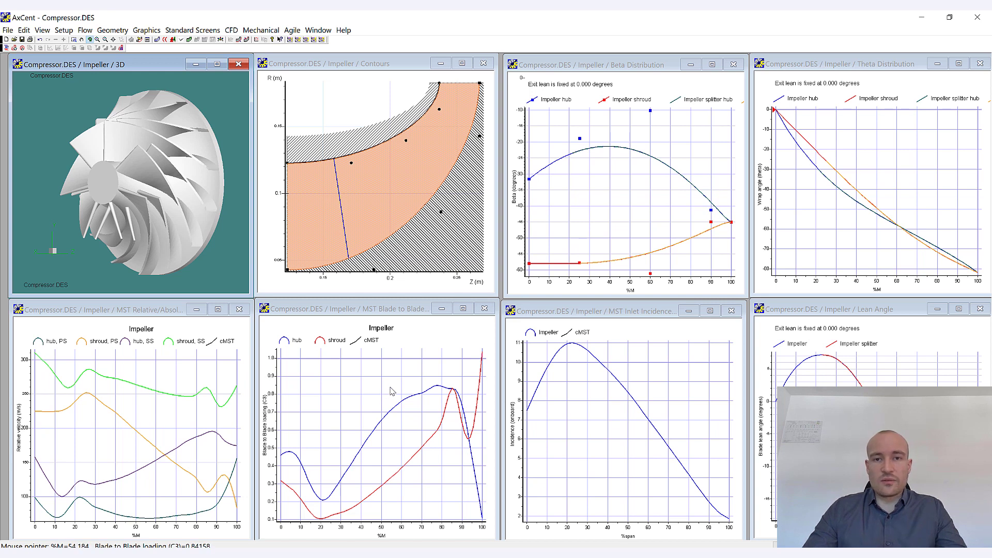
{"action": "mouse_move", "coordinate": [401, 378]}
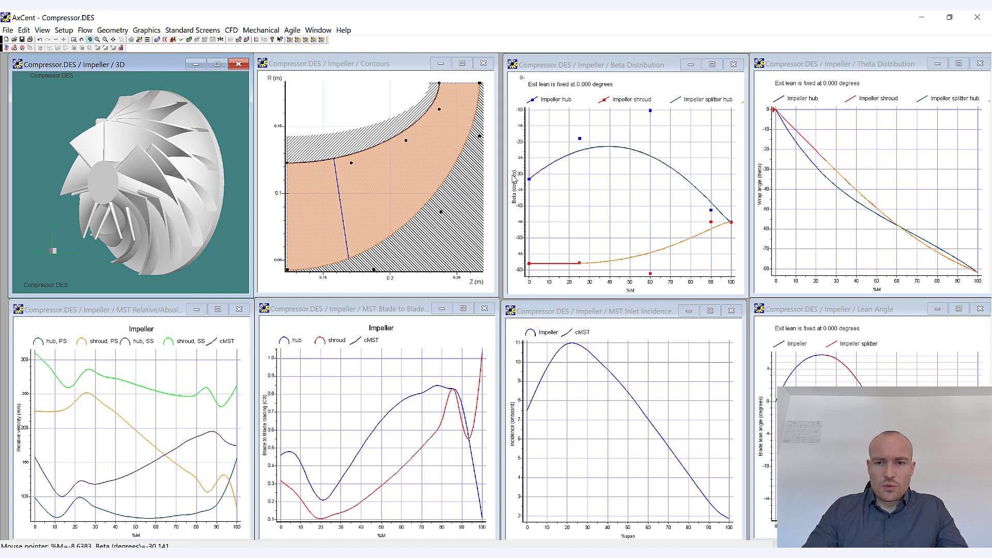
{"action": "mouse_move", "coordinate": [629, 177]}
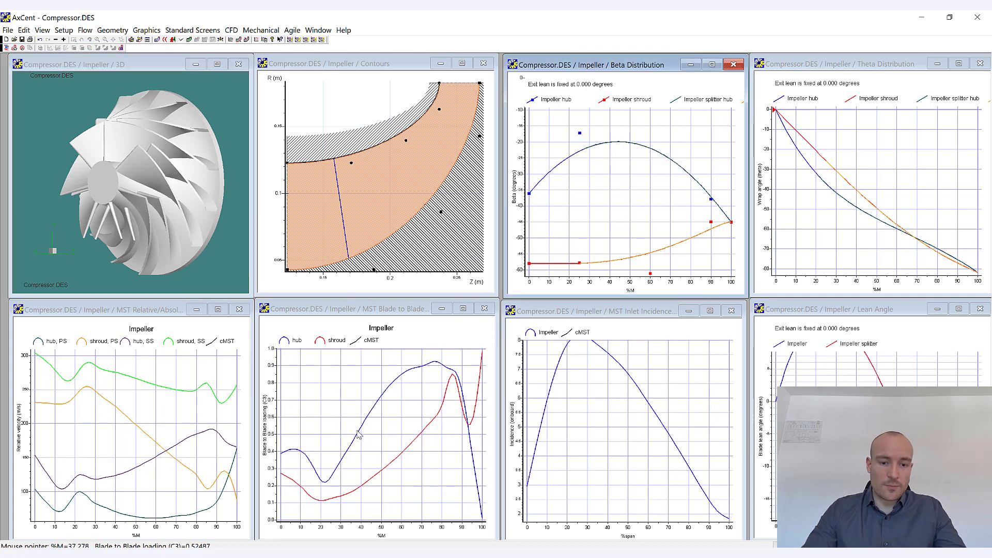
{"action": "mouse_move", "coordinate": [380, 423]}
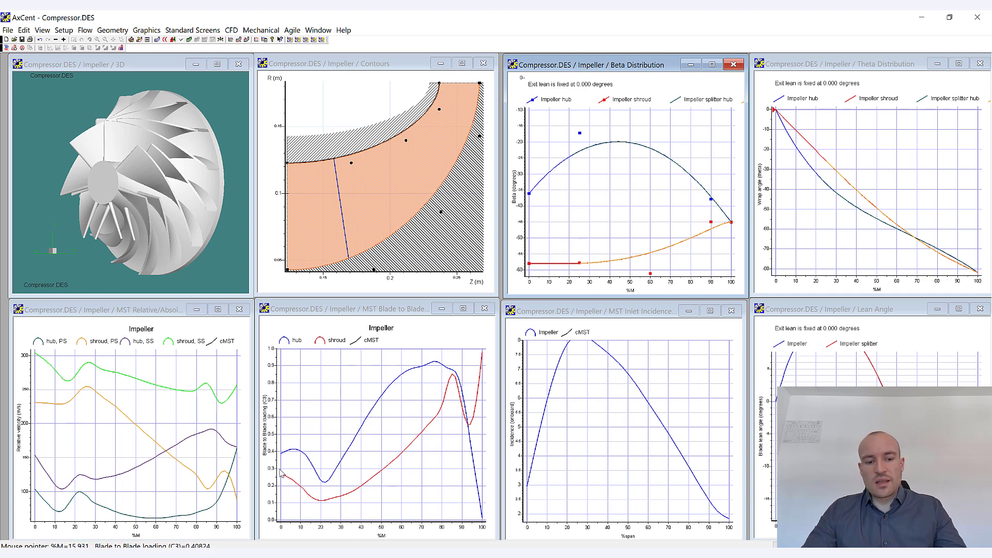
{"action": "mouse_move", "coordinate": [293, 457]}
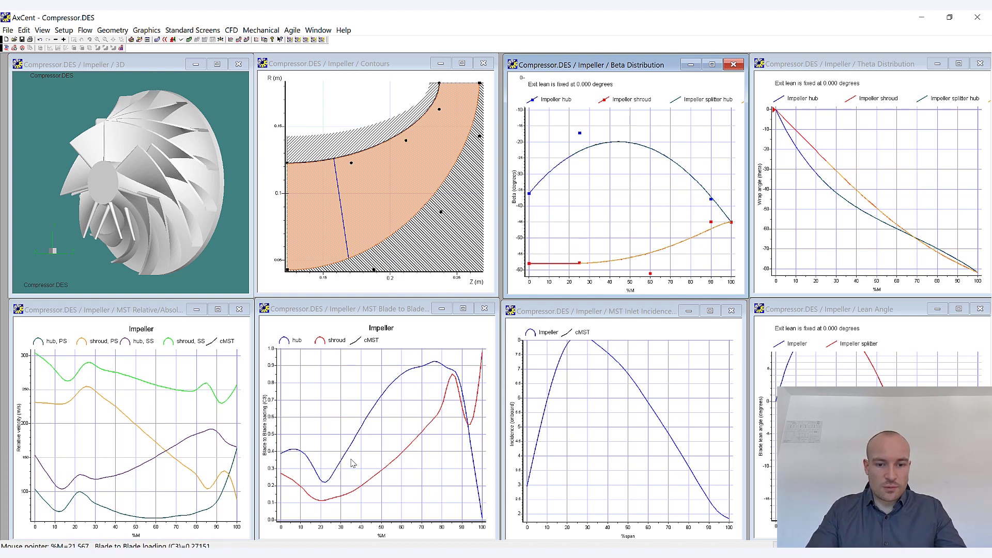
{"action": "mouse_move", "coordinate": [480, 515]}
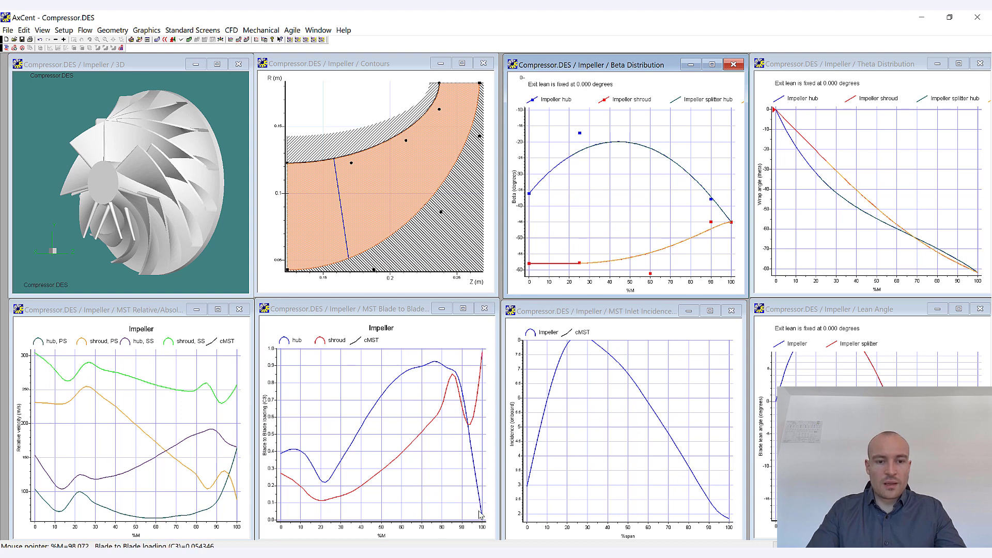
{"action": "mouse_move", "coordinate": [452, 453]}
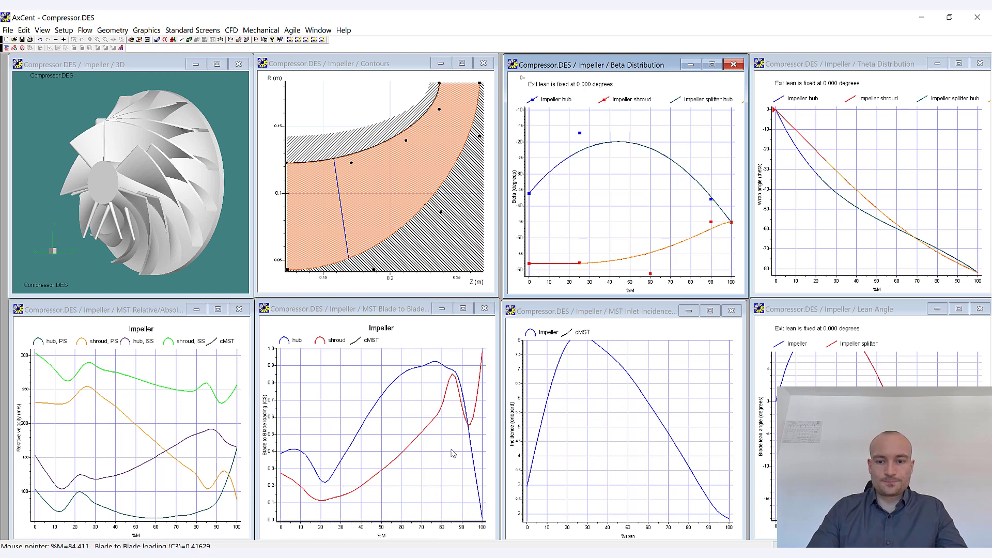
{"action": "mouse_move", "coordinate": [656, 278]}
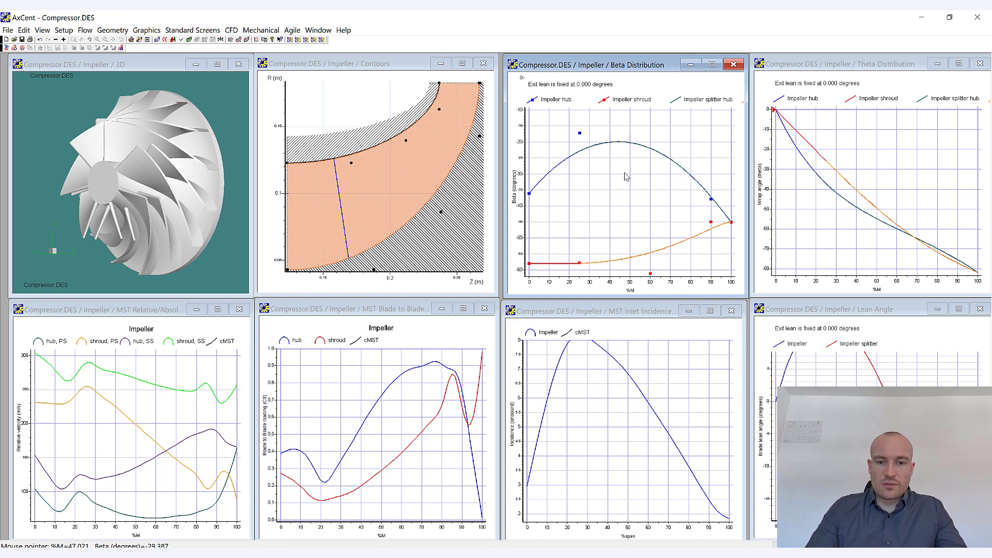
{"action": "mouse_move", "coordinate": [625, 140]}
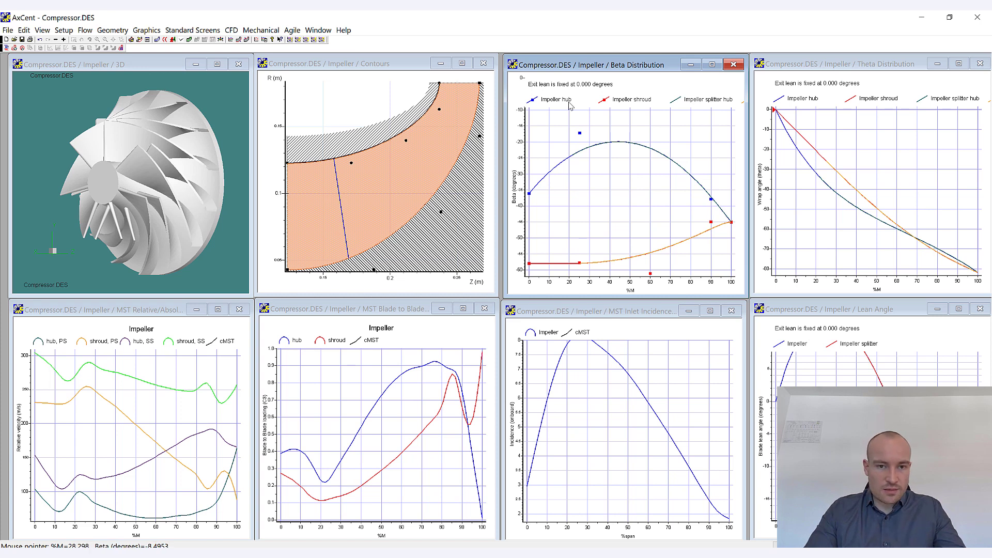
{"action": "mouse_move", "coordinate": [695, 164]}
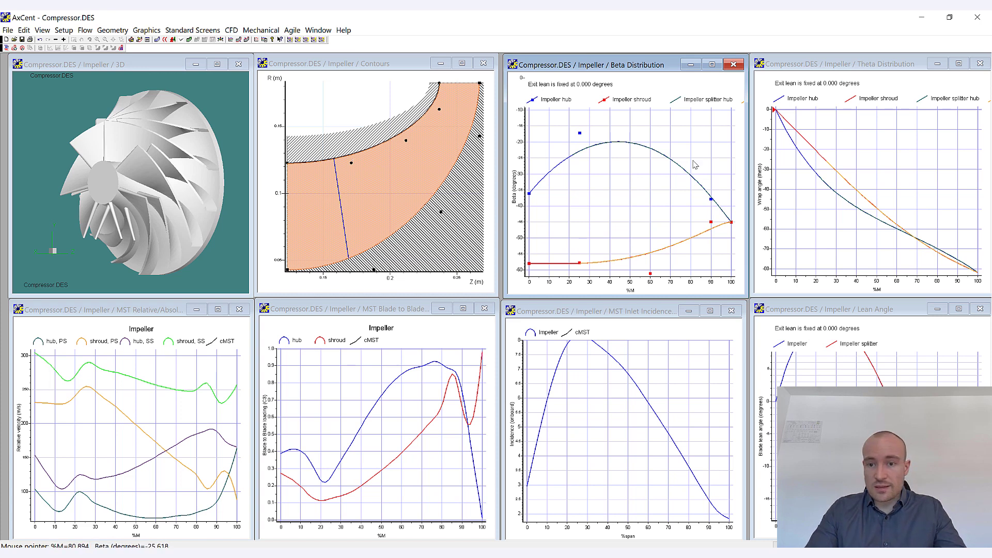
{"action": "mouse_move", "coordinate": [656, 177]}
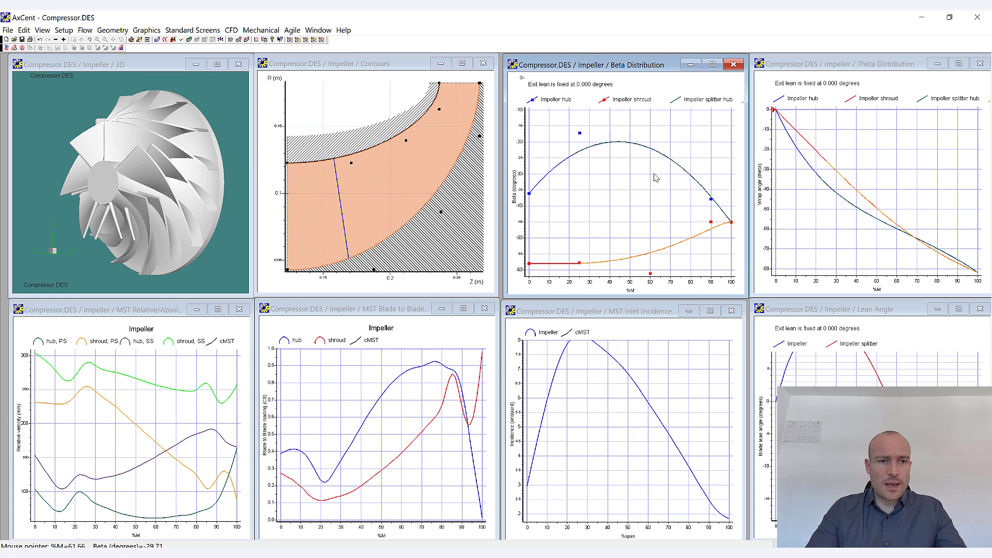
{"action": "mouse_move", "coordinate": [601, 133]}
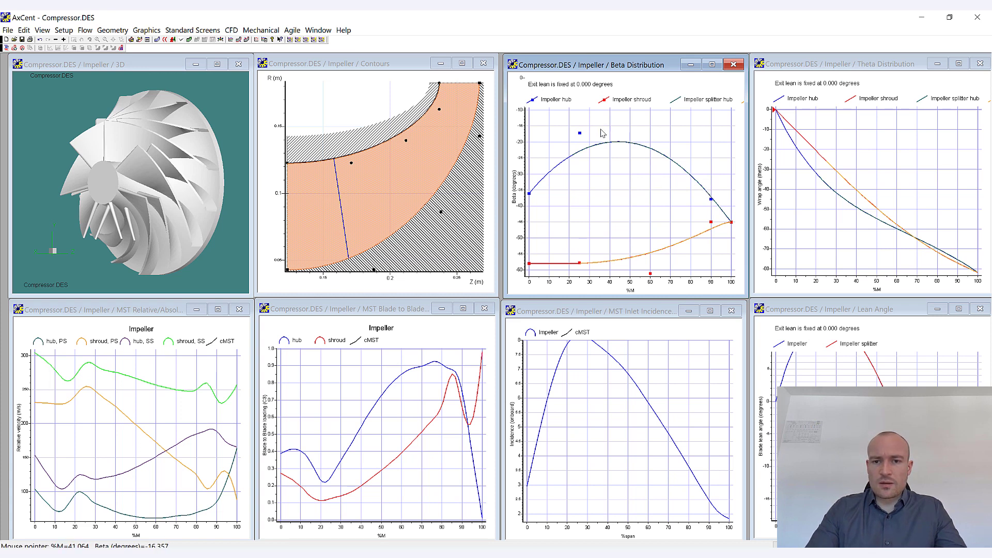
{"action": "mouse_move", "coordinate": [587, 167]}
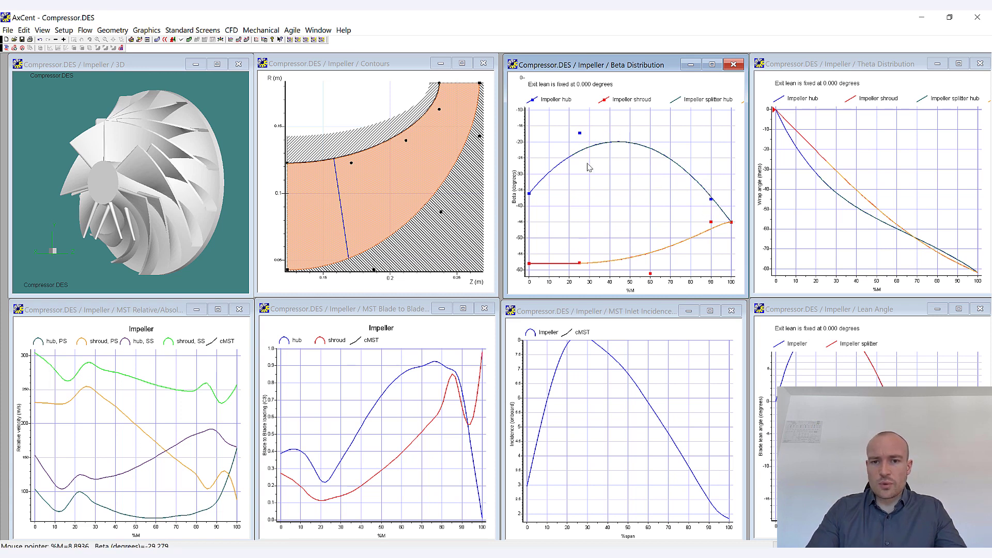
{"action": "mouse_move", "coordinate": [599, 170]}
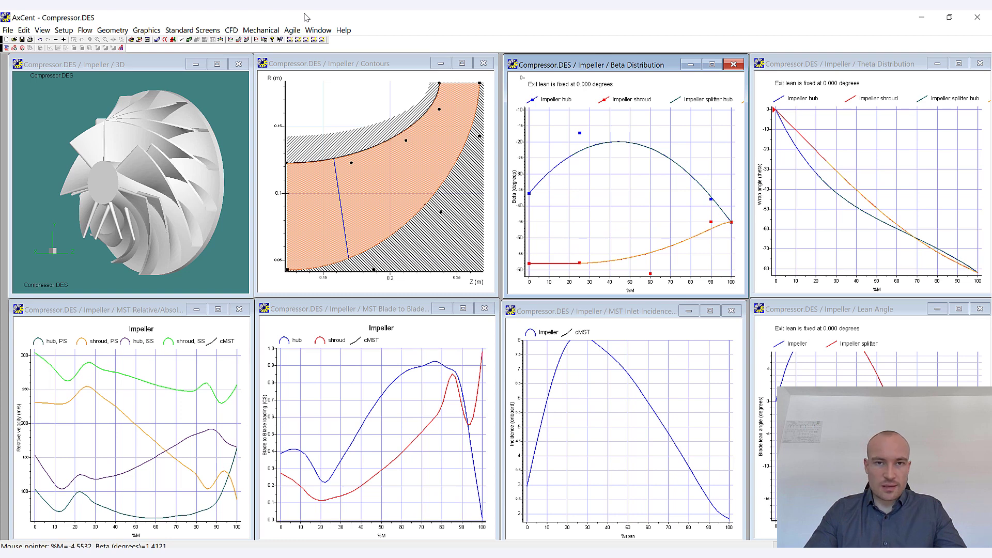
{"action": "mouse_move", "coordinate": [307, 15]}
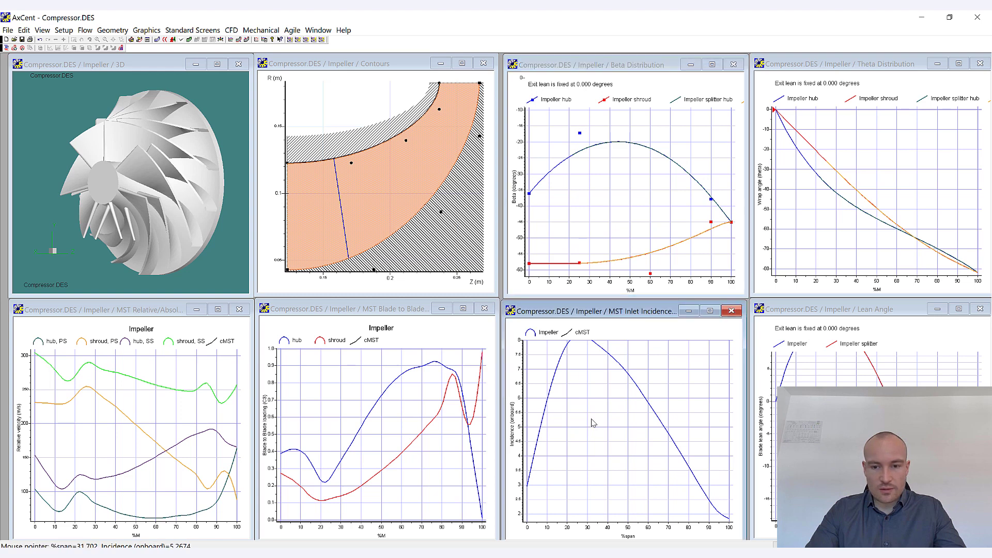
Set hub incidence -1 and shroud 0 as upstream incidence with the MST solver and apply
{"action": "left_click", "coordinate": [113, 30]}
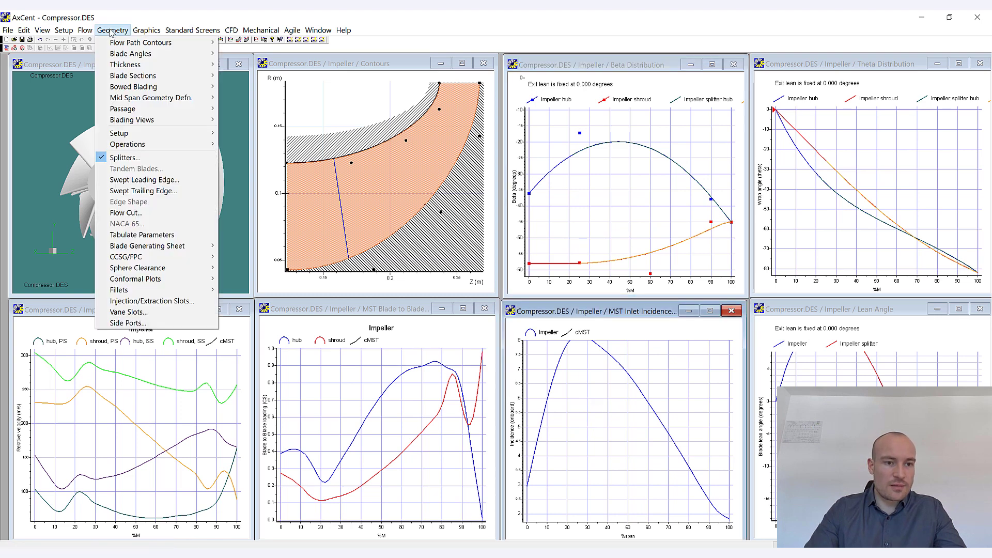
{"action": "mouse_move", "coordinate": [130, 27]}
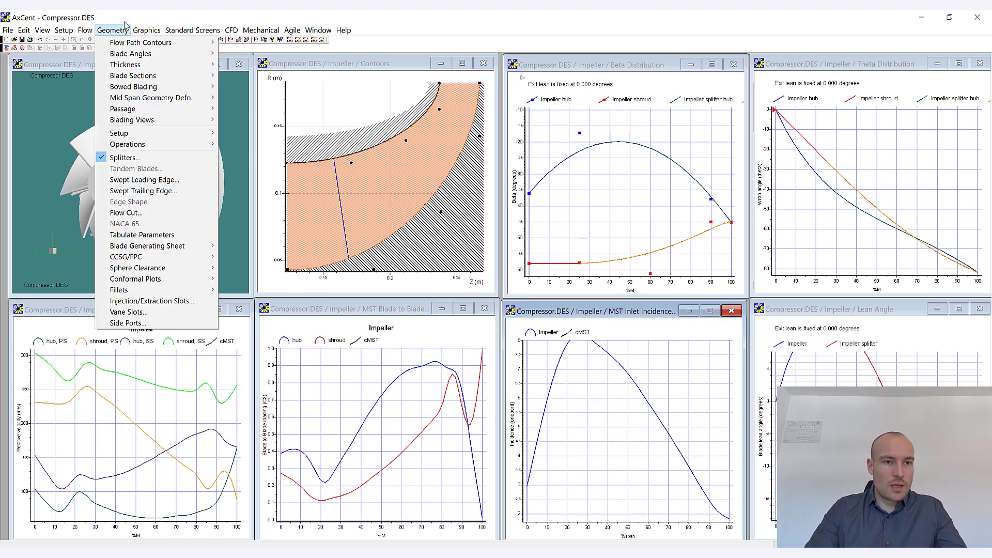
{"action": "mouse_move", "coordinate": [132, 53]}
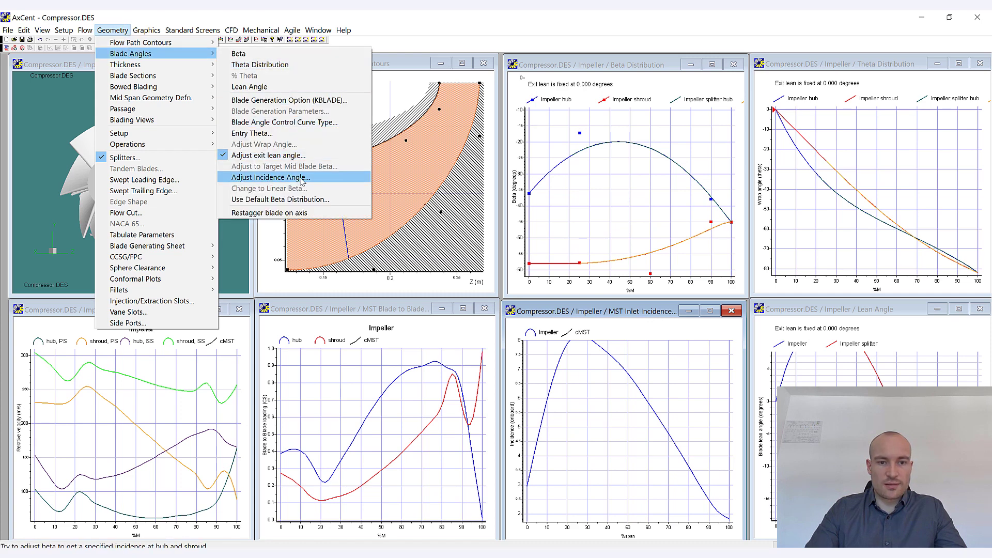
{"action": "left_click", "coordinate": [270, 177]}
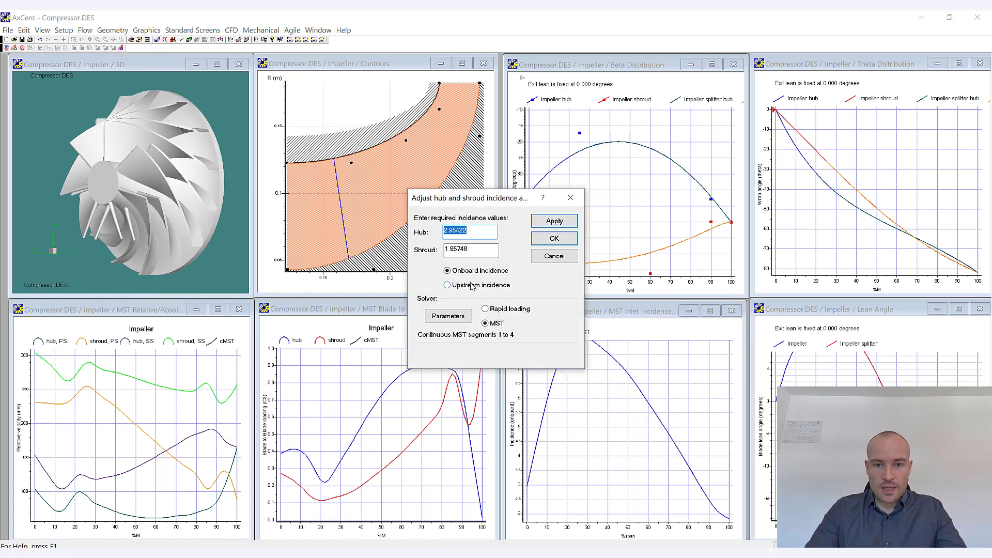
{"action": "left_click", "coordinate": [447, 285]}
{"action": "type", "text": "-"}
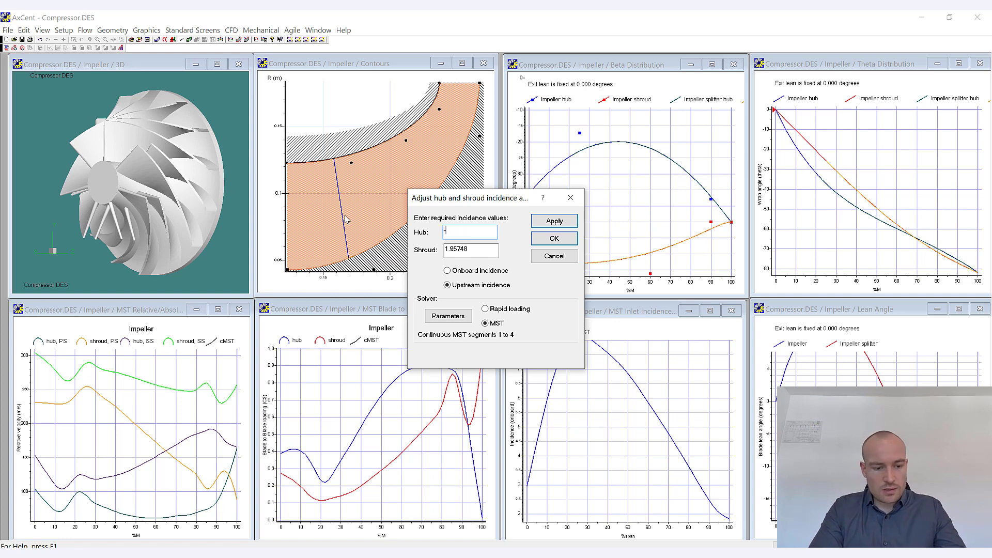
{"action": "type", "text": "1"}
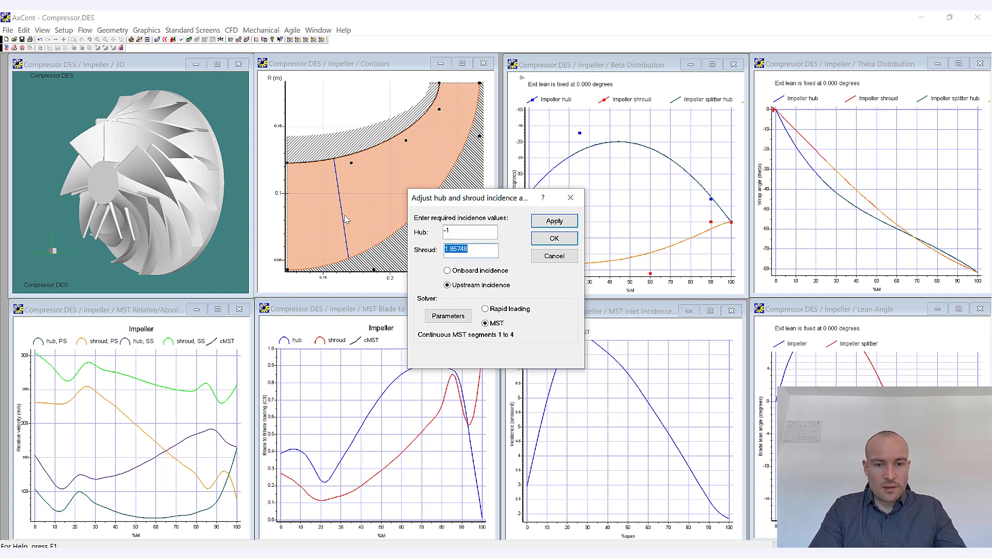
{"action": "type", "text": "0"}
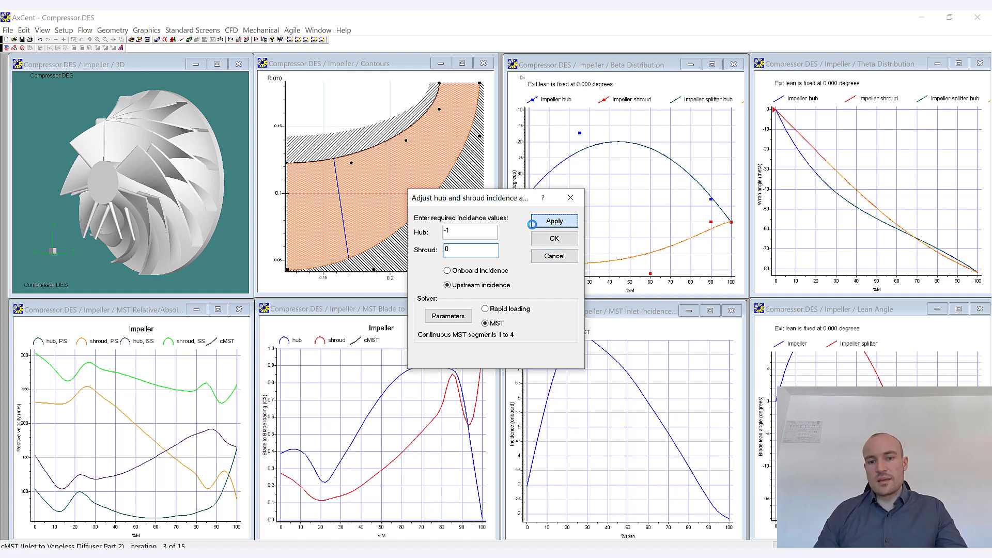
{"action": "left_click", "coordinate": [553, 221]}
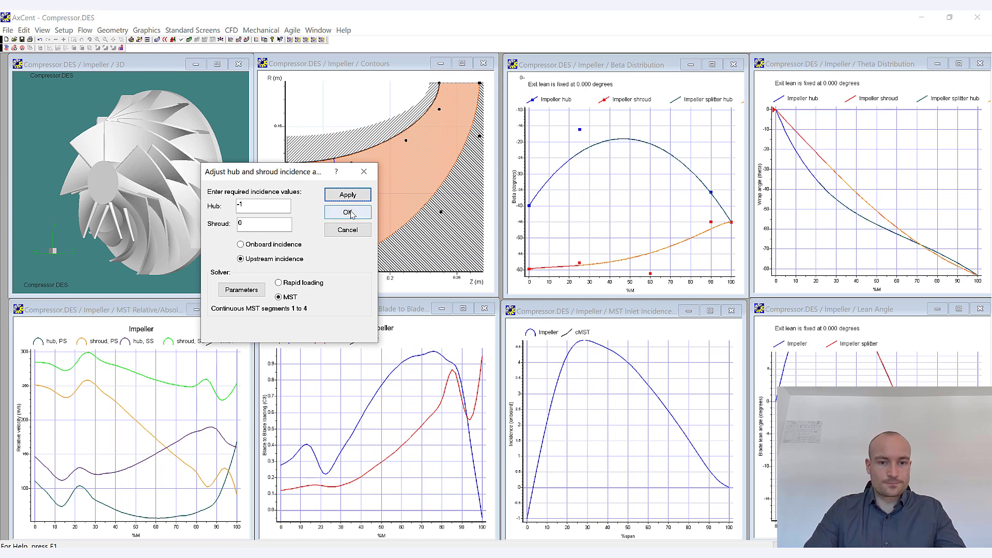
Confirm the incidence adjustment so the reshaped hub beta curve and updated plots remain
{"action": "left_click", "coordinate": [347, 212]}
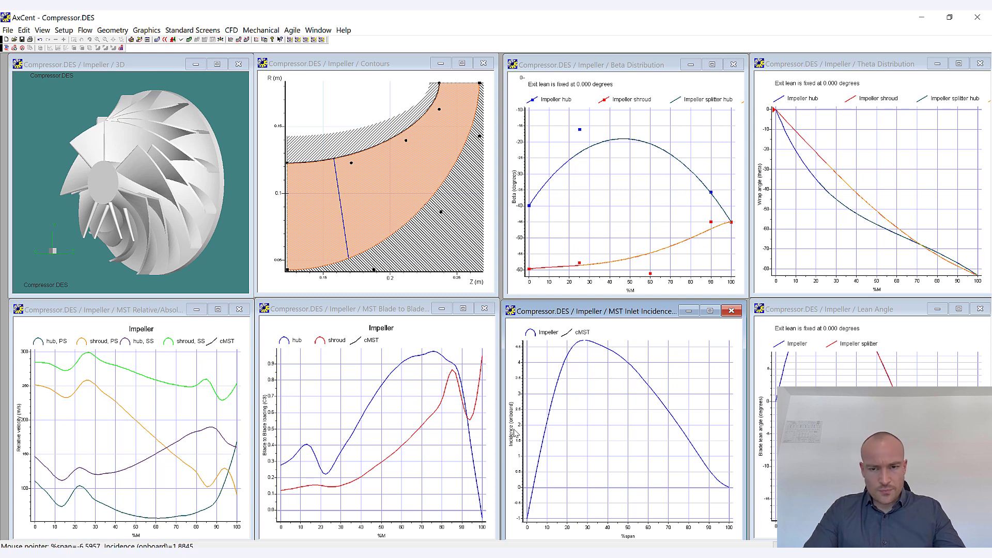
{"action": "mouse_move", "coordinate": [580, 133]}
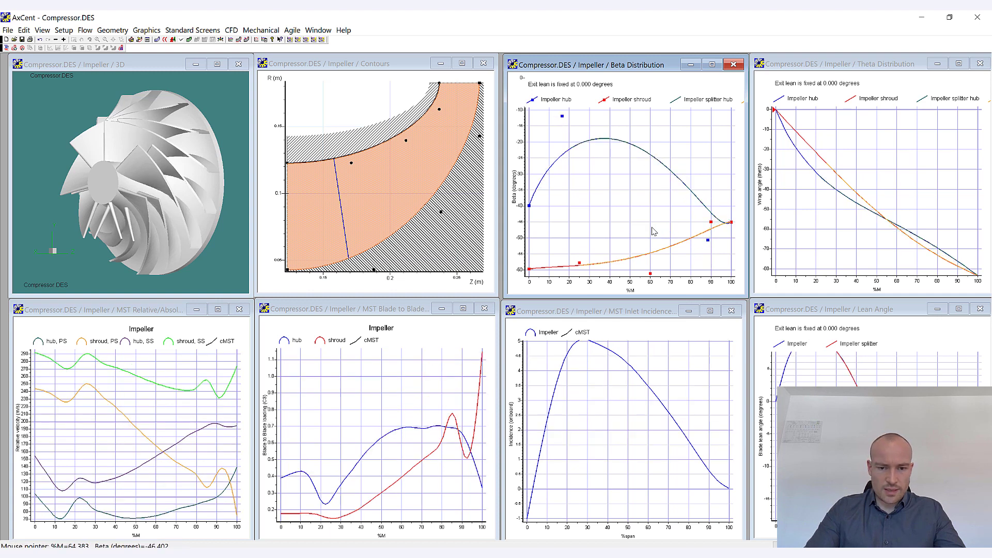
{"action": "mouse_move", "coordinate": [468, 481]}
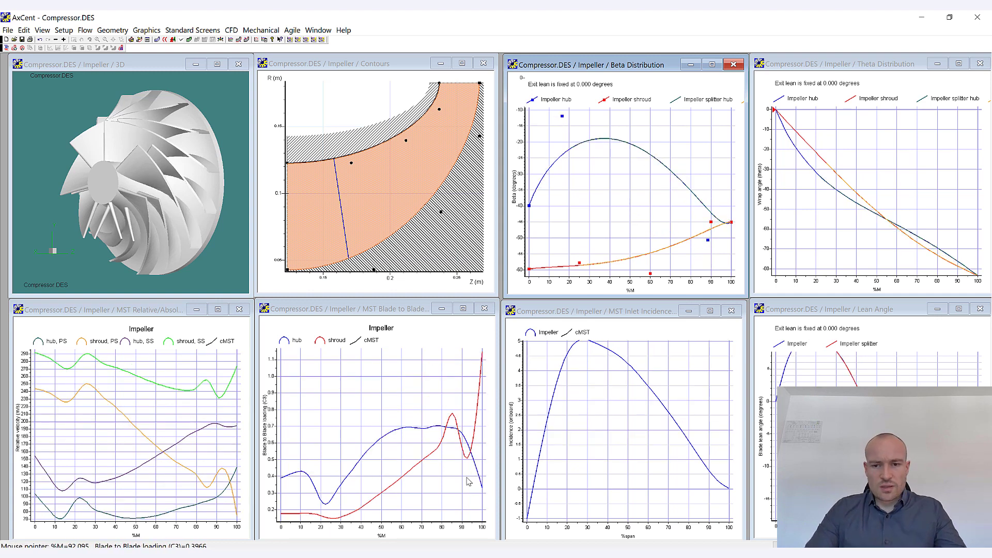
{"action": "mouse_move", "coordinate": [734, 217]}
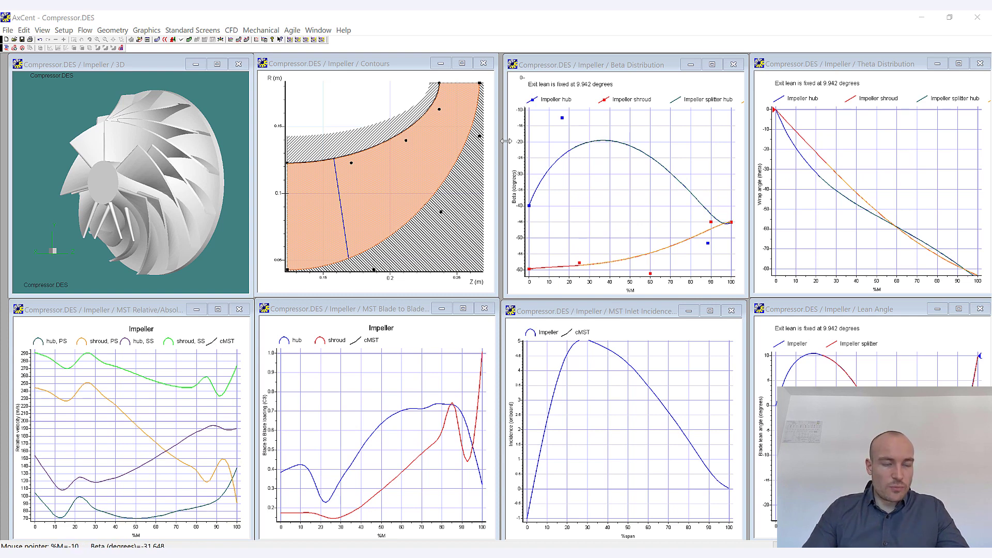
{"action": "mouse_move", "coordinate": [370, 35]}
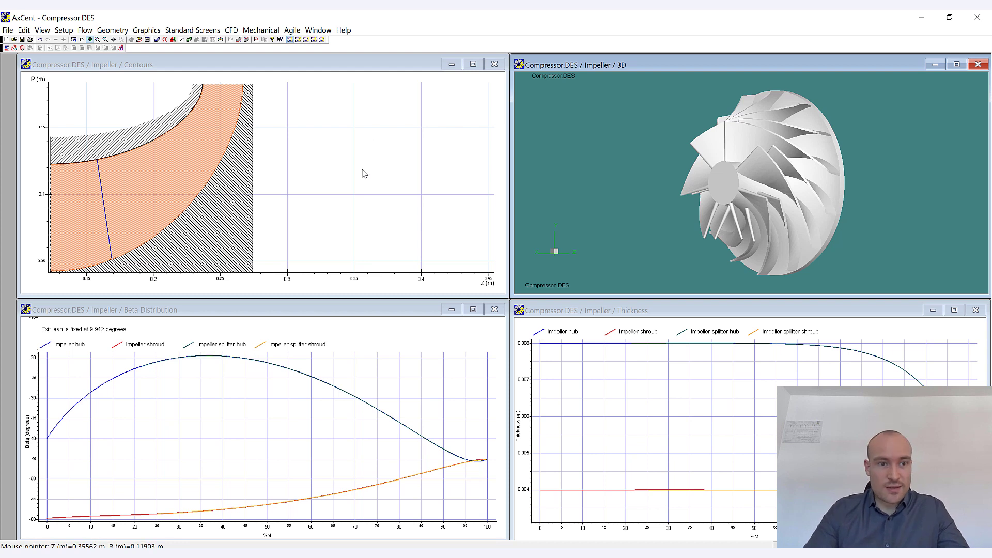
{"action": "mouse_move", "coordinate": [369, 164]}
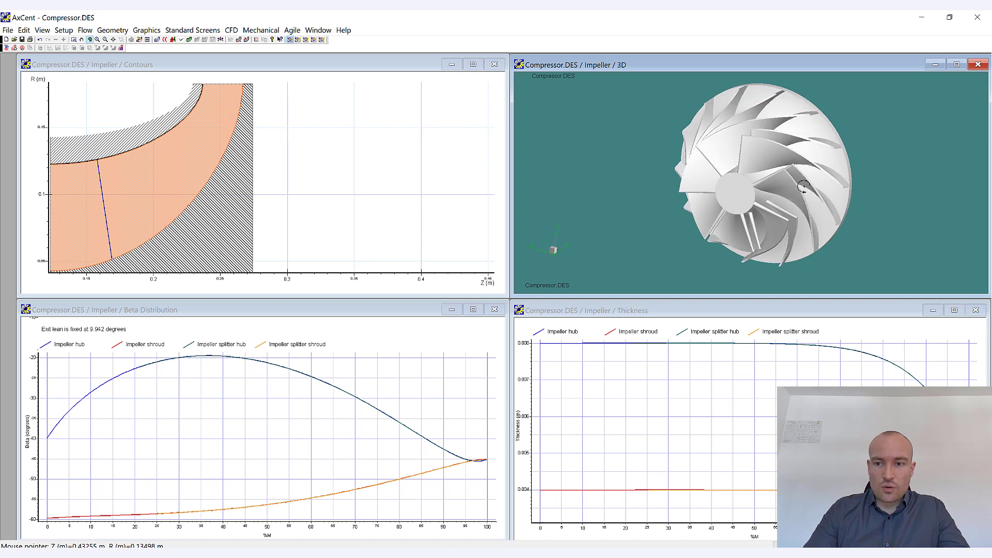
Turn the 3D impeller to face its inlet within the four-window layout
{"action": "left_click_drag", "start_coordinate": [804, 184], "coordinate": [766, 215]}
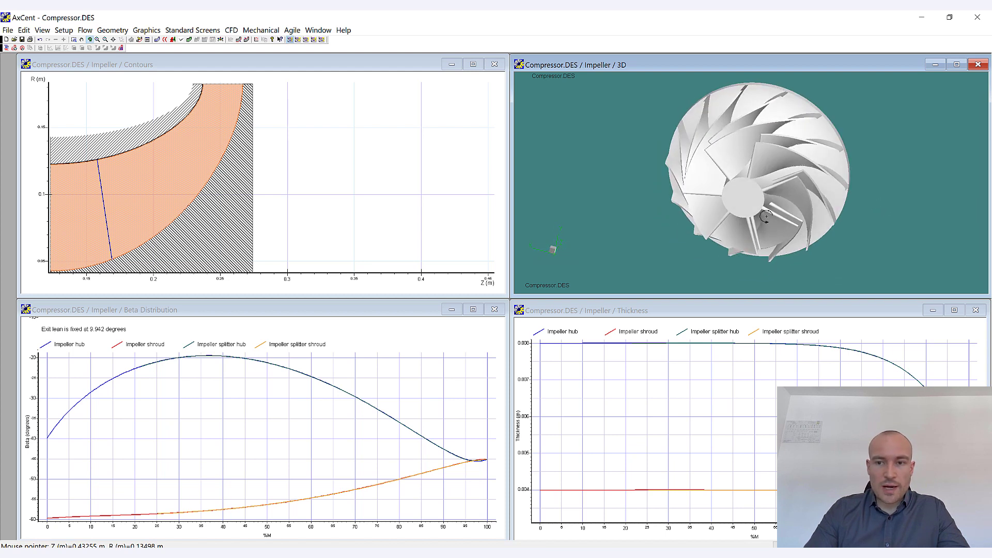
Store the current design as v2 with the note 'Modified beta distribution' and close the list
{"action": "left_click", "coordinate": [64, 30]}
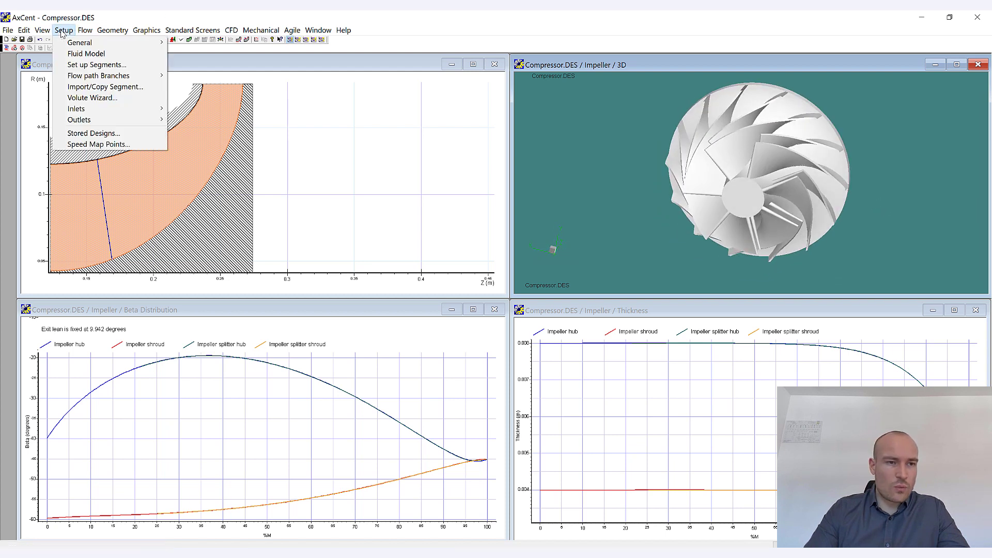
{"action": "mouse_move", "coordinate": [93, 134]}
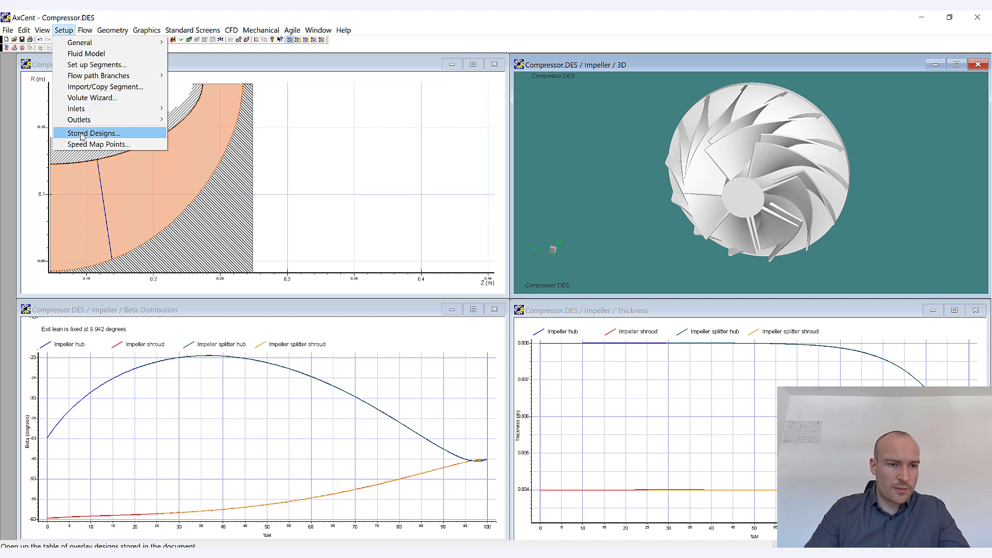
{"action": "left_click", "coordinate": [93, 133]}
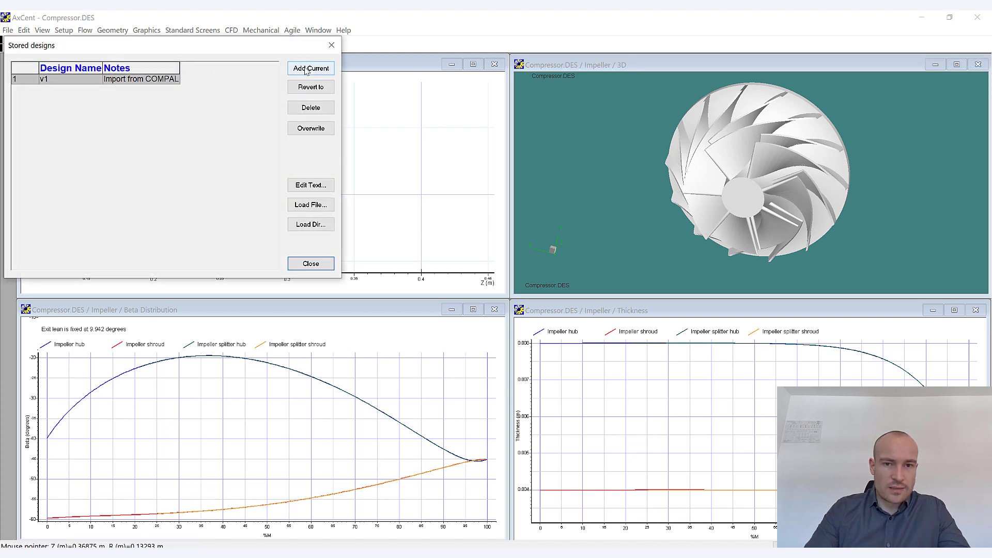
{"action": "left_click", "coordinate": [310, 68]}
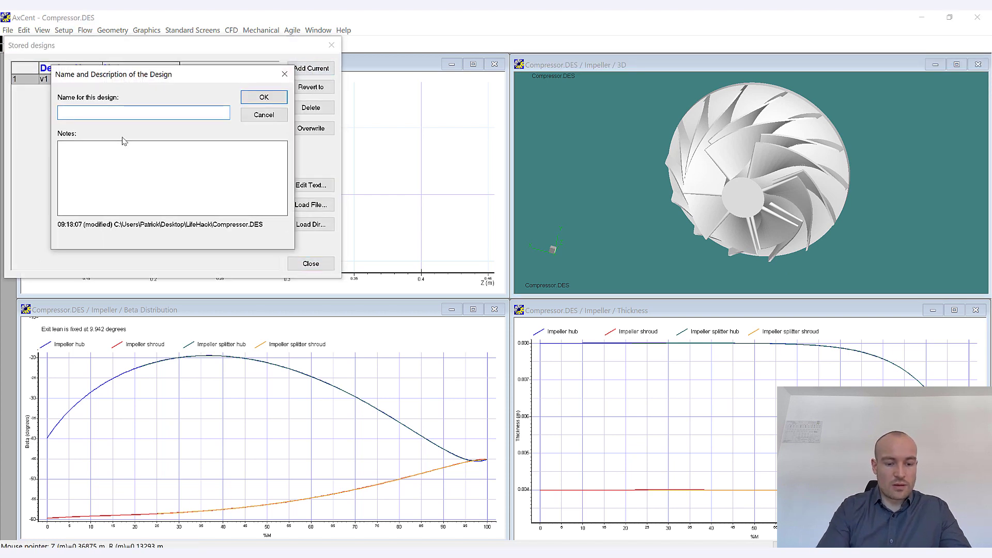
{"action": "type", "text": "v2"}
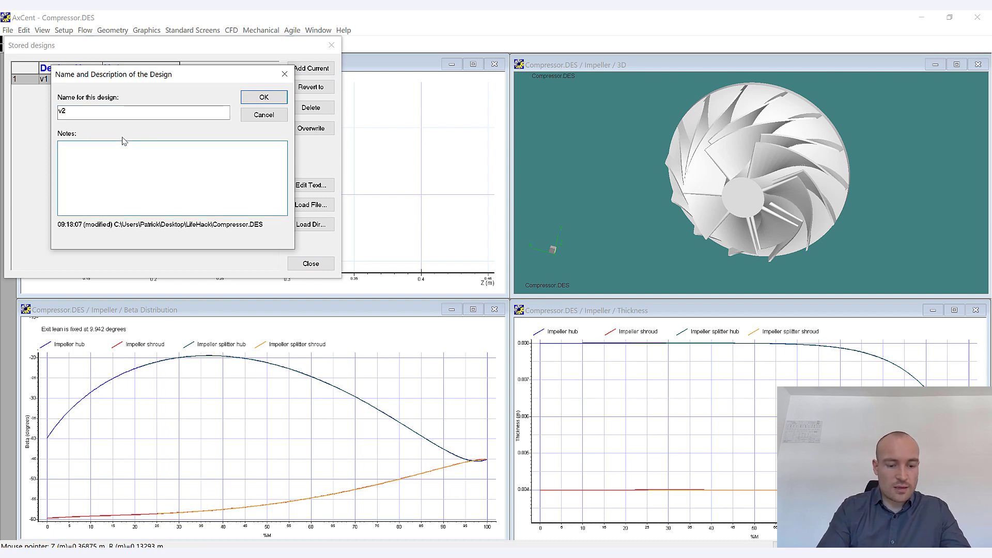
{"action": "type", "text": "Modified"}
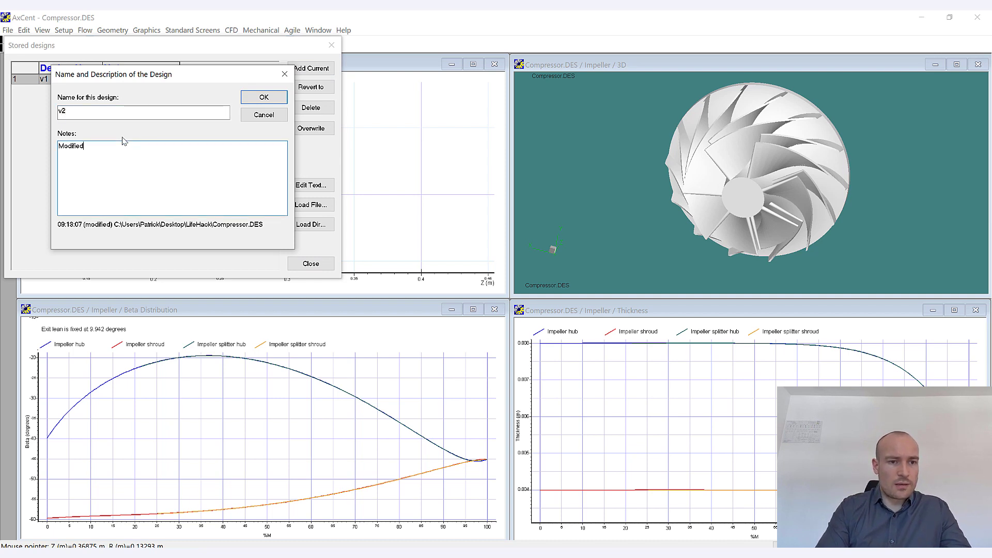
{"action": "type", "text": "beta ds"}
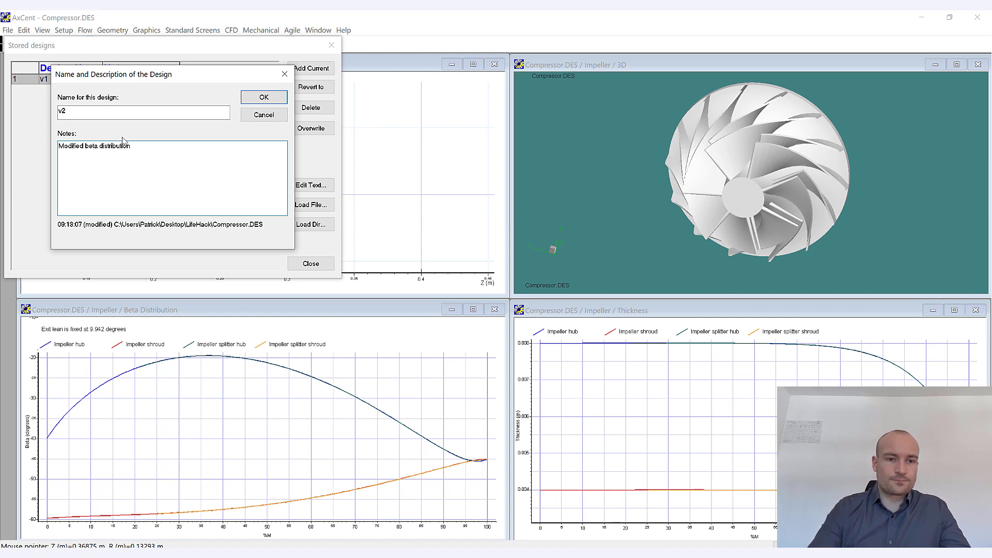
{"action": "left_click", "coordinate": [263, 97]}
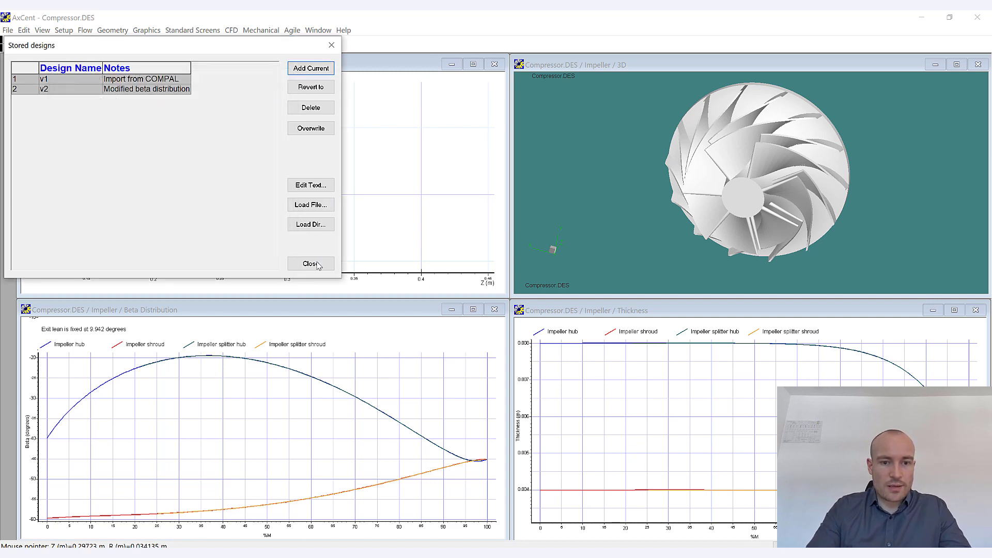
{"action": "left_click", "coordinate": [309, 263]}
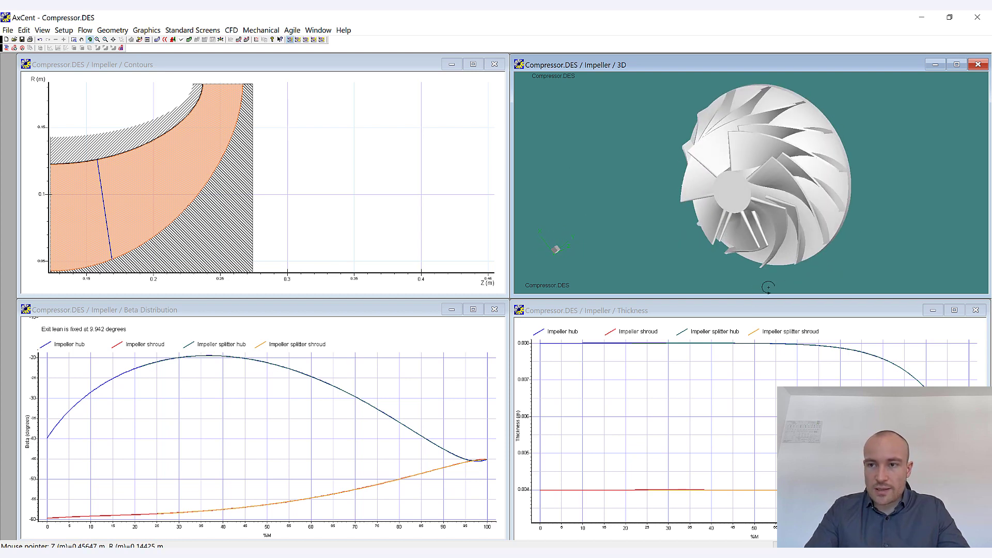
{"action": "left_click", "coordinate": [64, 30]}
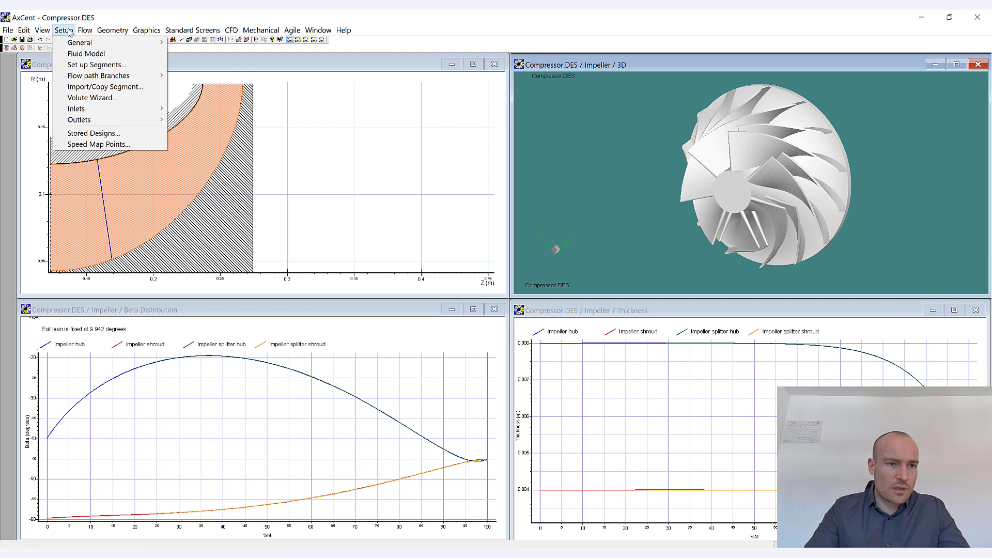
{"action": "left_click", "coordinate": [42, 30]}
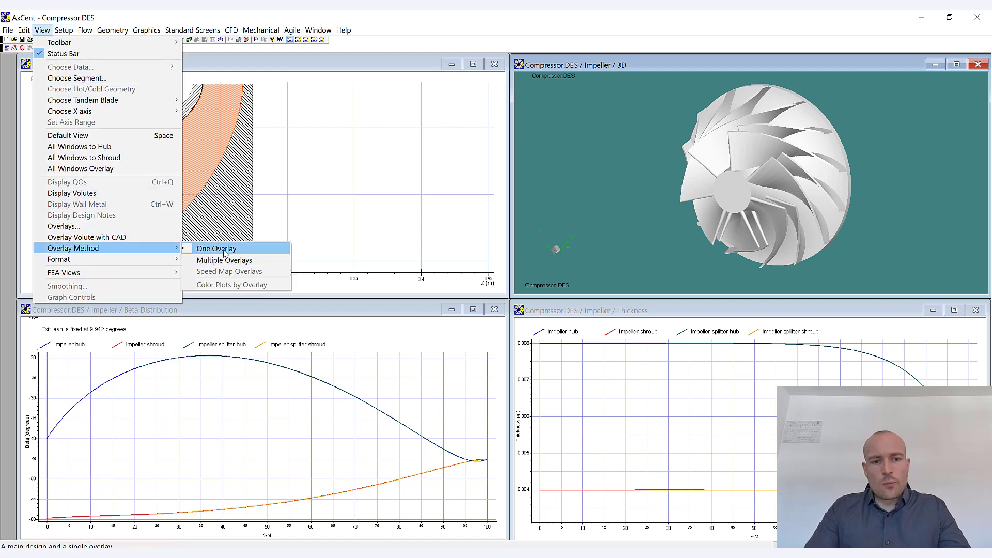
{"action": "mouse_move", "coordinate": [224, 260]}
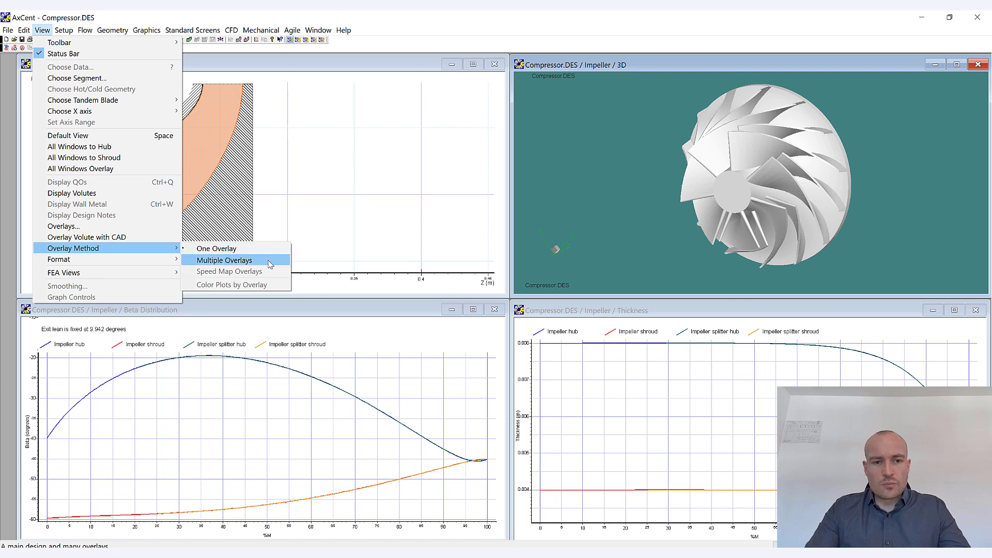
{"action": "left_click", "coordinate": [224, 260]}
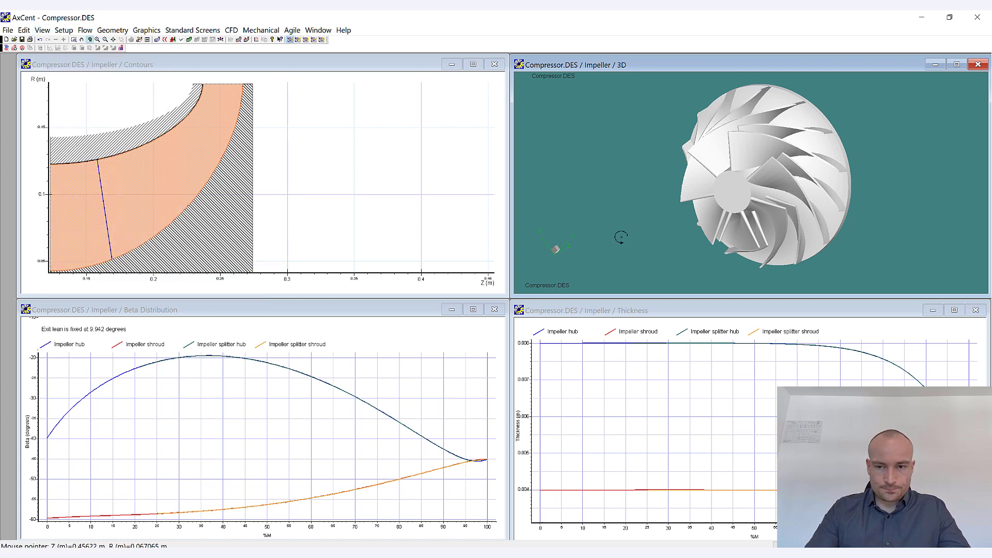
{"action": "left_click", "coordinate": [84, 30]}
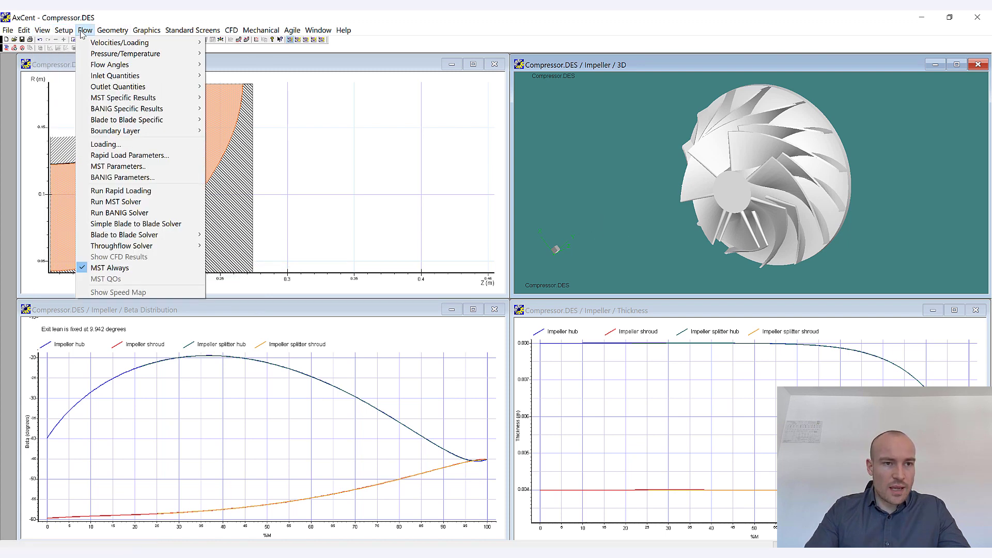
{"action": "left_click", "coordinate": [41, 30]}
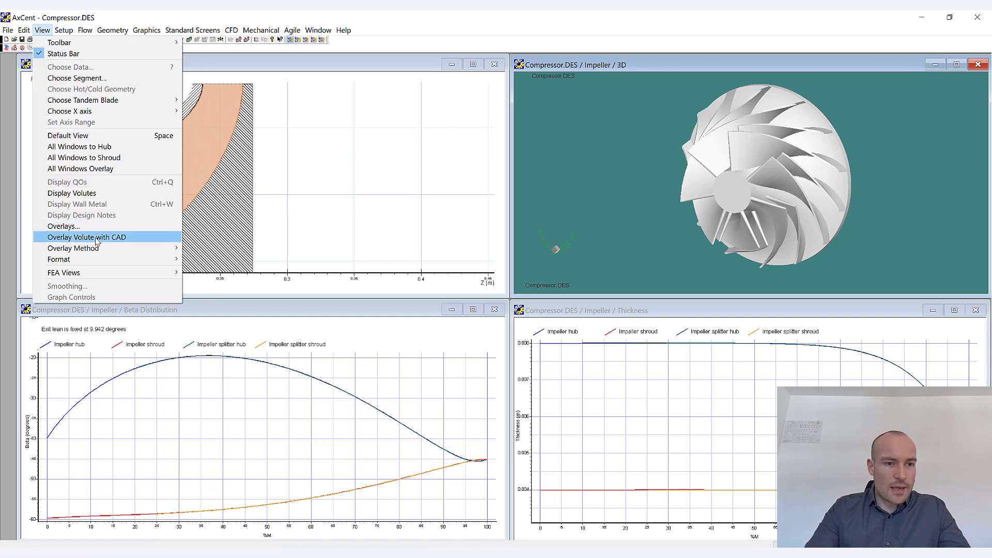
Enable overlay display and add design v1 as an MST overlay across the default segments
{"action": "left_click", "coordinate": [63, 227]}
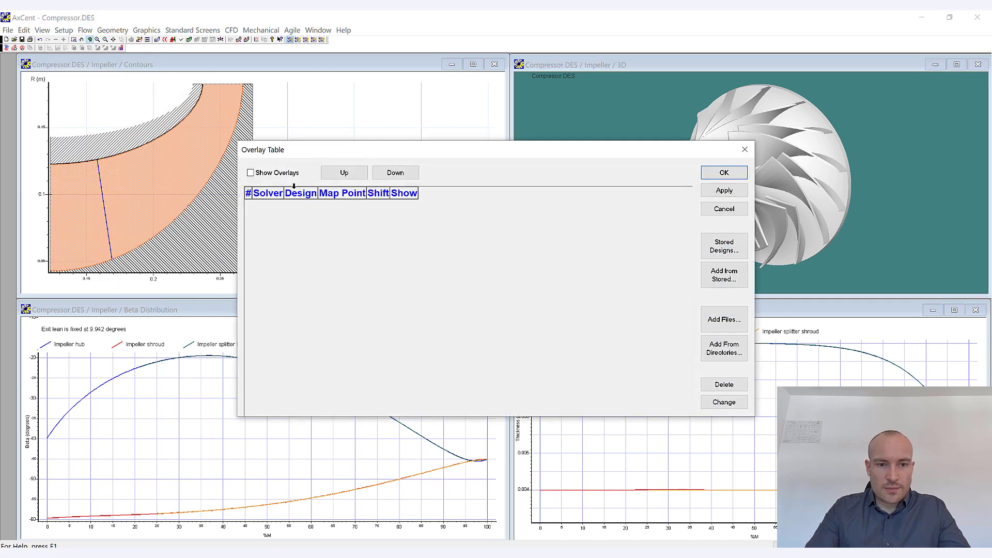
{"action": "left_click", "coordinate": [250, 173]}
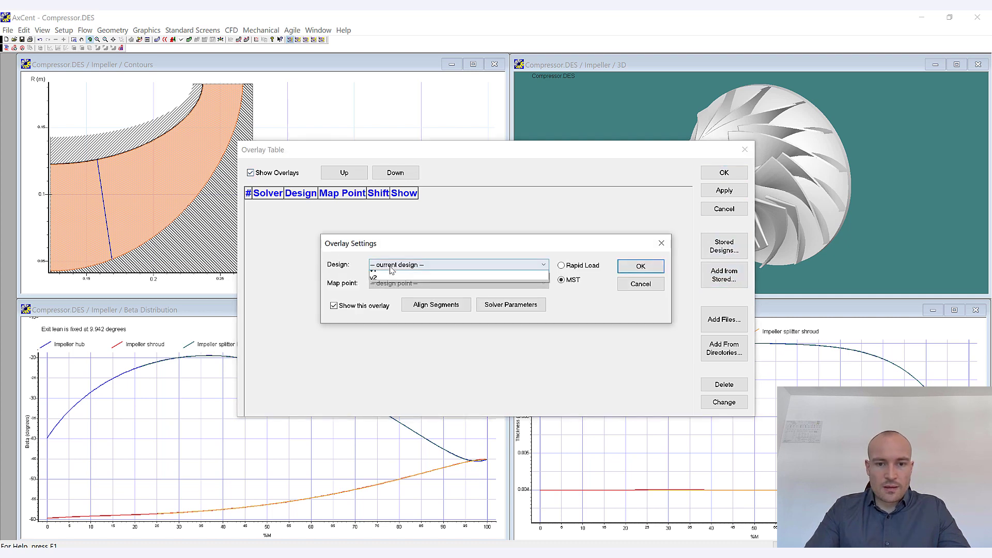
{"action": "left_click", "coordinate": [393, 271]}
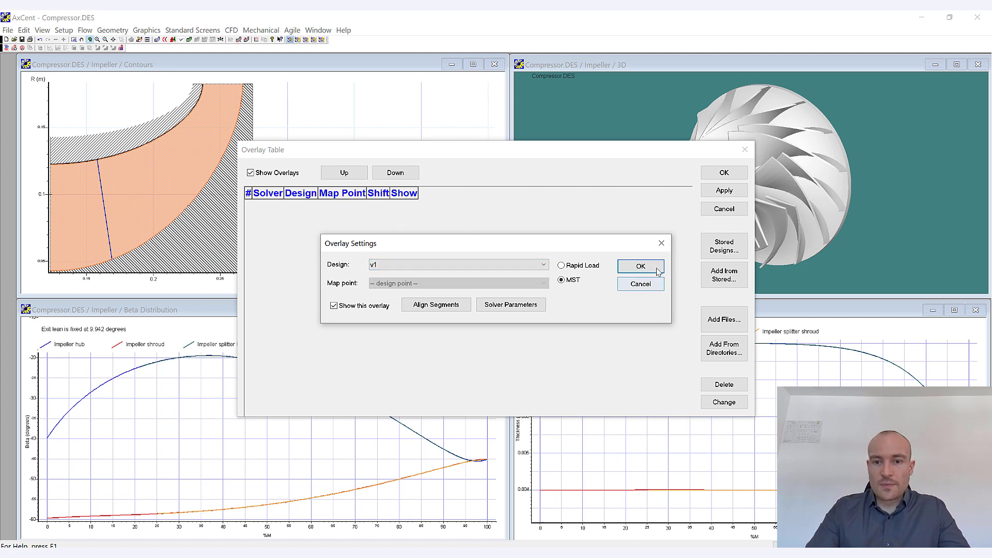
{"action": "left_click", "coordinate": [640, 265]}
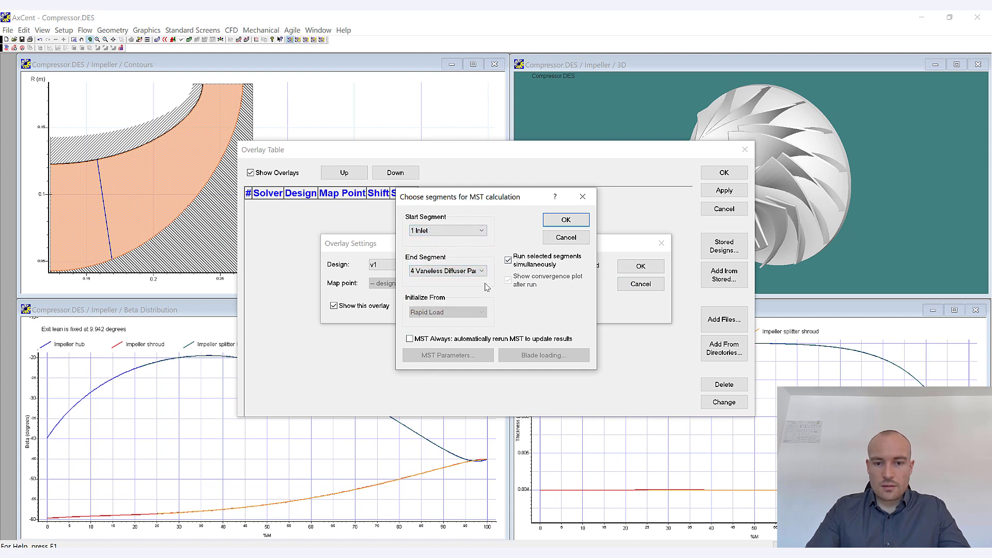
{"action": "left_click", "coordinate": [565, 219]}
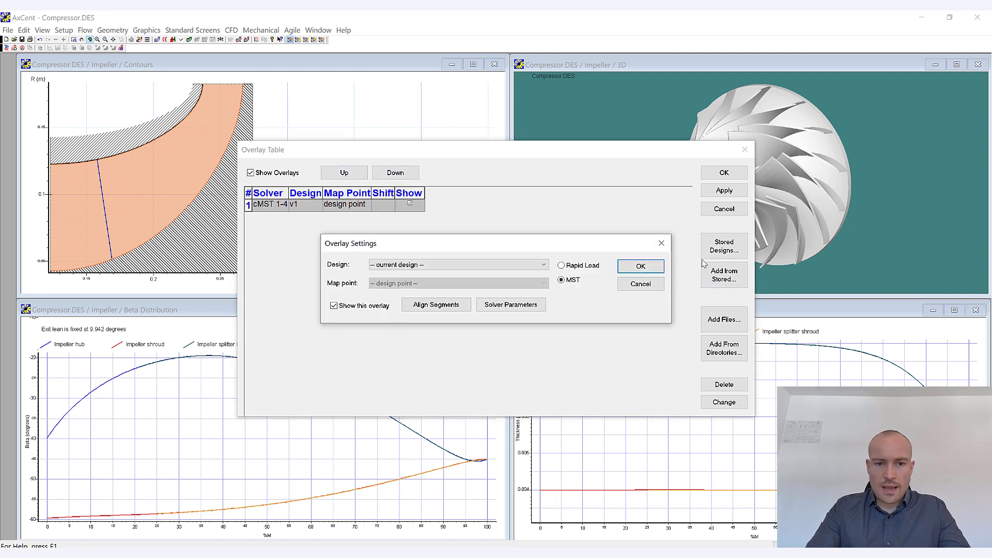
Add v2 as a second overlay ending at segment 4 Vaneless Diffuser Part 2 and accept the table
{"action": "left_click", "coordinate": [455, 264]}
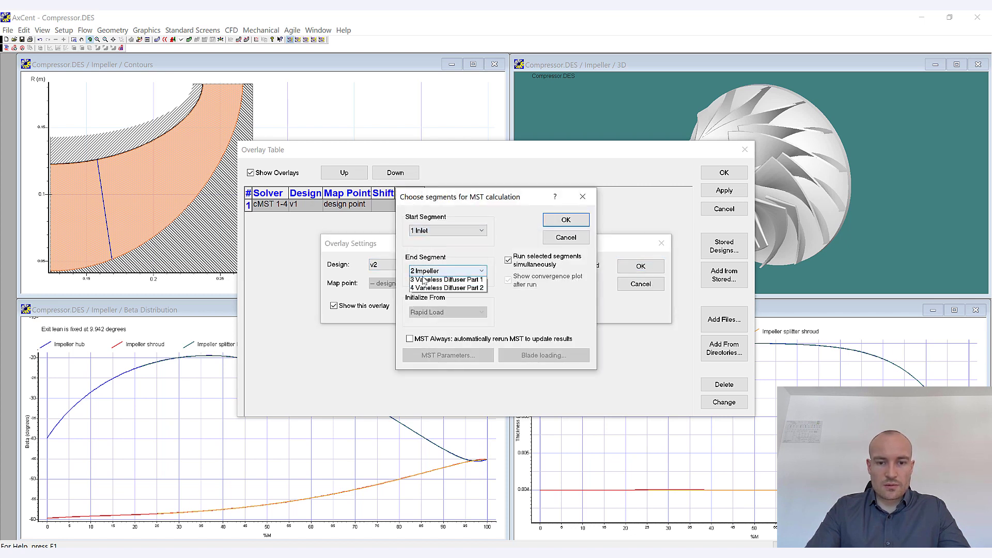
{"action": "left_click", "coordinate": [446, 288]}
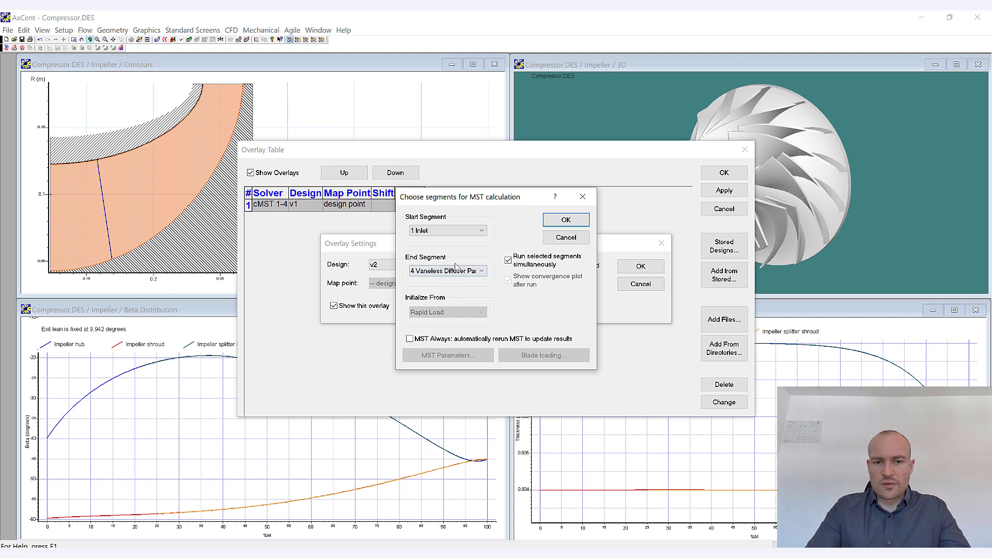
{"action": "left_click", "coordinate": [508, 261]}
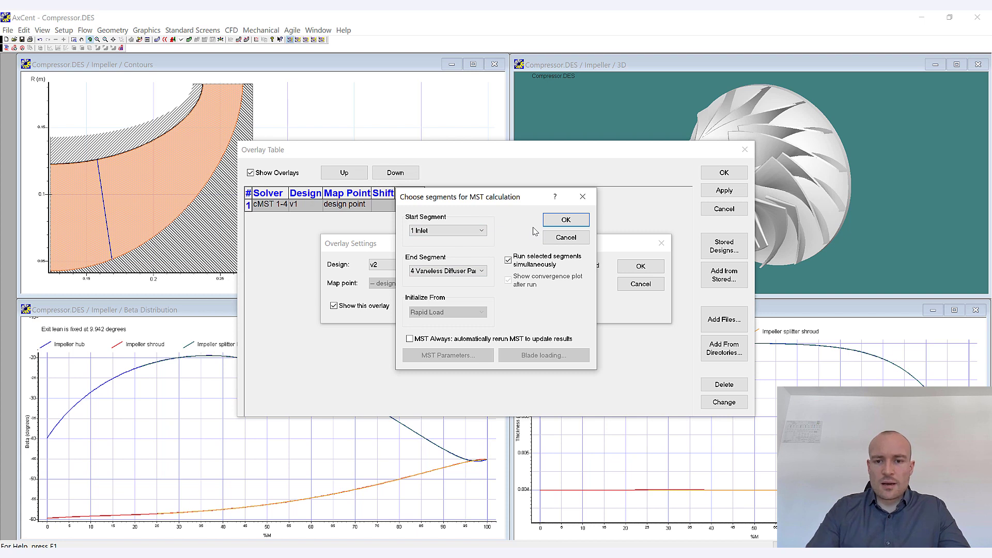
{"action": "left_click", "coordinate": [565, 219]}
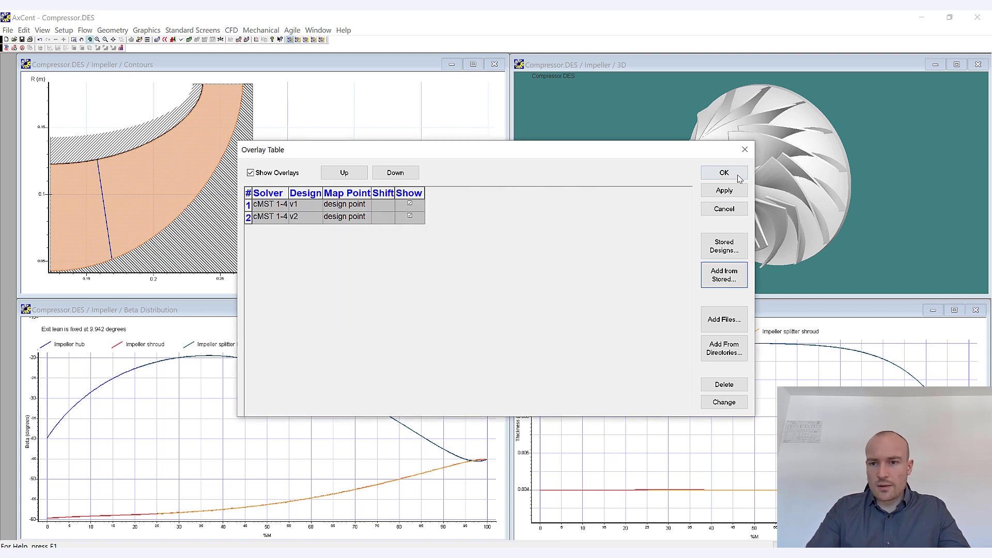
{"action": "left_click", "coordinate": [723, 172]}
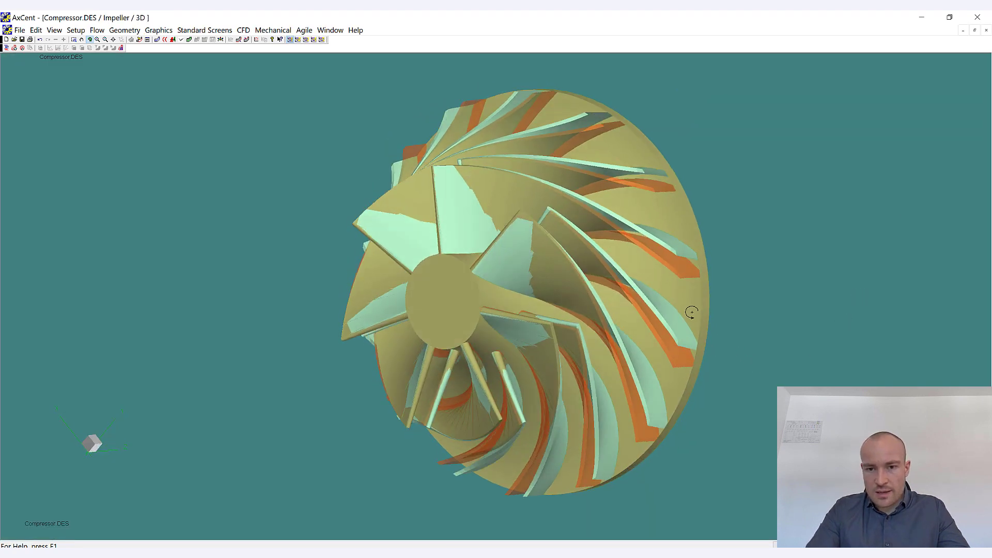
Orbit the overlaid v1 and v2 impellers to compare their blades from several sides
{"action": "left_click_drag", "start_coordinate": [692, 311], "coordinate": [525, 302]}
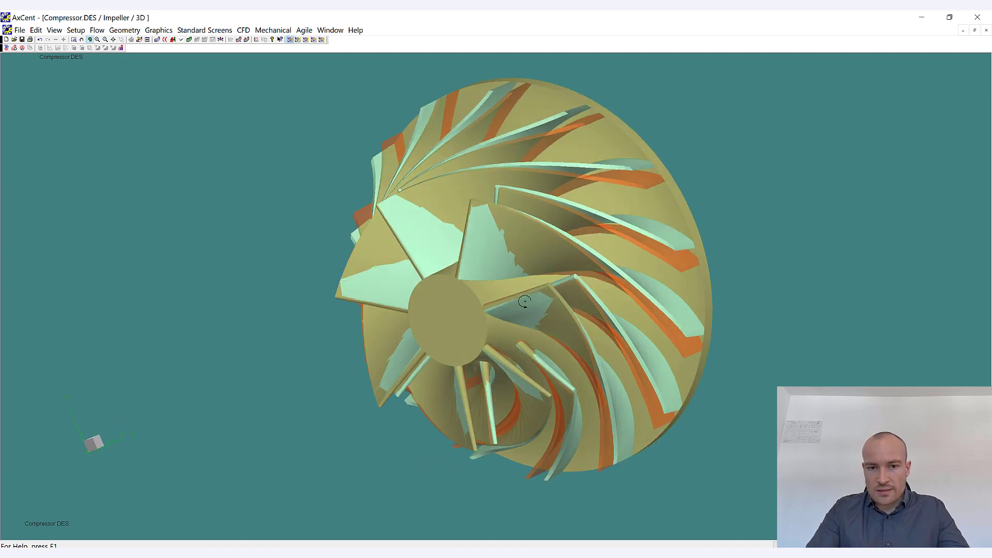
{"action": "left_click_drag", "start_coordinate": [525, 301], "coordinate": [598, 280]}
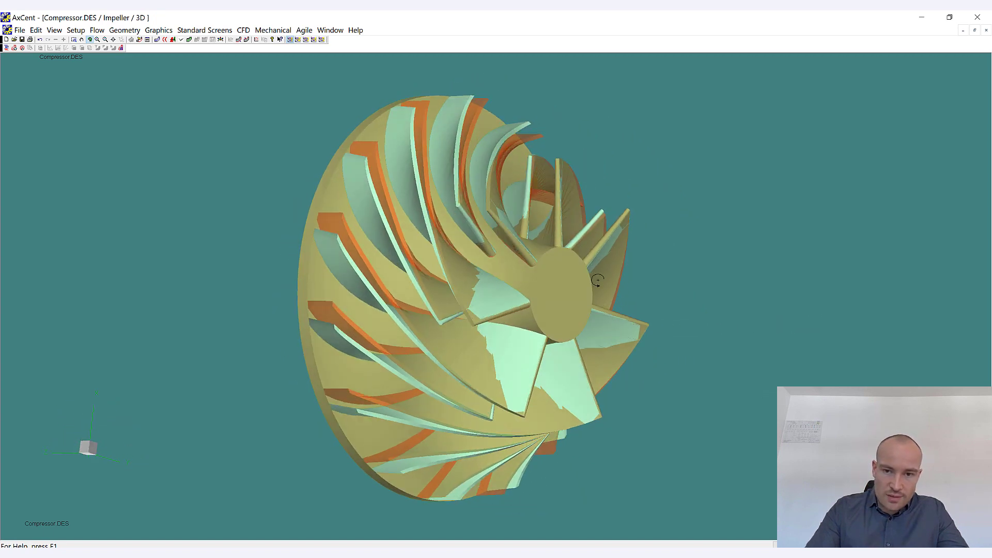
{"action": "left_click_drag", "start_coordinate": [599, 280], "coordinate": [520, 238]}
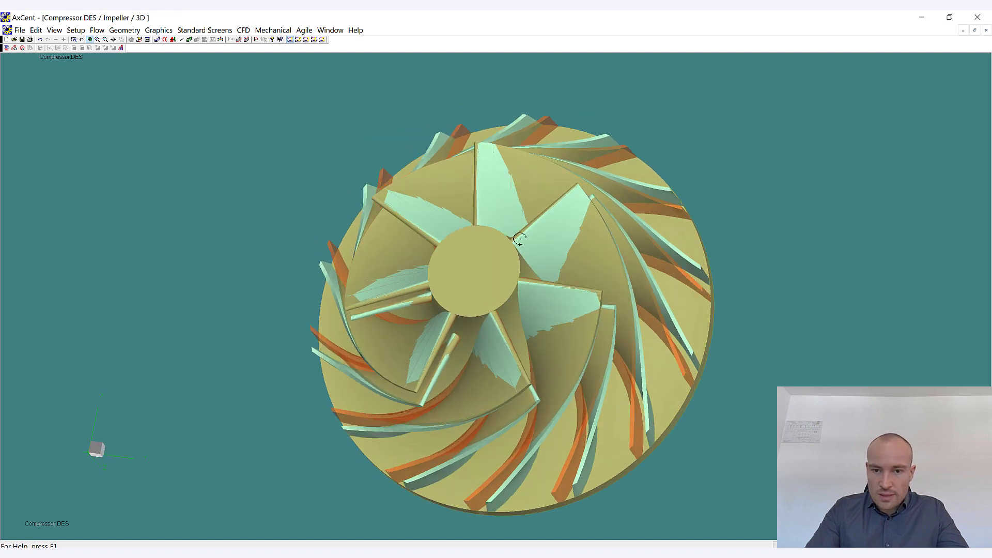
{"action": "left_click_drag", "start_coordinate": [519, 239], "coordinate": [423, 372]}
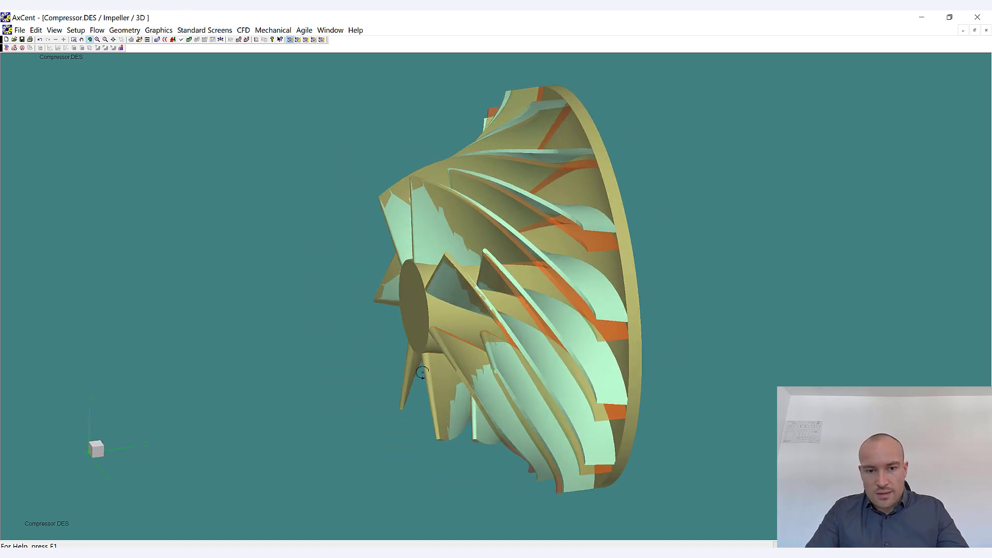
{"action": "left_click_drag", "start_coordinate": [423, 372], "coordinate": [519, 285]}
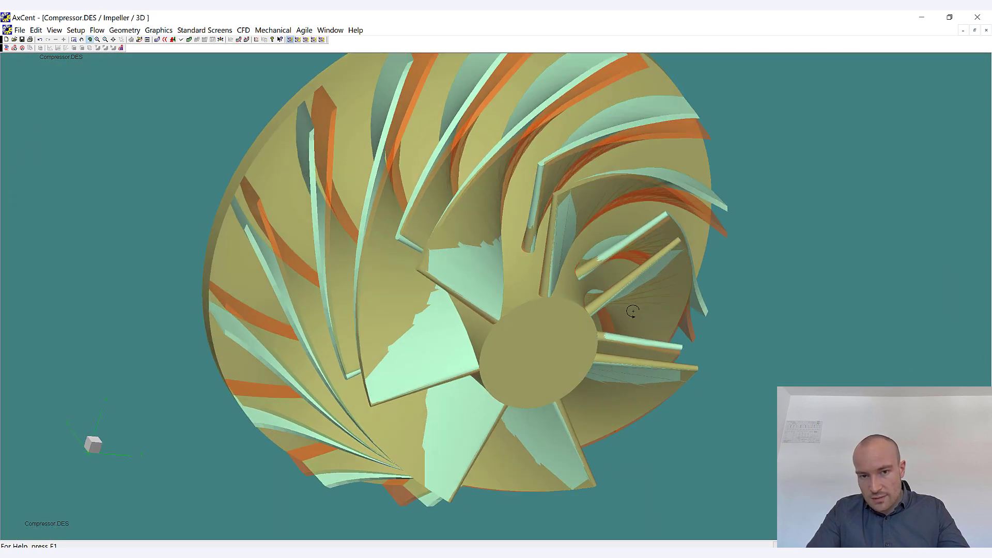
{"action": "left_click_drag", "start_coordinate": [633, 310], "coordinate": [253, 140]}
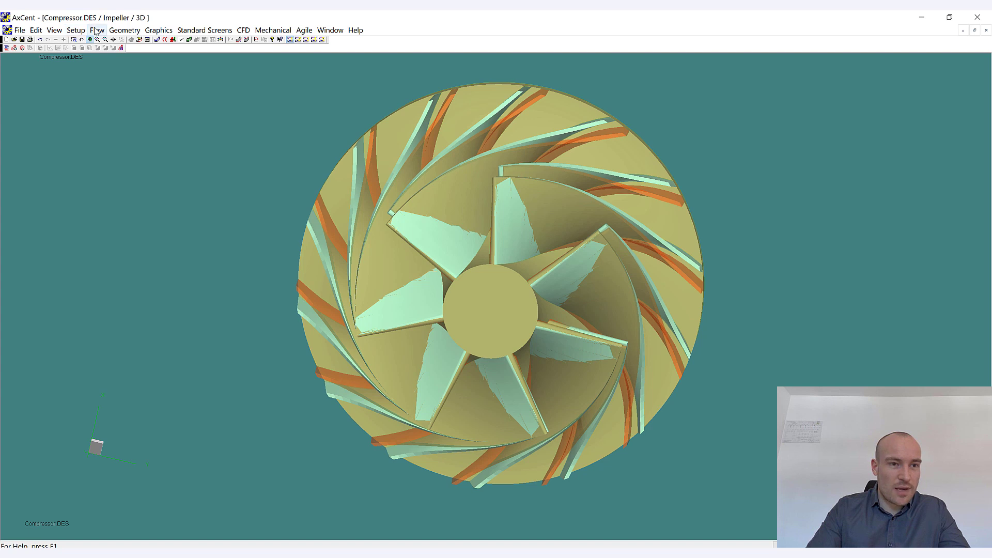
Set the leading-edge ellipse aspect ratio to 3 for rounded leading edges and accept
{"action": "left_click", "coordinate": [125, 30]}
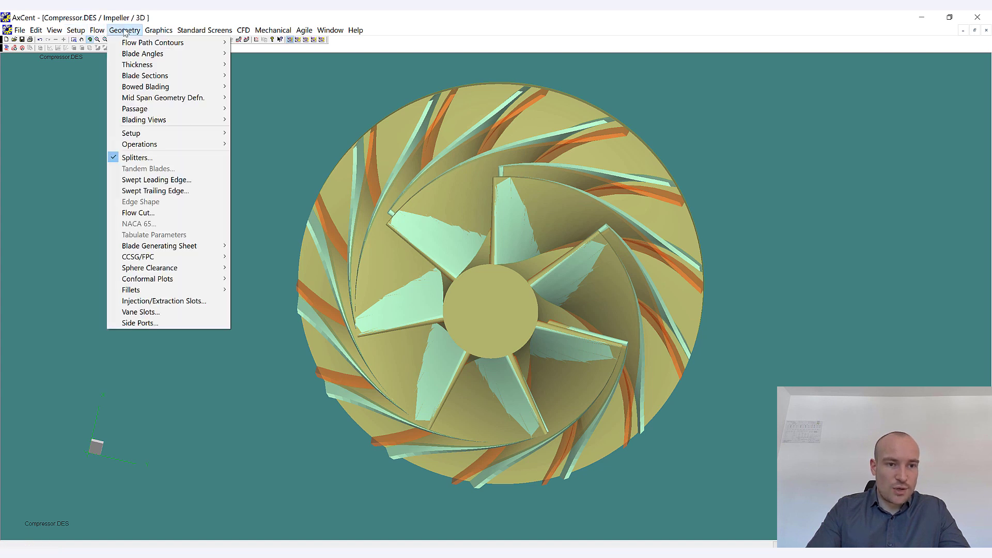
{"action": "mouse_move", "coordinate": [145, 76]}
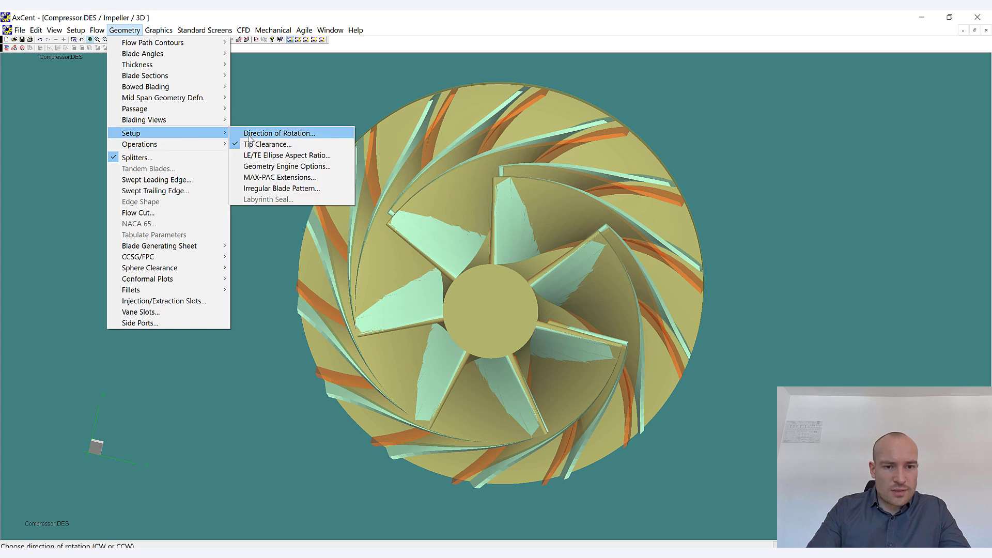
{"action": "mouse_move", "coordinate": [286, 155]}
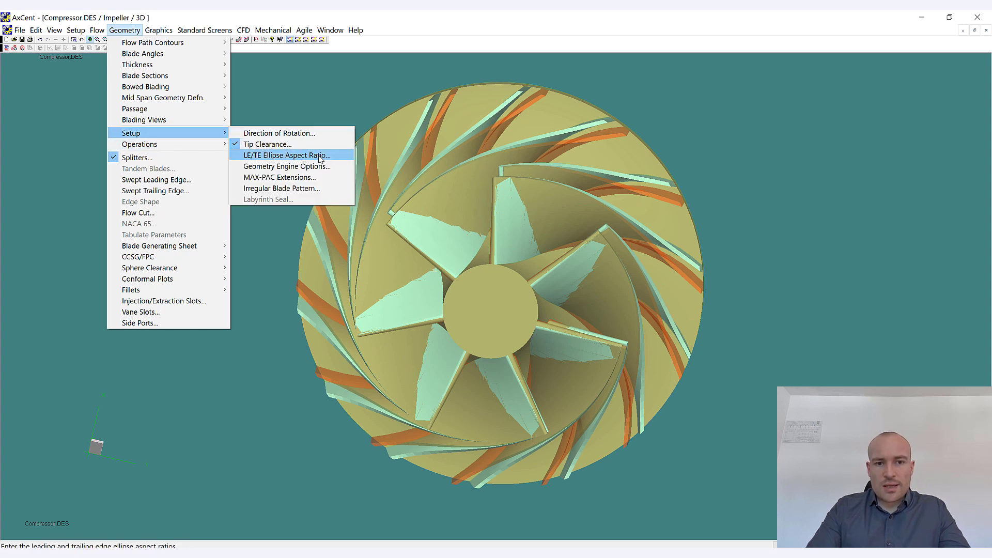
{"action": "left_click", "coordinate": [286, 155]}
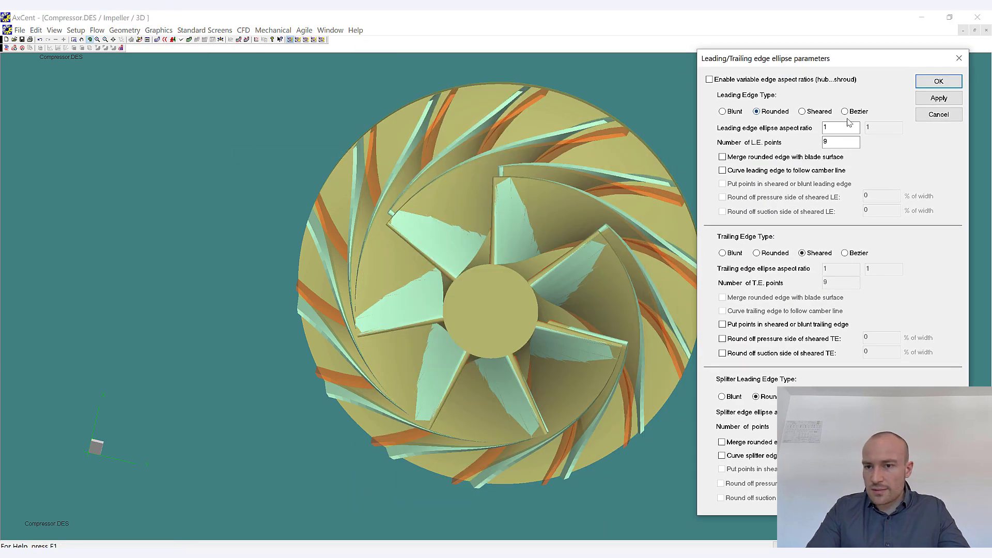
{"action": "left_click", "coordinate": [840, 127]}
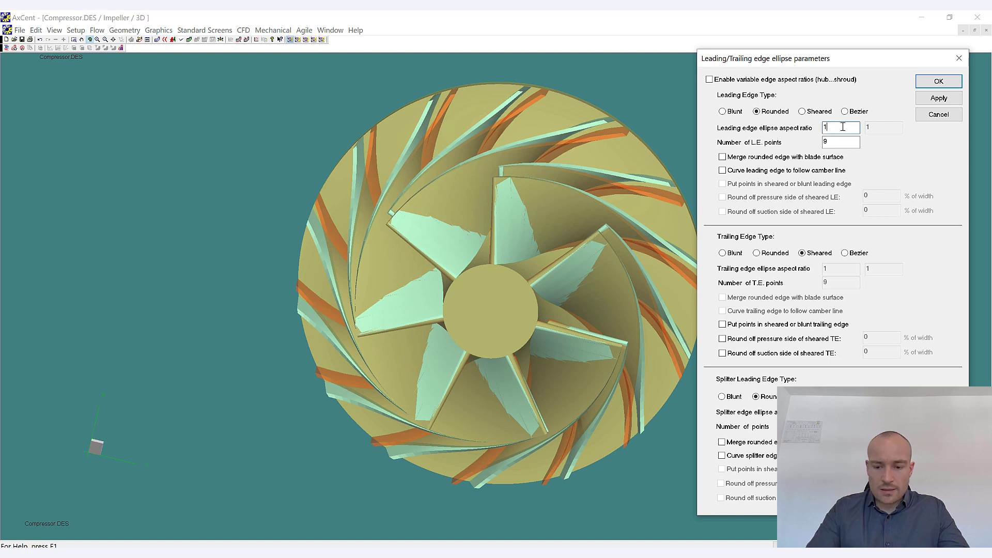
{"action": "type", "text": "3"}
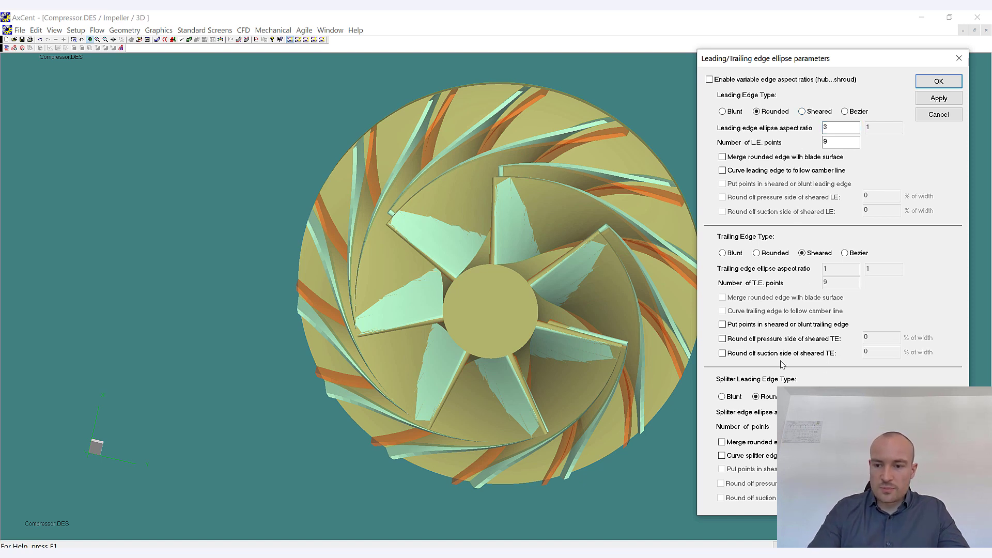
{"action": "left_click", "coordinate": [939, 97]}
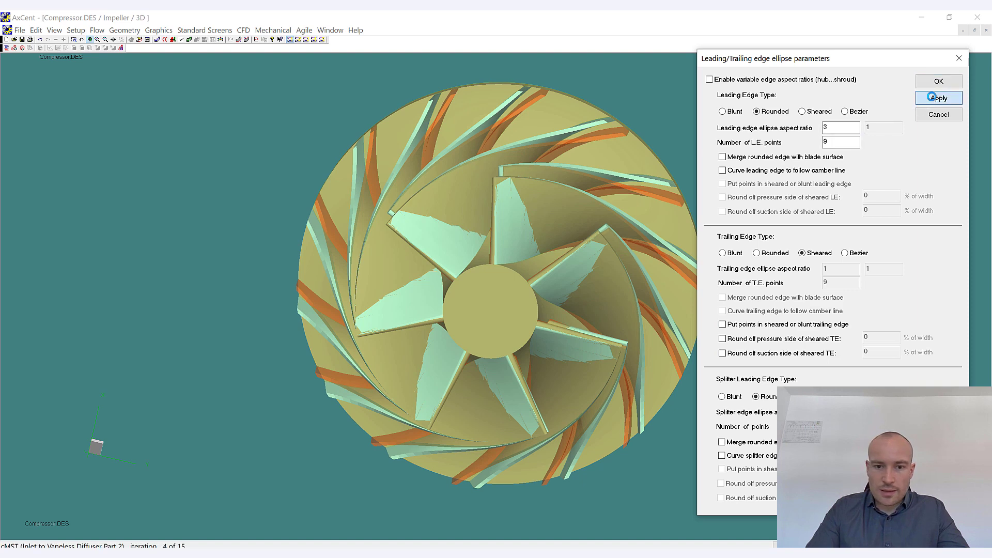
{"action": "left_click", "coordinate": [939, 97]}
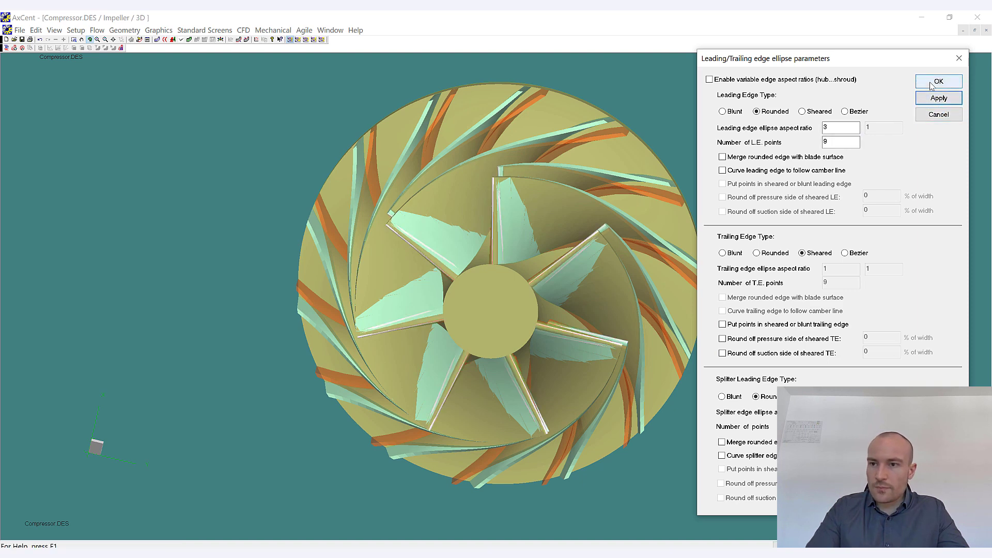
{"action": "left_click", "coordinate": [938, 81]}
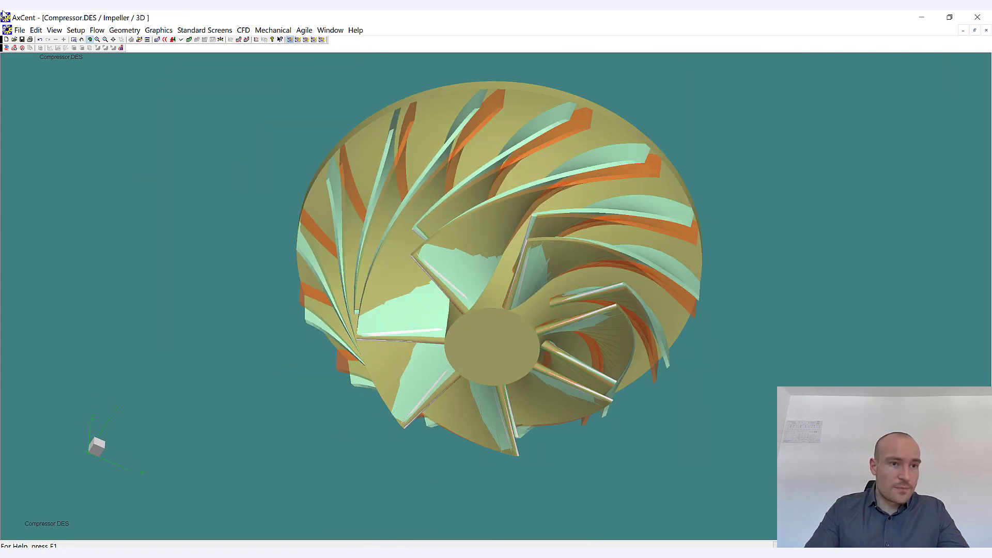
Switch overlays off so the 3D view shows only the single white impeller
{"action": "left_click", "coordinate": [54, 30]}
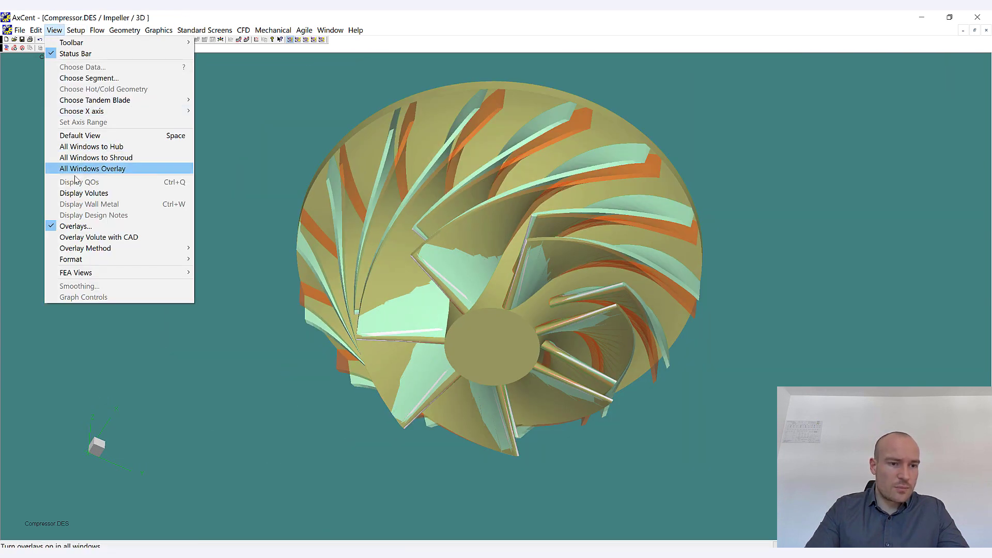
{"action": "mouse_move", "coordinate": [75, 226]}
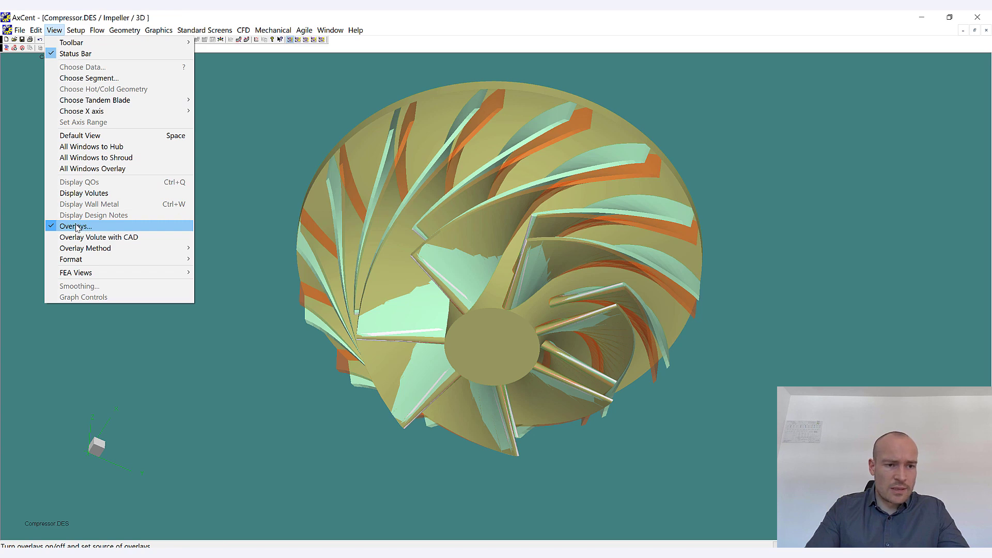
{"action": "left_click", "coordinate": [74, 227]}
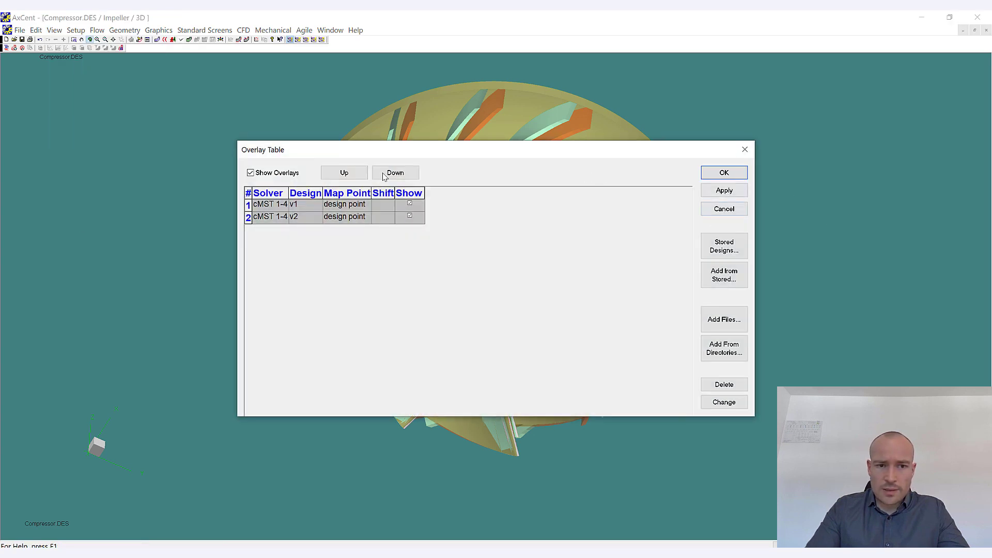
{"action": "left_click", "coordinate": [724, 173]}
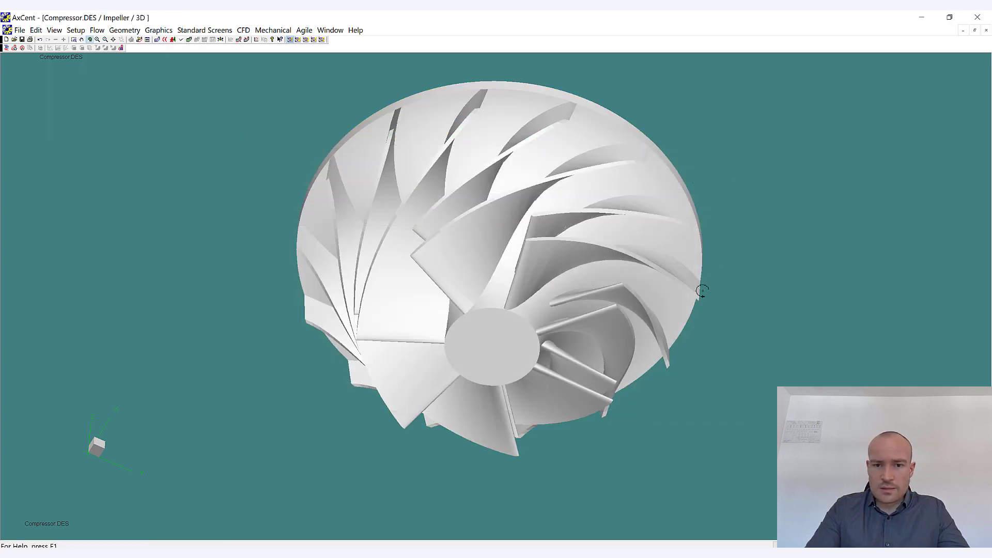
{"action": "left_click_drag", "start_coordinate": [703, 291], "coordinate": [495, 278]}
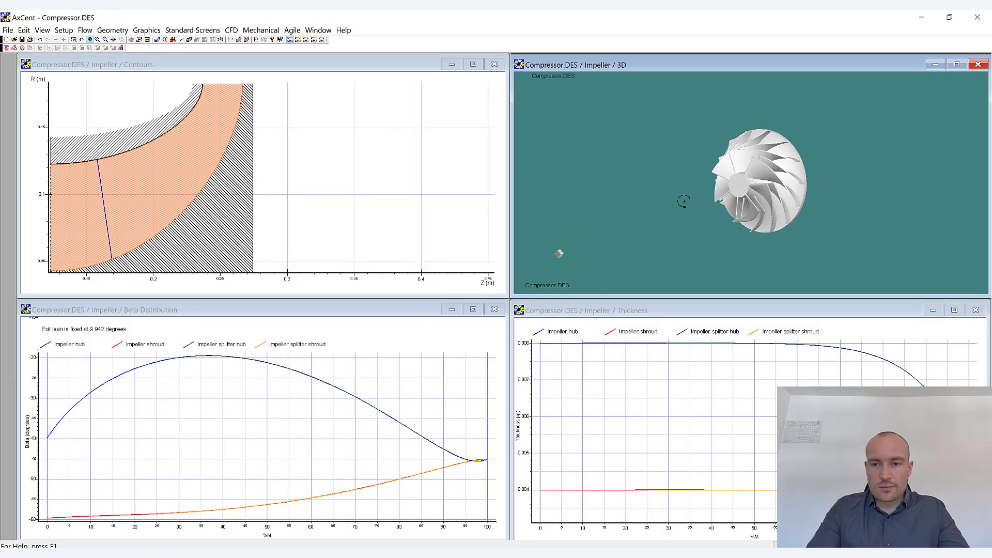
Rotate the single impeller in the small tiled 3D pane
{"action": "left_click_drag", "start_coordinate": [683, 202], "coordinate": [799, 192]}
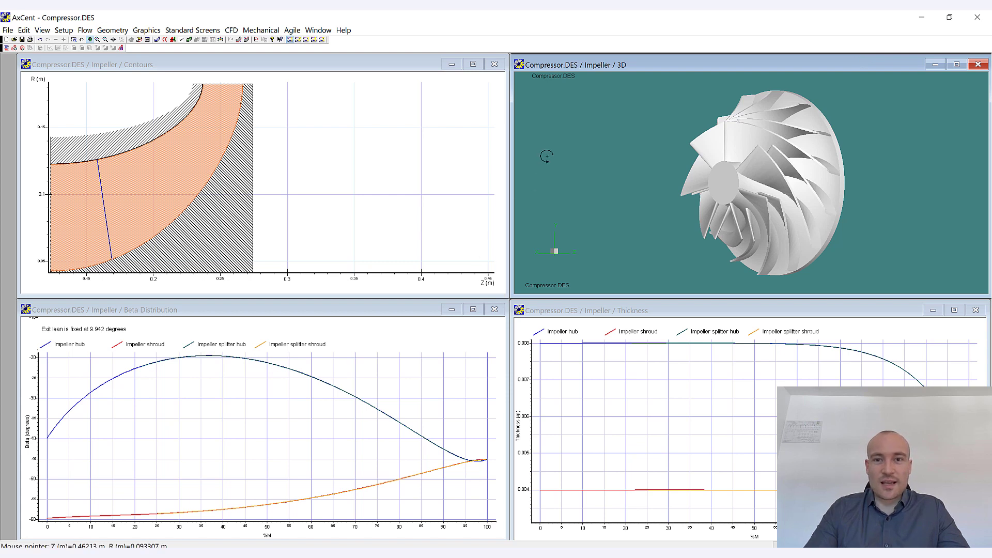
{"action": "mouse_move", "coordinate": [743, 157]}
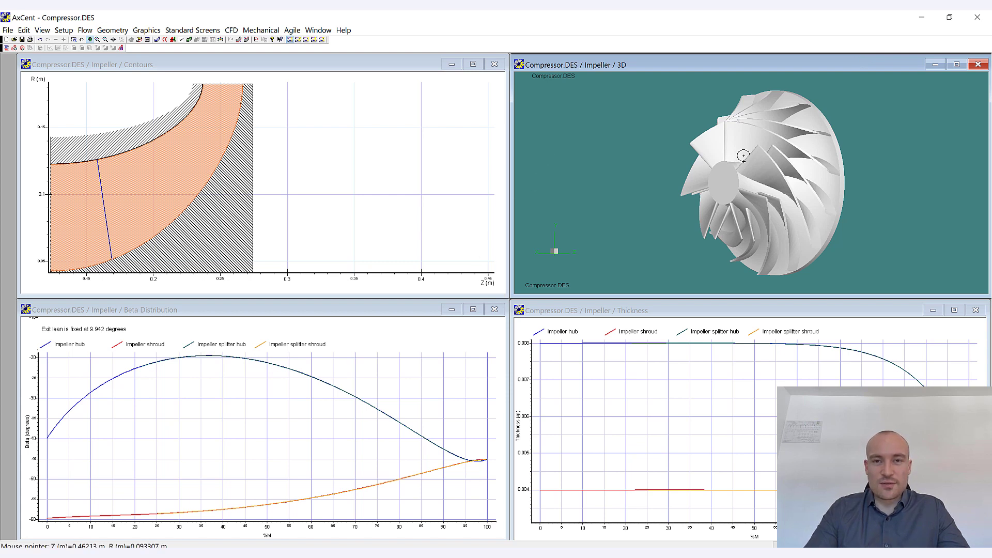